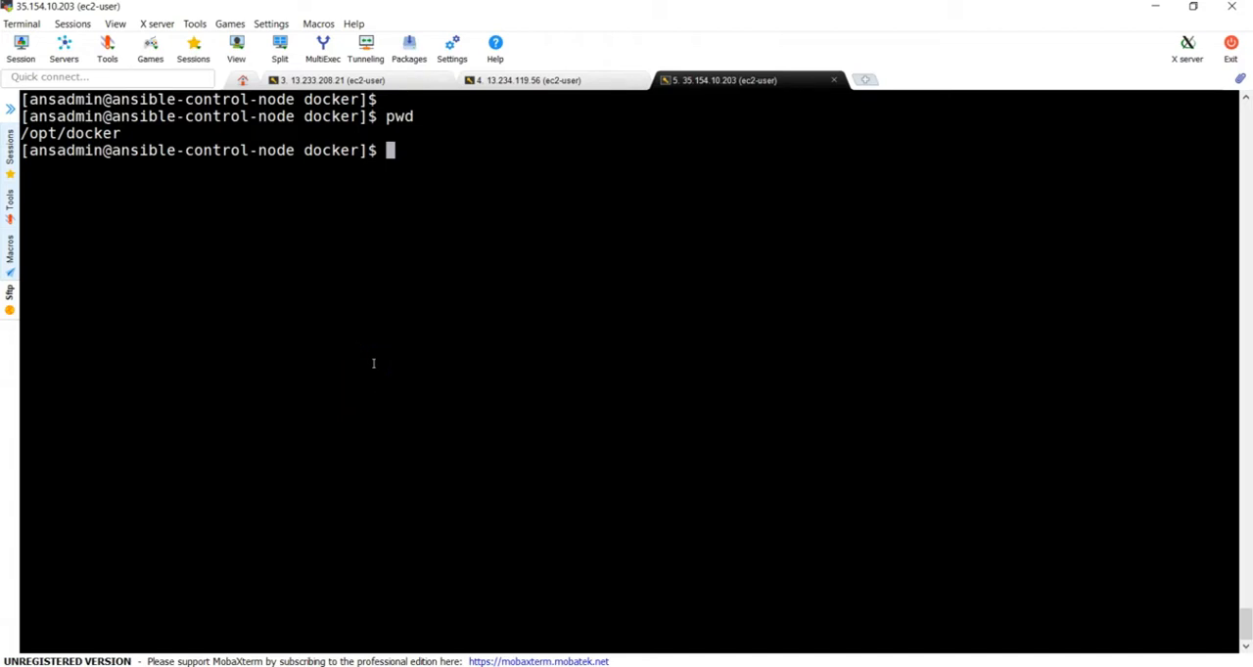
List the Docker images and all containers on the Ansible node.
text(do)
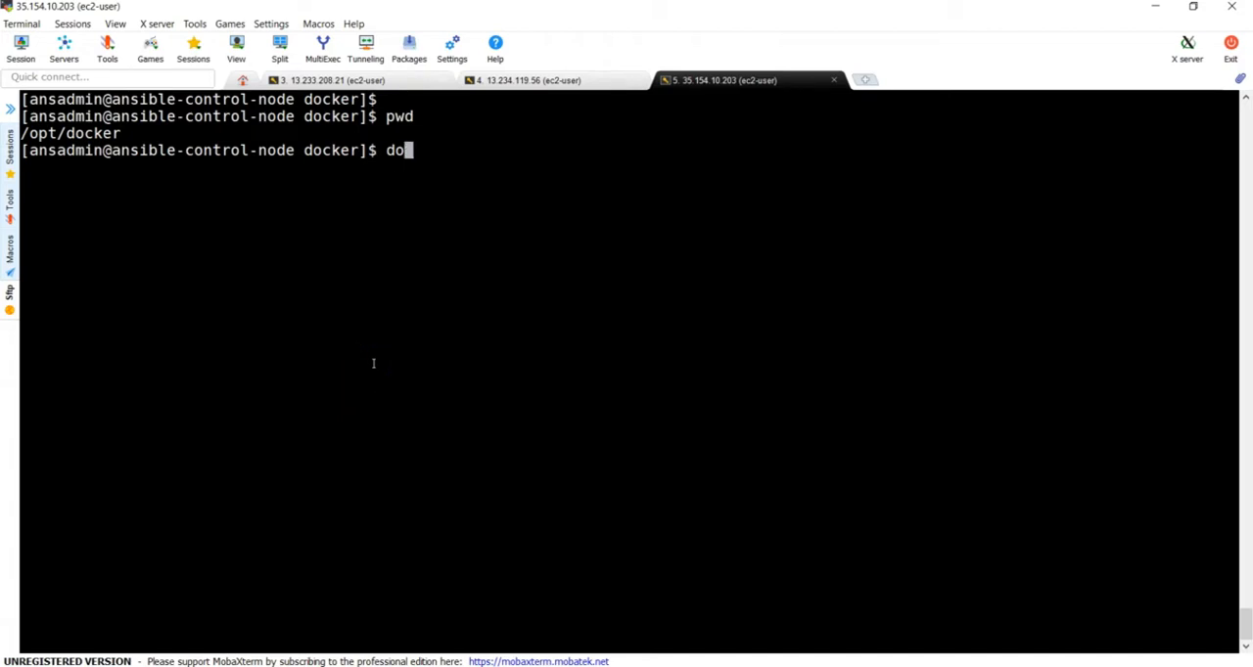
key(Return)
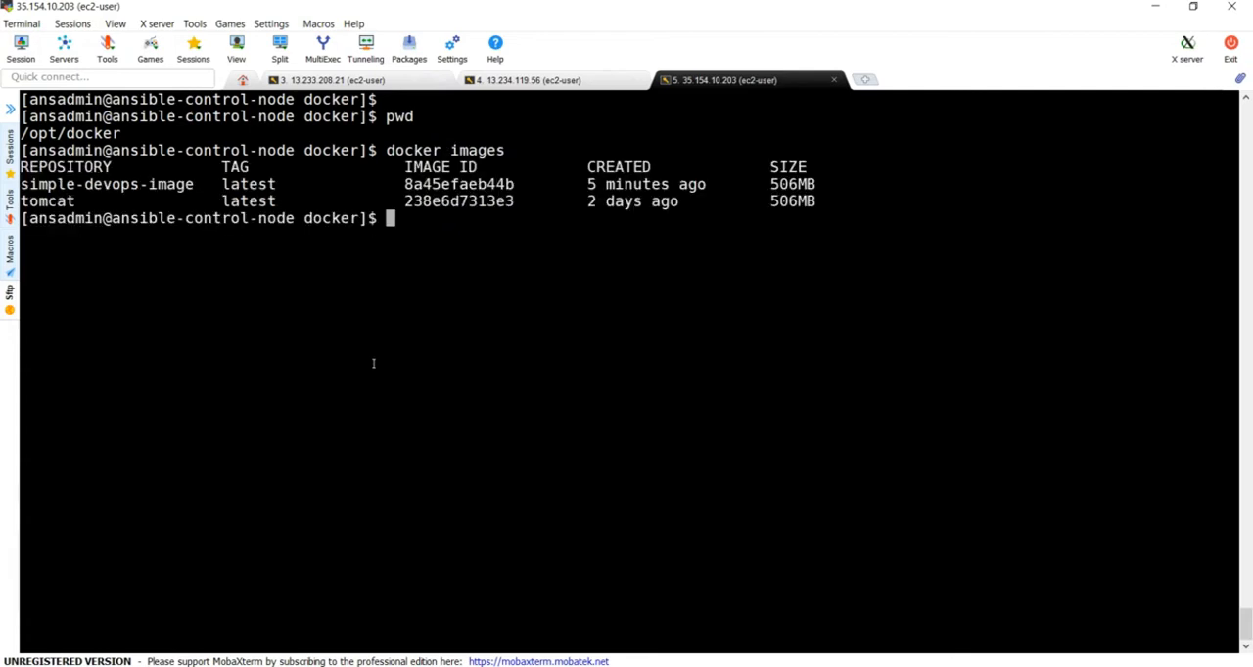
text(docker ps)
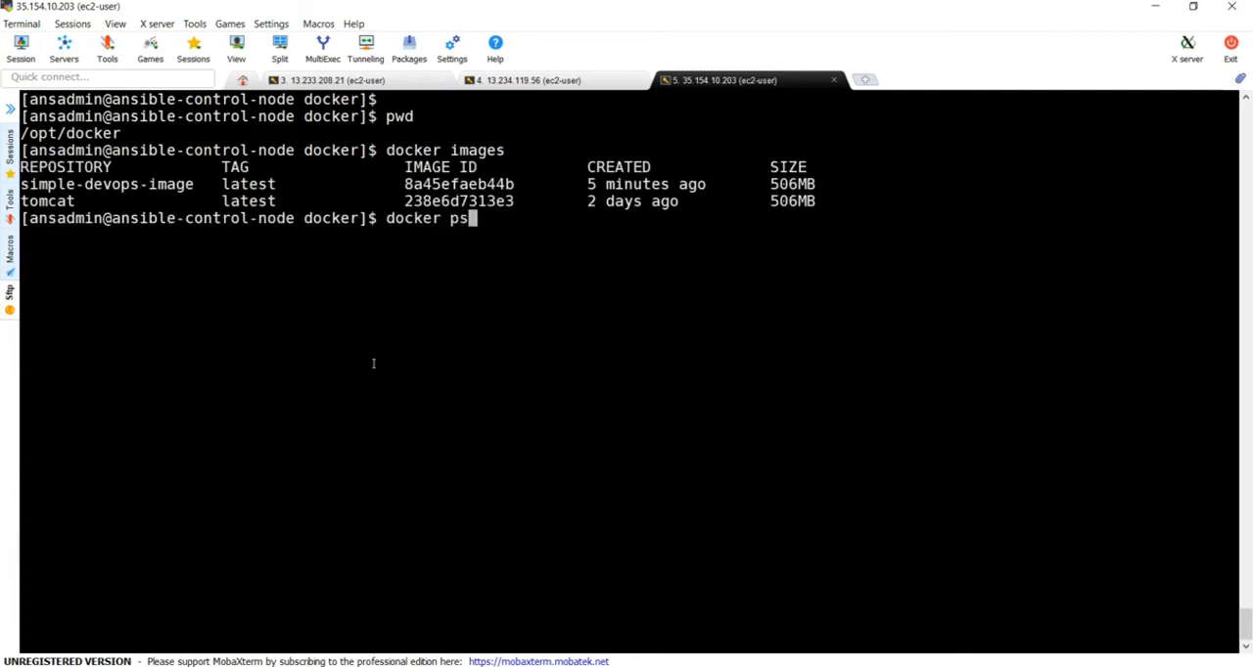
key(Return)
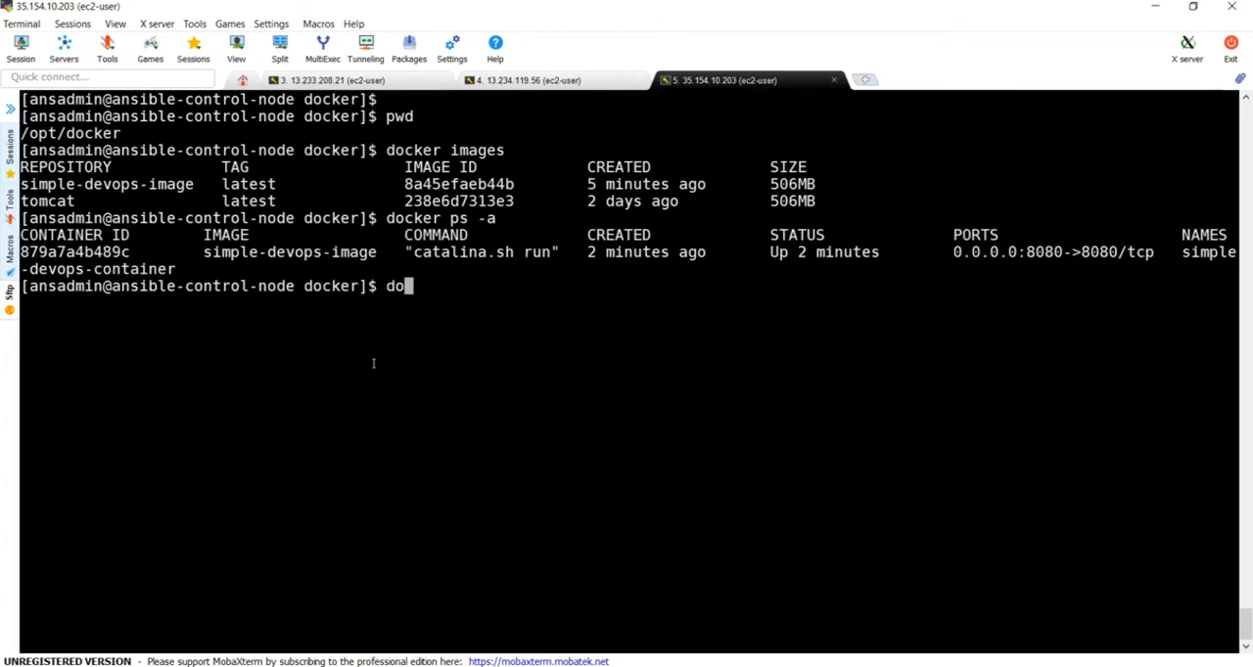
Stop and remove container 879a7a4b489c, and untag the tomcat image.
text(cker)
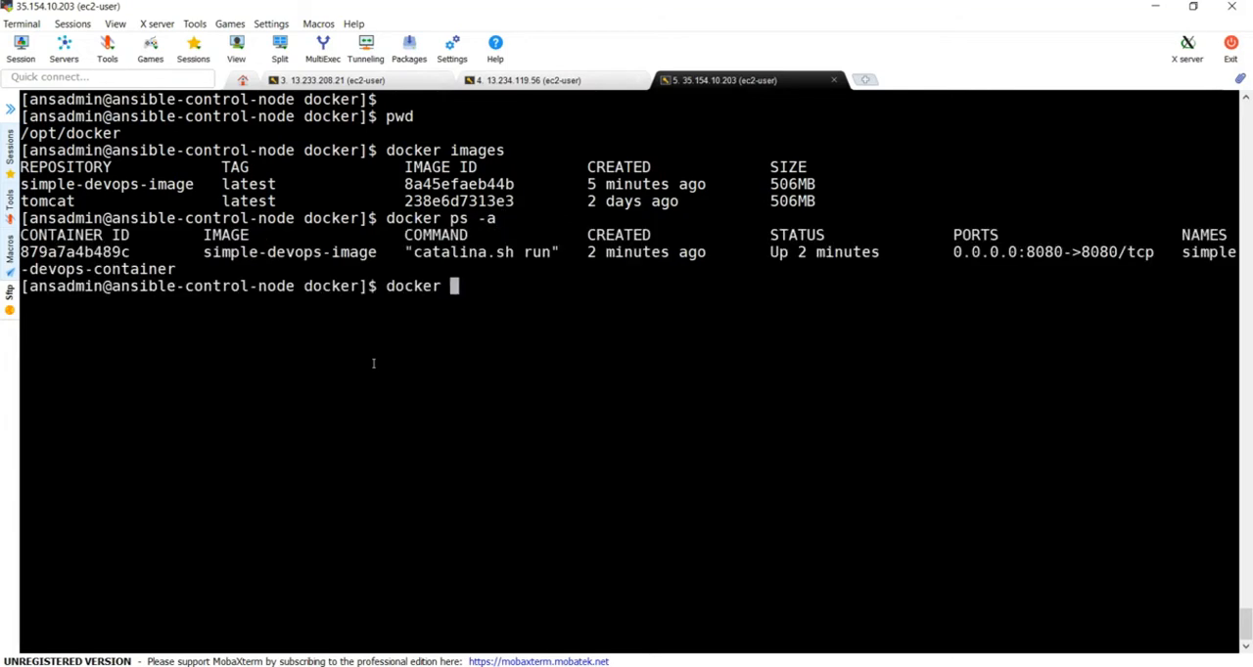
text(stop)
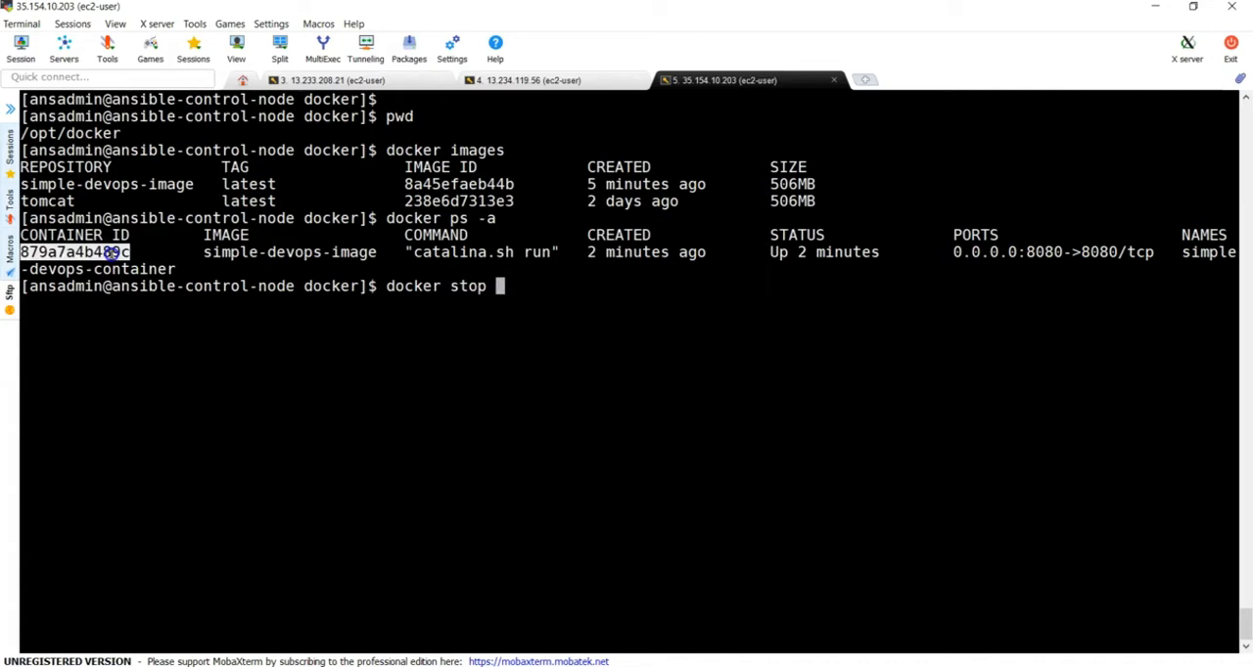
text(879a7a4b489c)
text(doc)
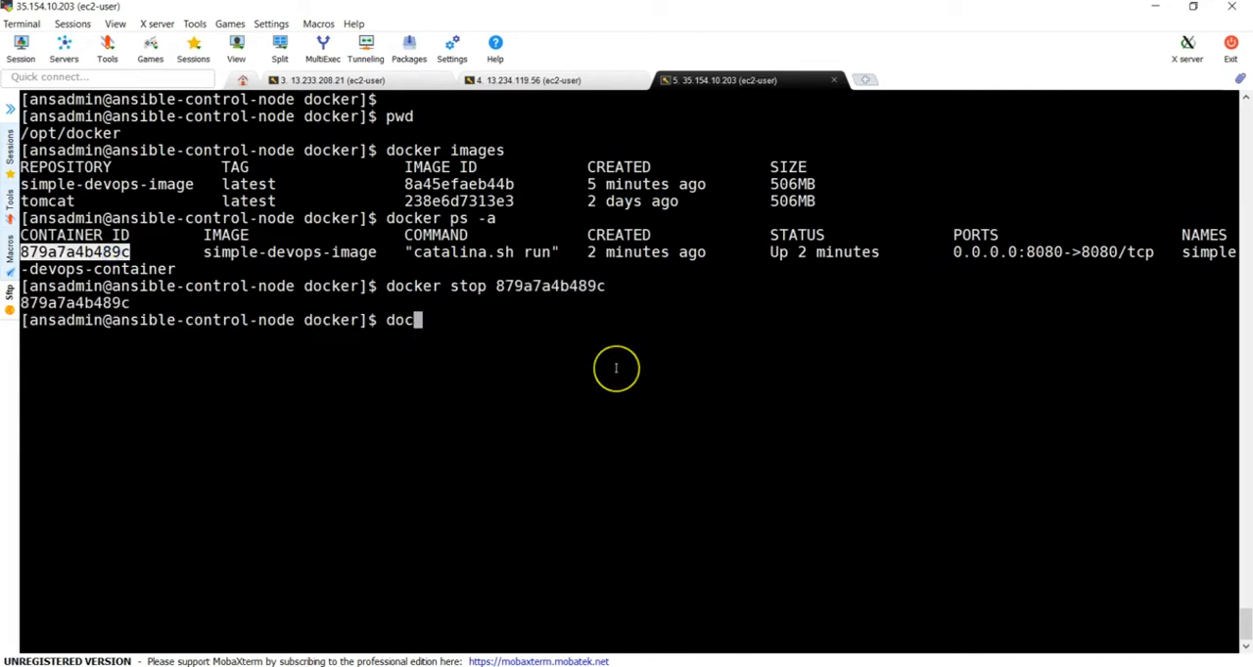
text(ker)
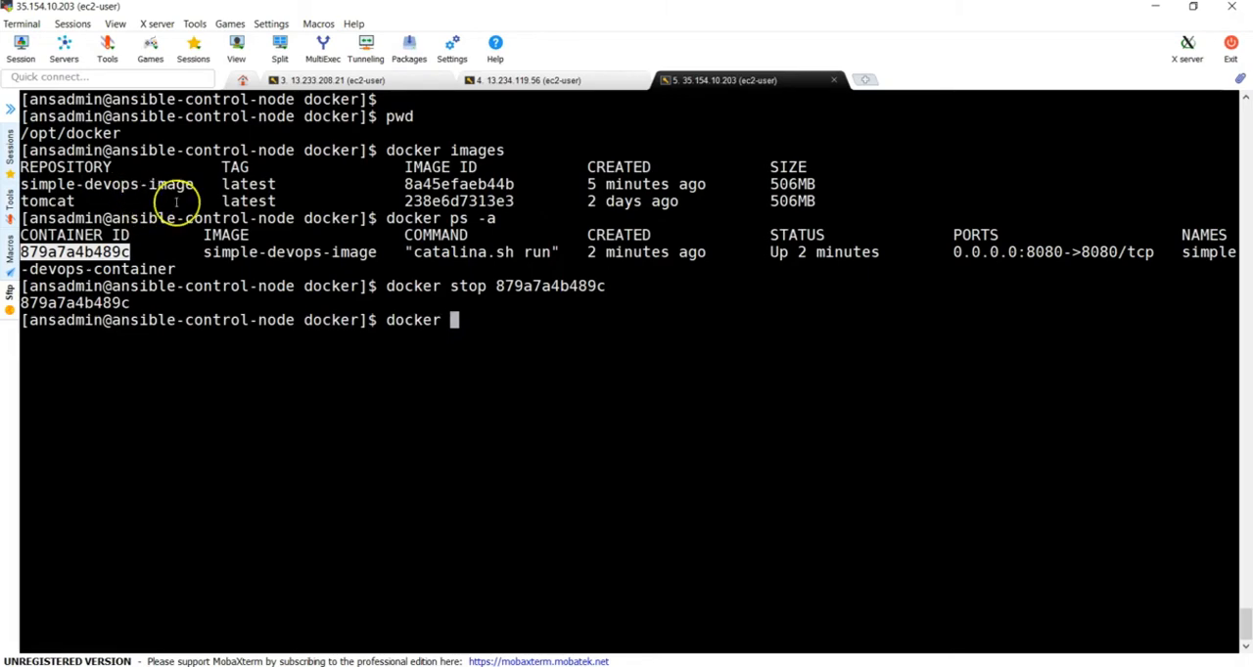
text(rmi)
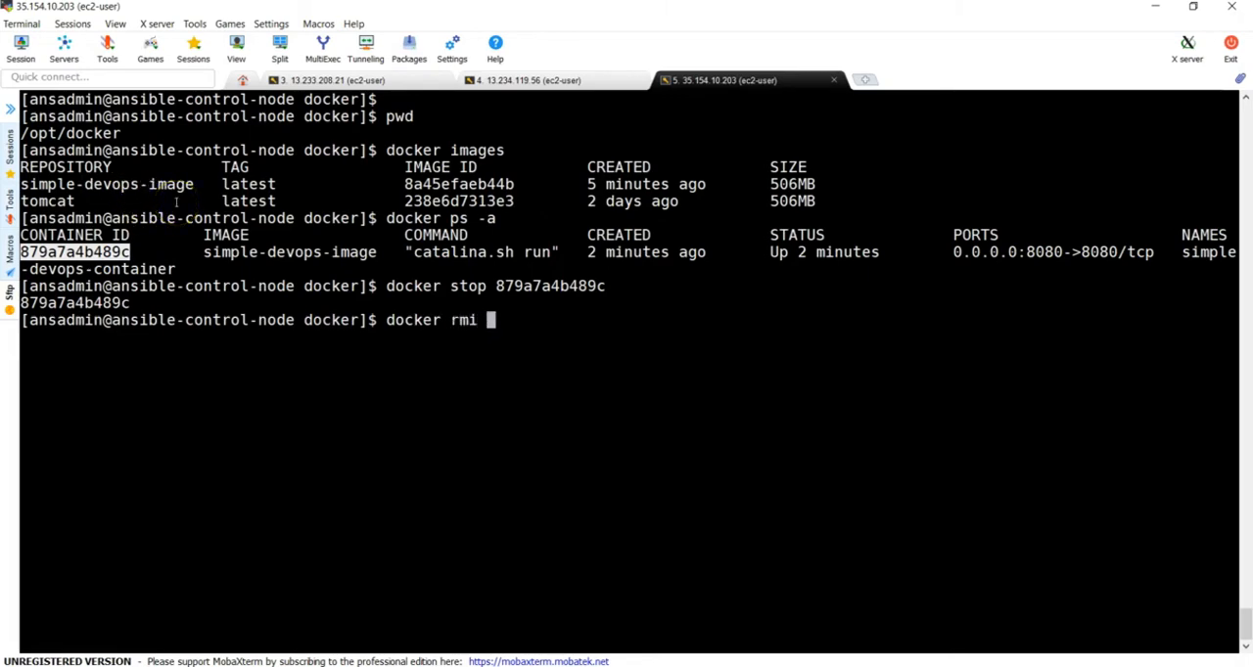
text(simple-devops-image)
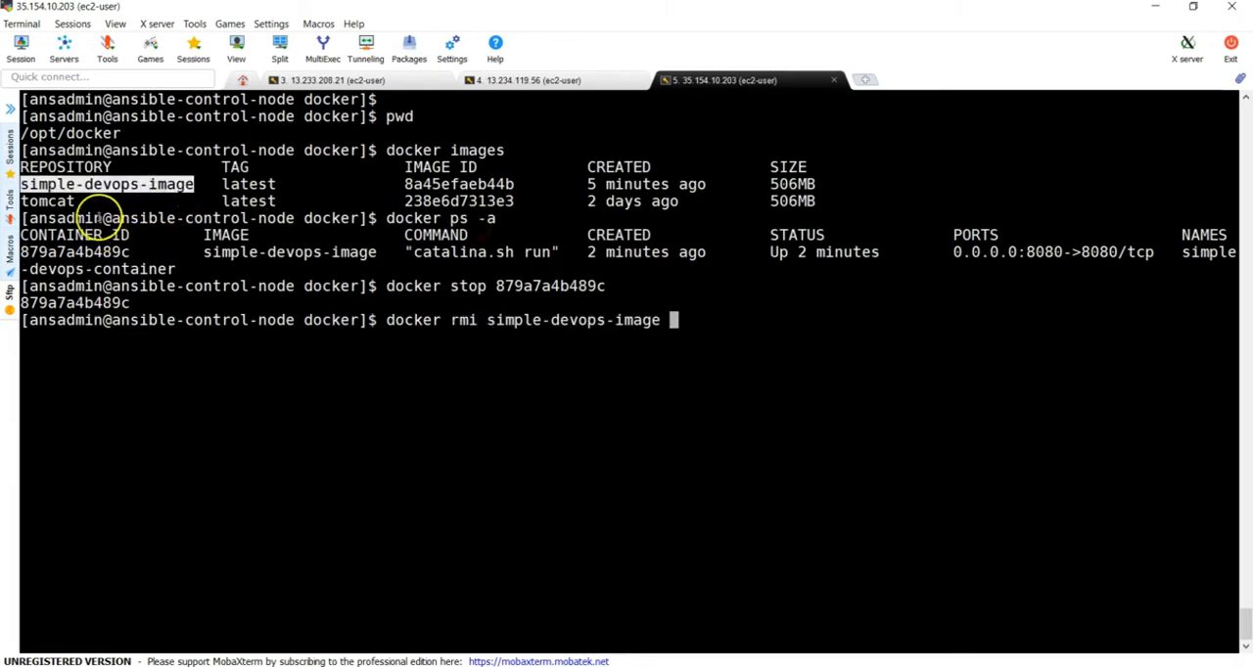
key(Return)
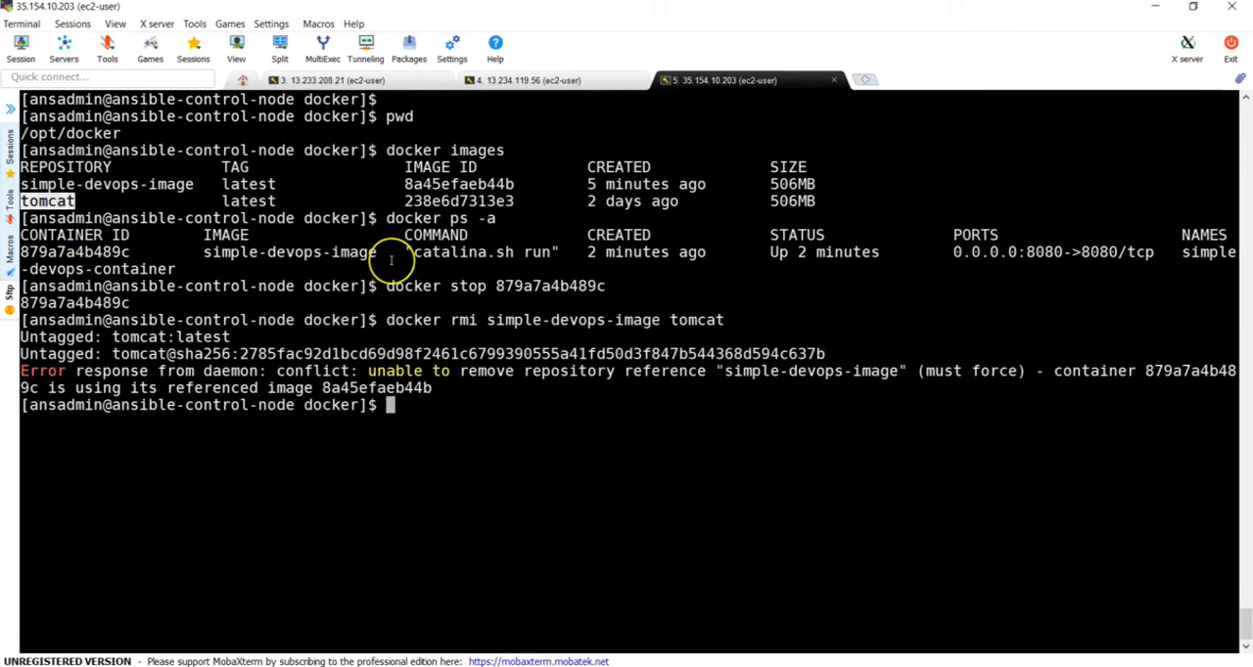
text(docker)
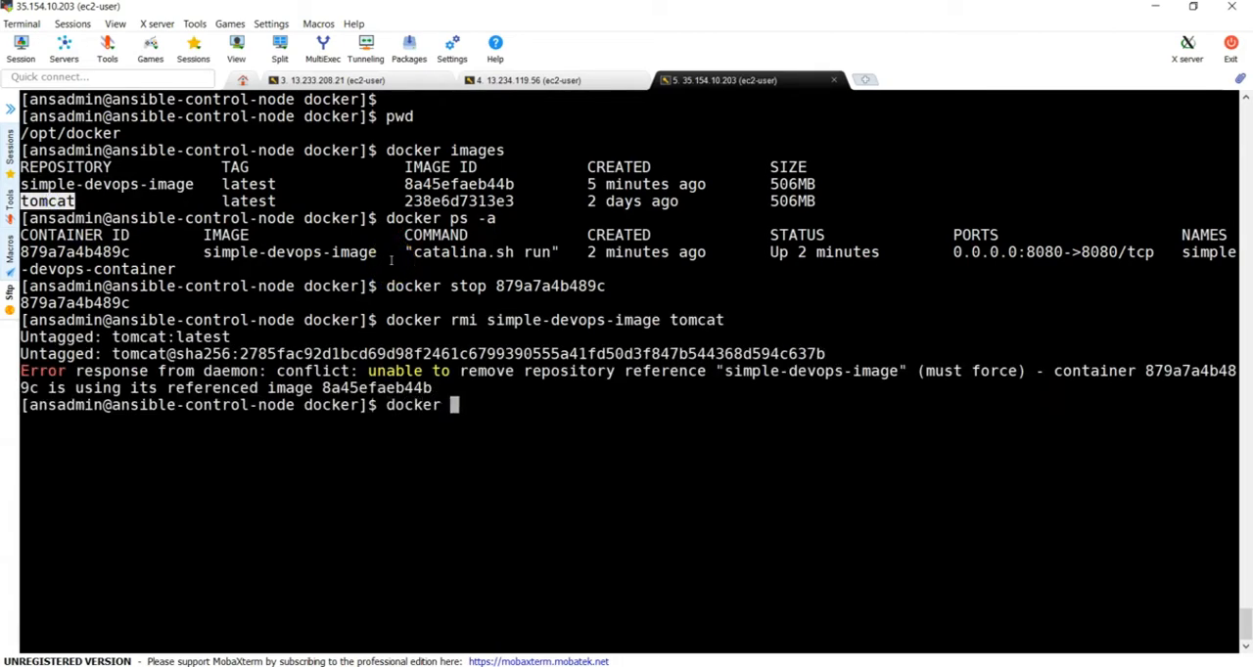
text(rm)
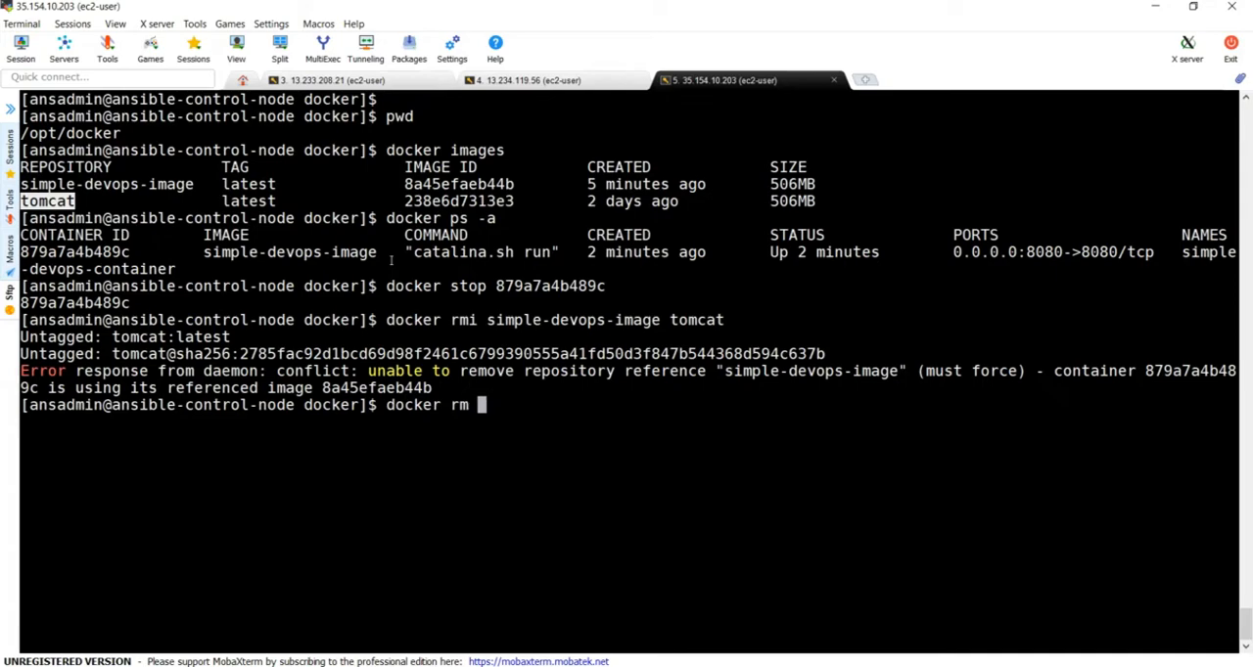
key(Return)
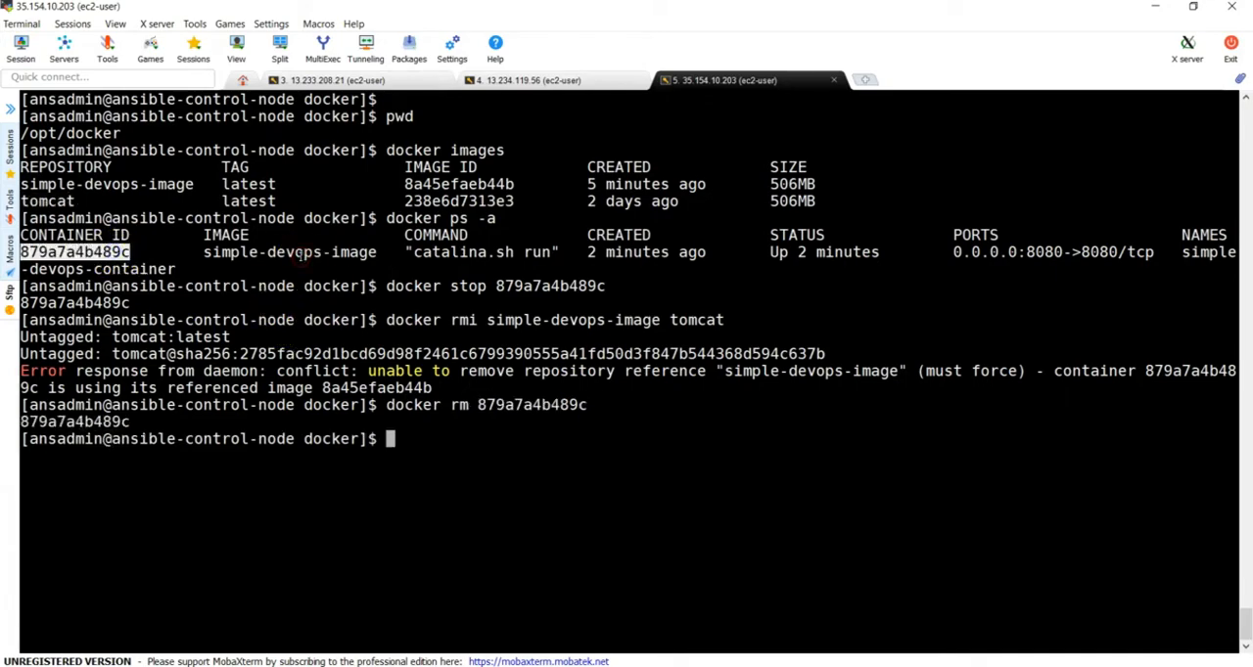
Delete simple-devops-image, clear the screen, and confirm no Docker images remain.
key(Return)
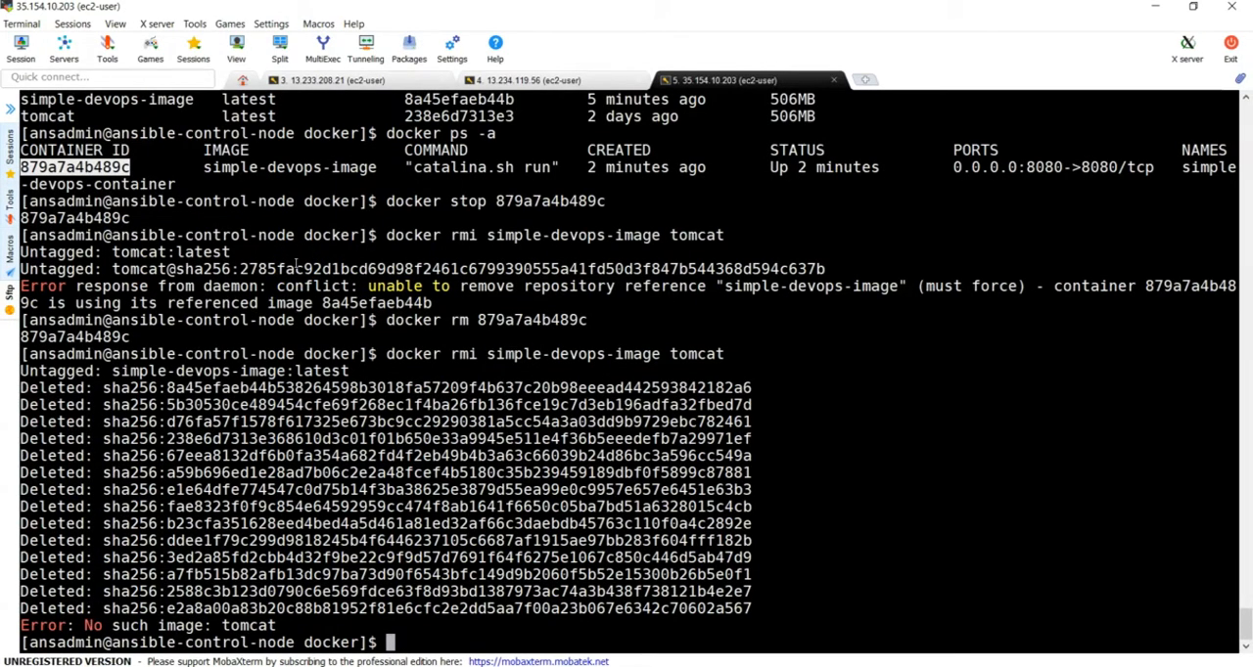
text(c)
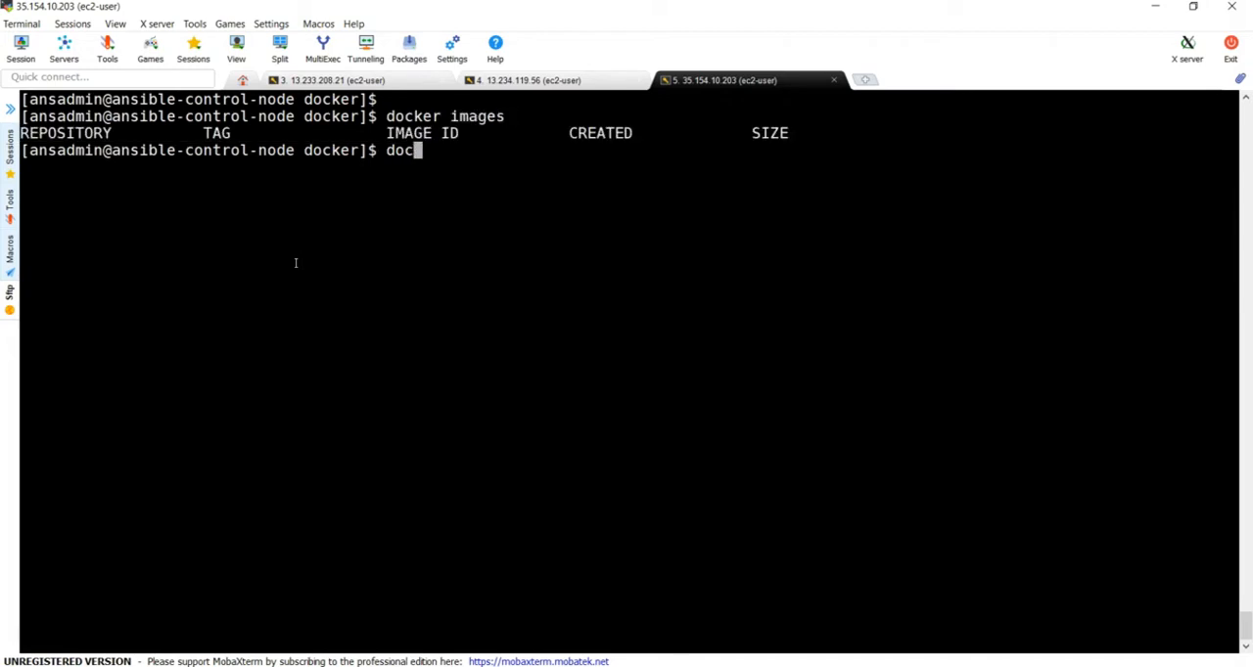
text(ker ps)
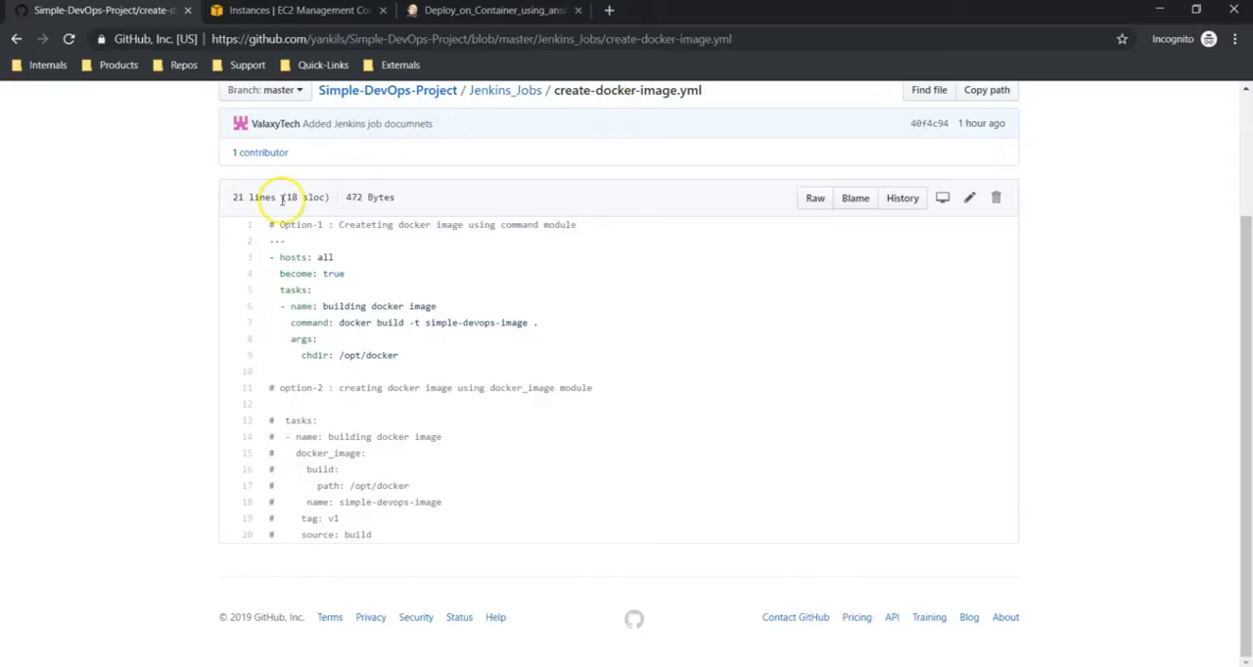
Switch to the Jenkins dashboard listing the Deploy_on_Container_using_ansible job.
click(489, 9)
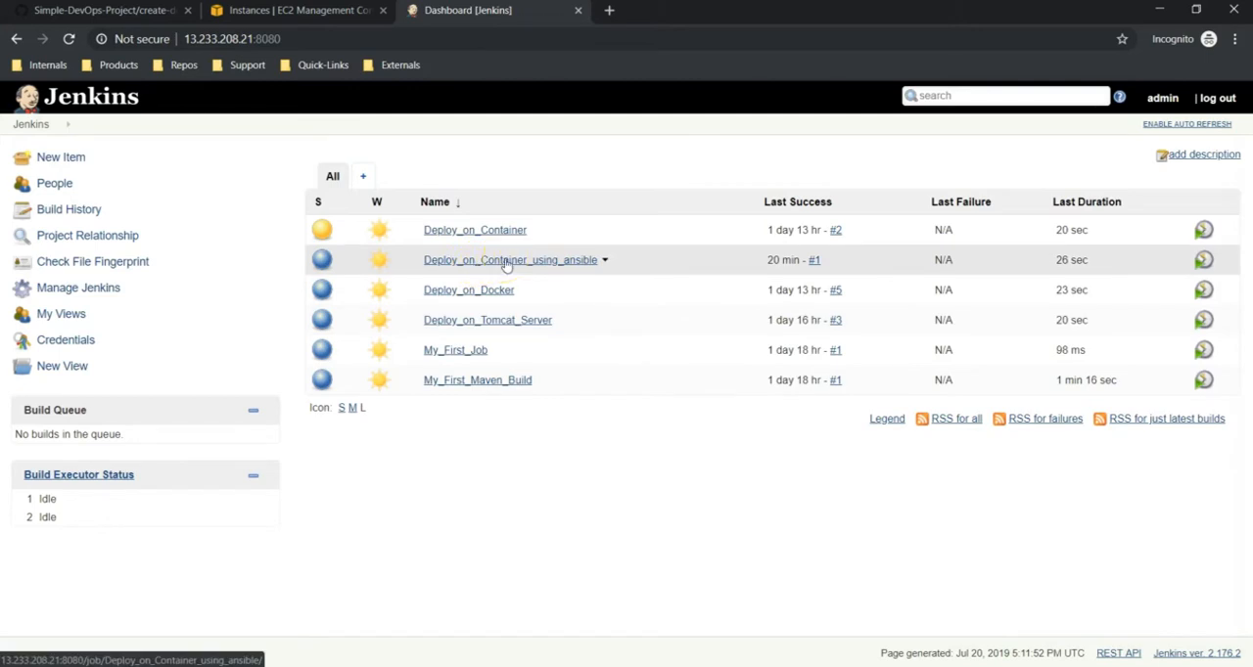
Open Deploy_on_Container_using_ansible's configuration at the Post-build Actions SSH exec settings.
click(509, 260)
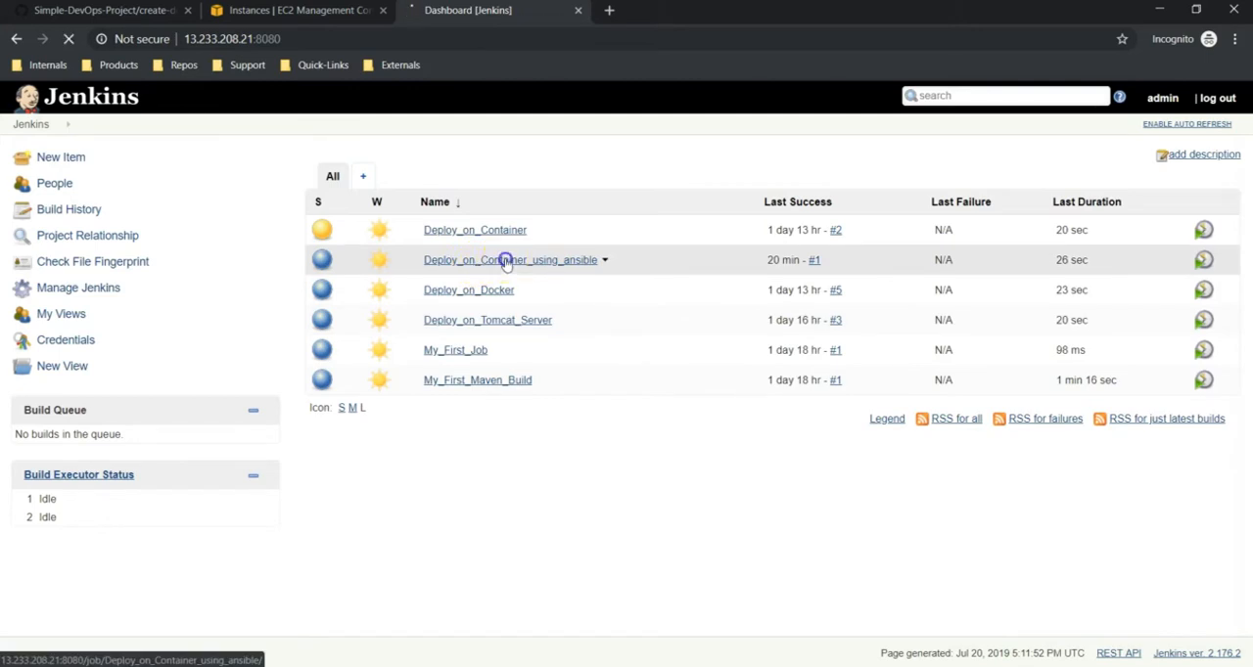
click(509, 260)
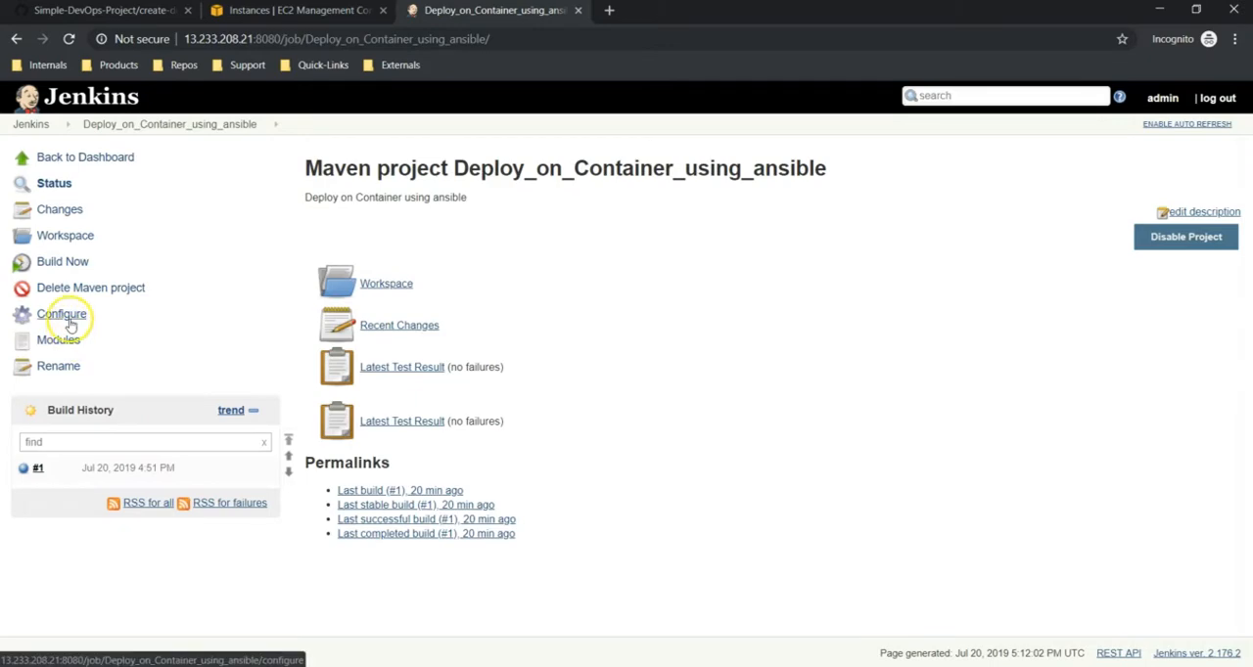
click(61, 313)
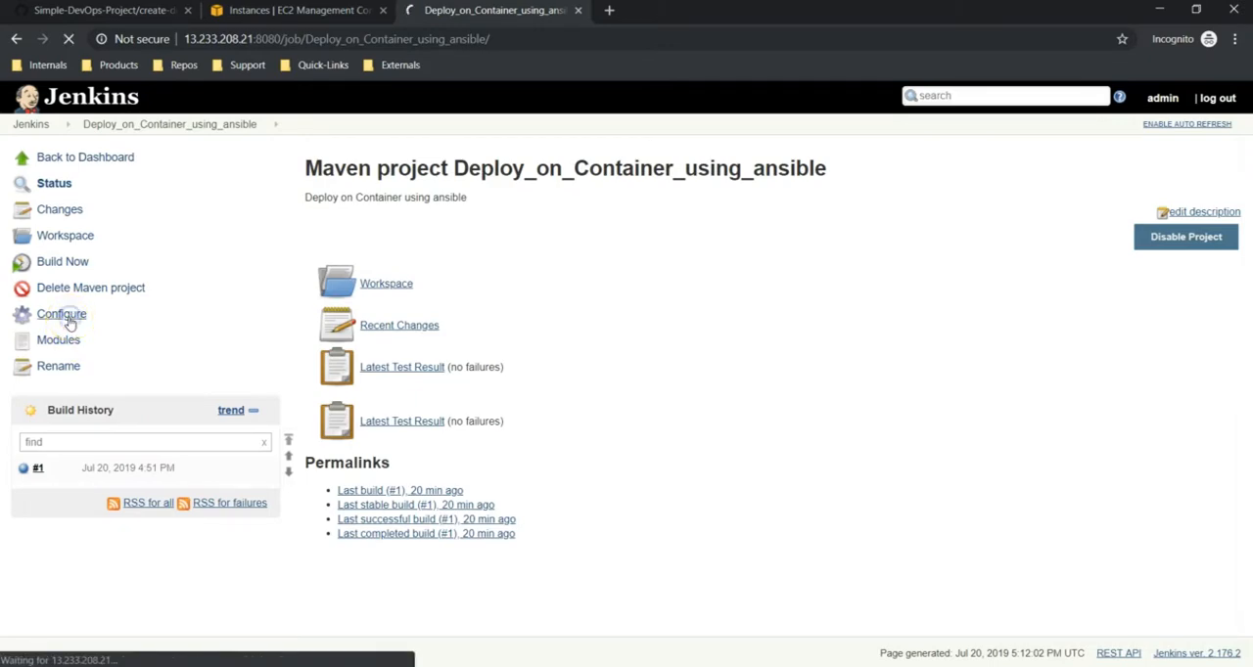
click(62, 314)
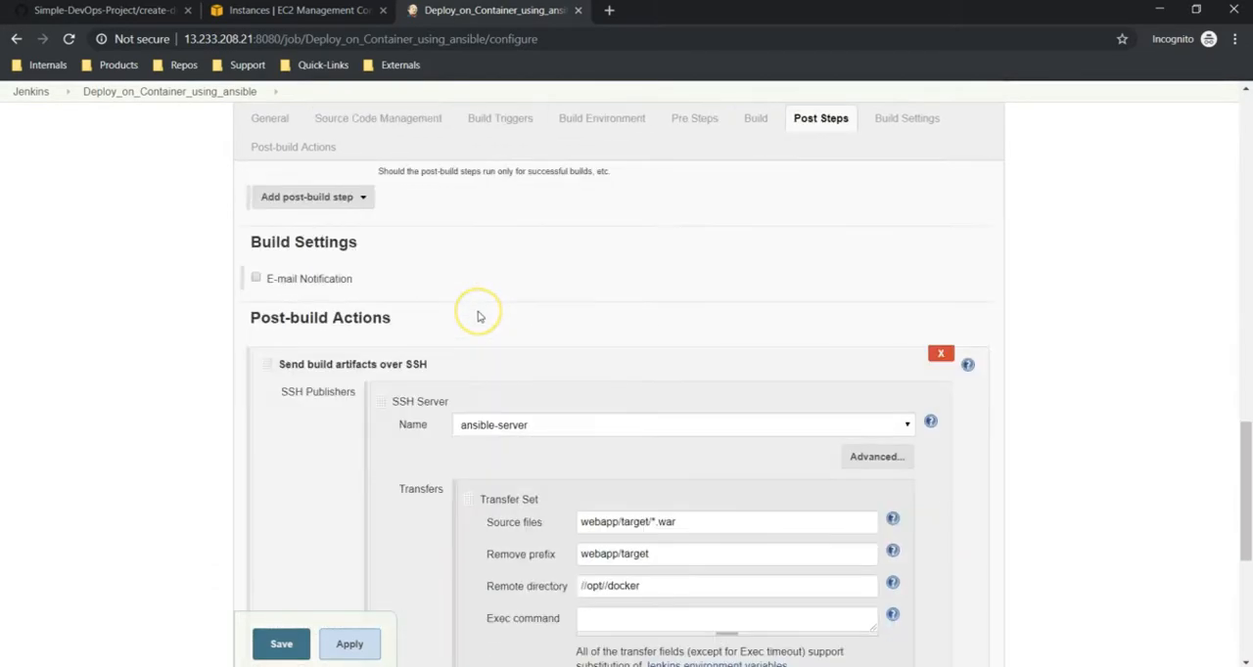
scroll(down, 3)
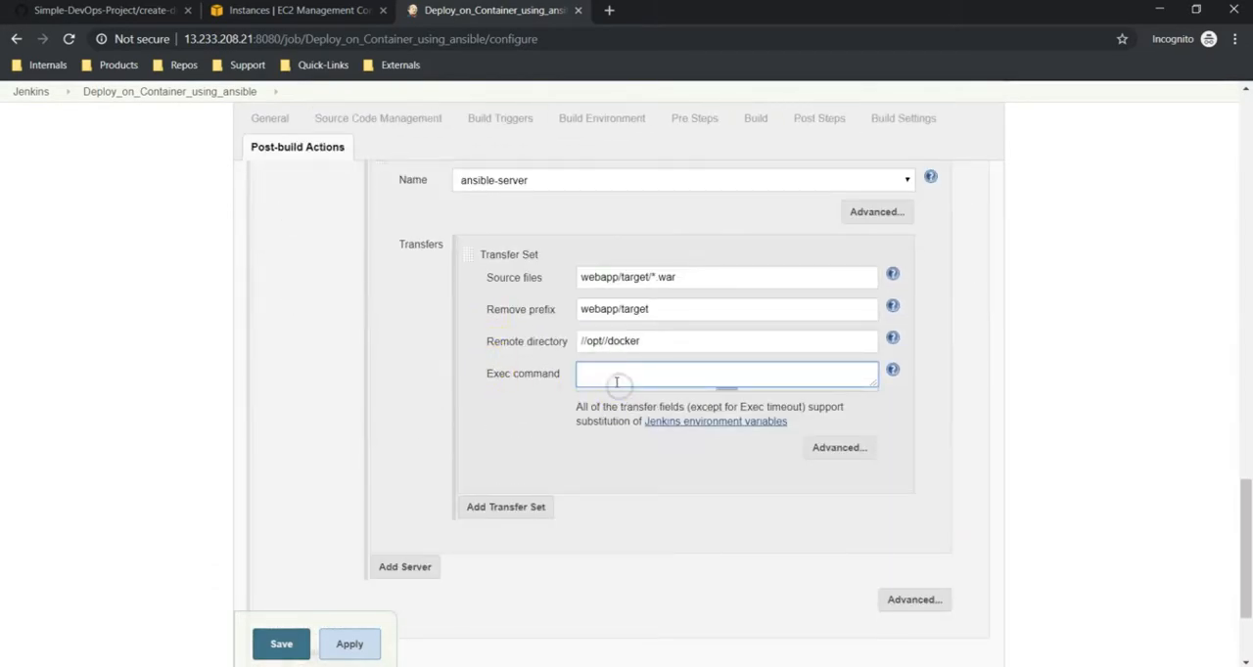
mouse_move(616, 382)
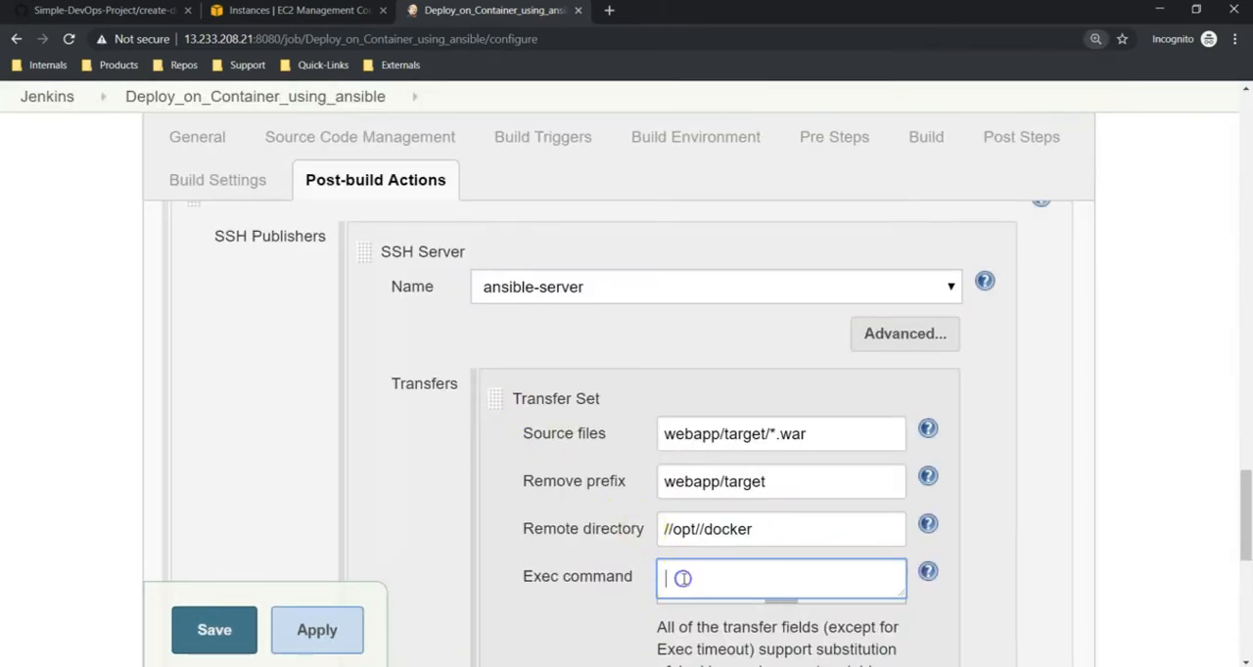
Enter 'ansible-playbook -i /opt/docker/hosts' as the exec command, then check /opt/docker in MobaXterm.
text(an)
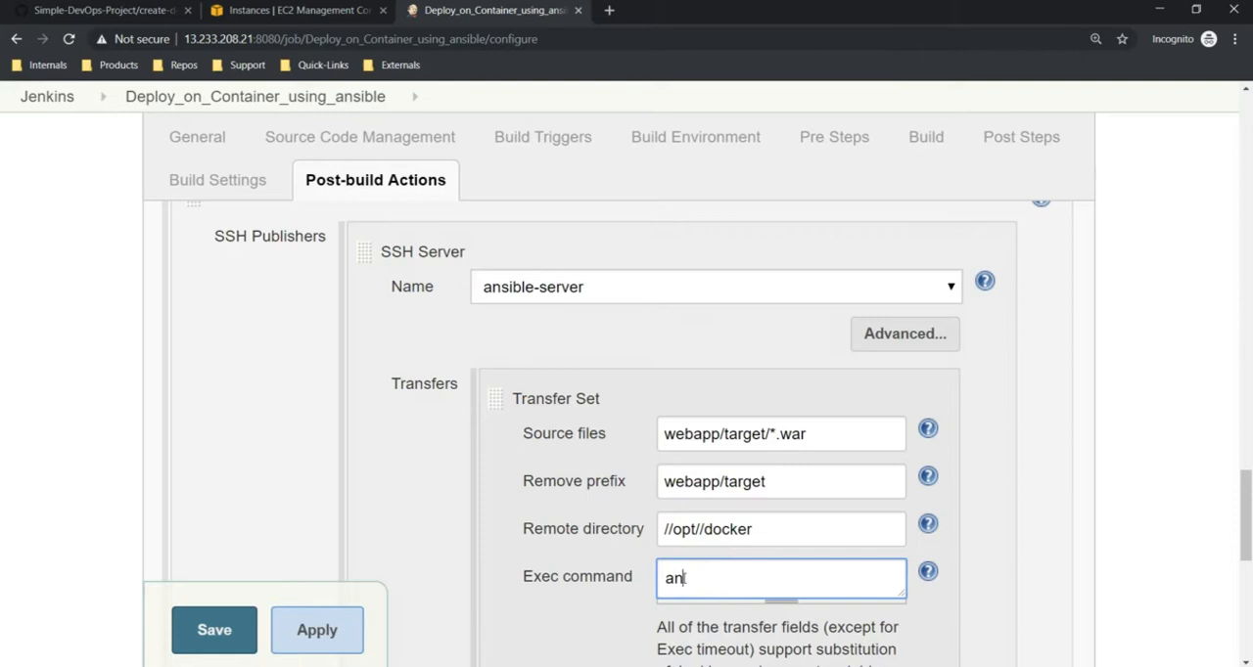
text(sible-pl)
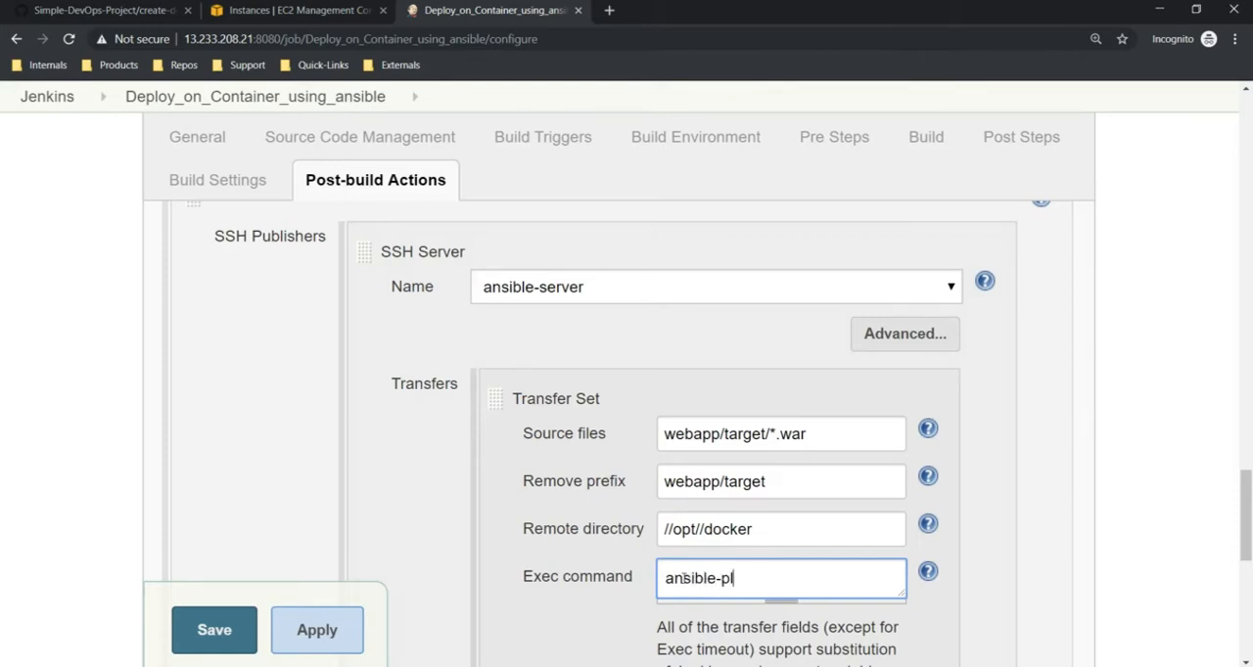
text(aybook)
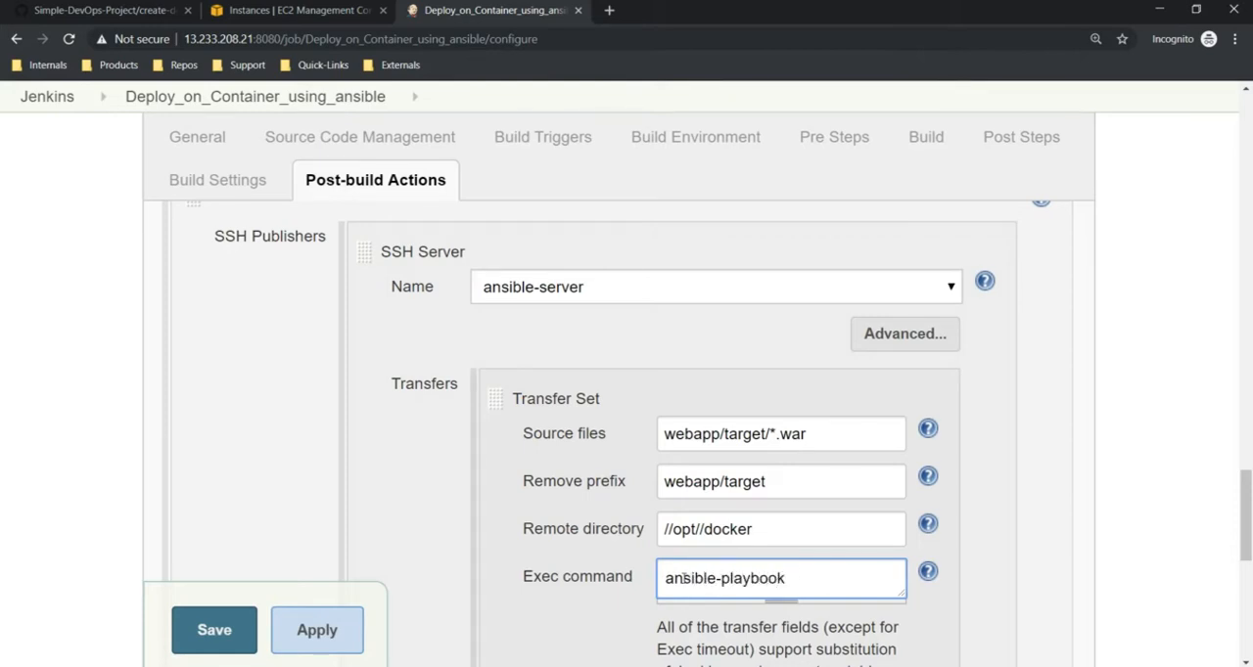
text(-i /op)
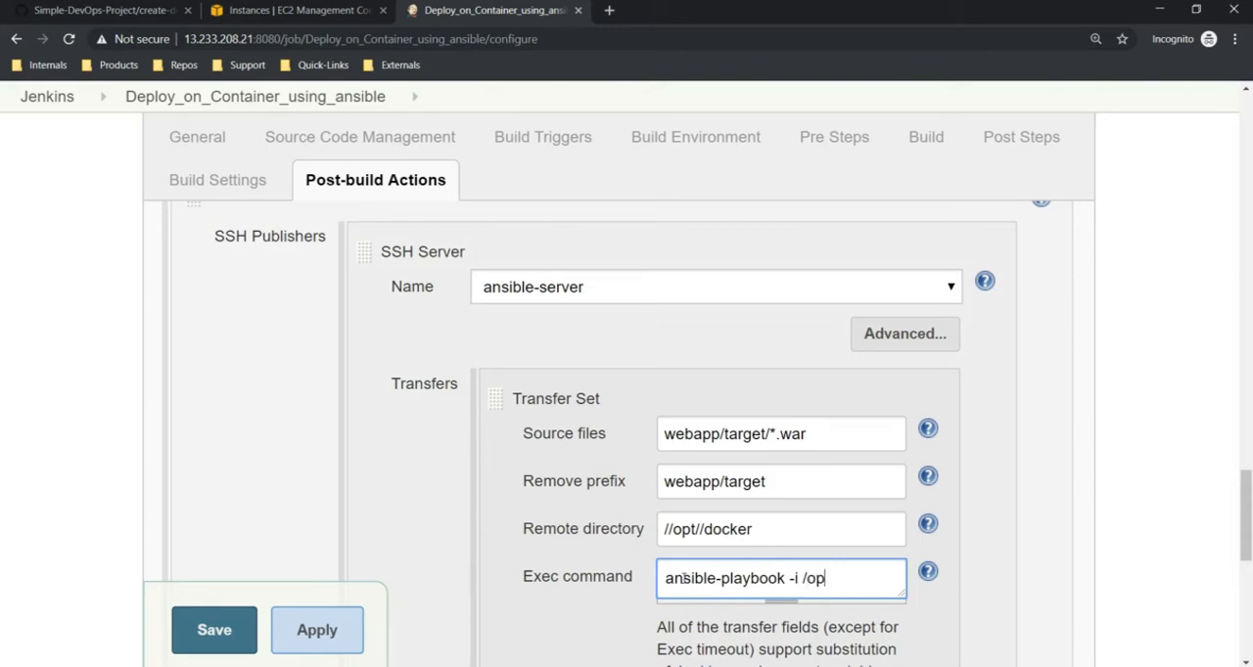
text(t/docker/hos)
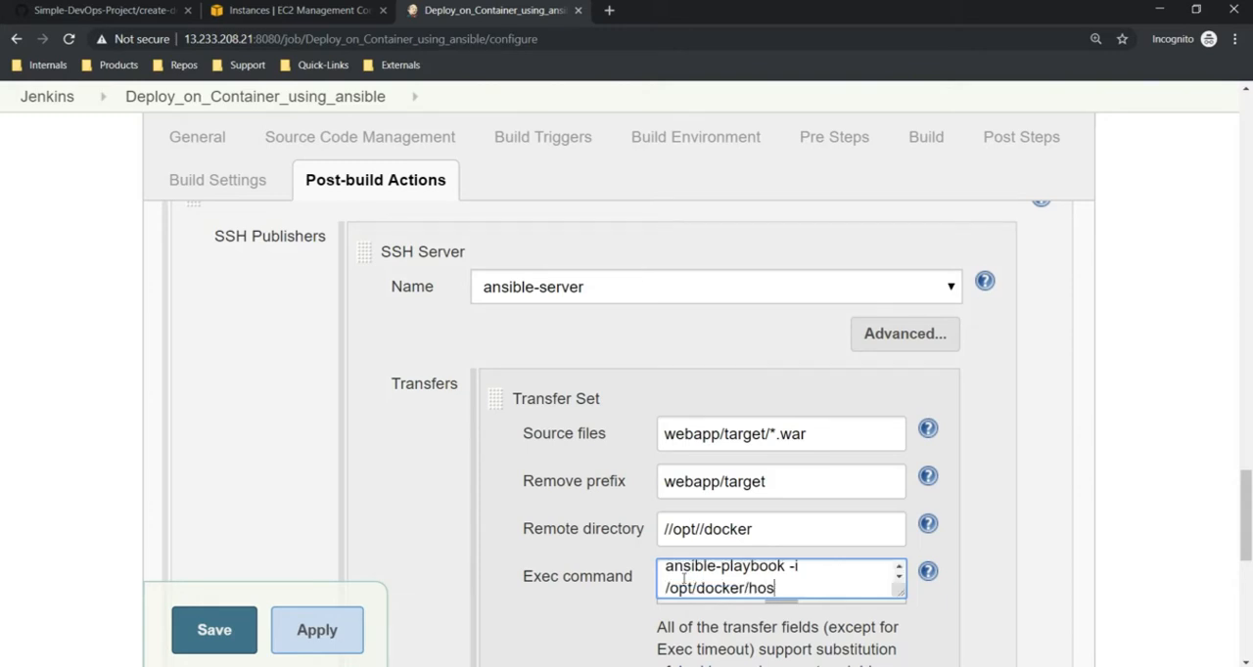
text(ts)
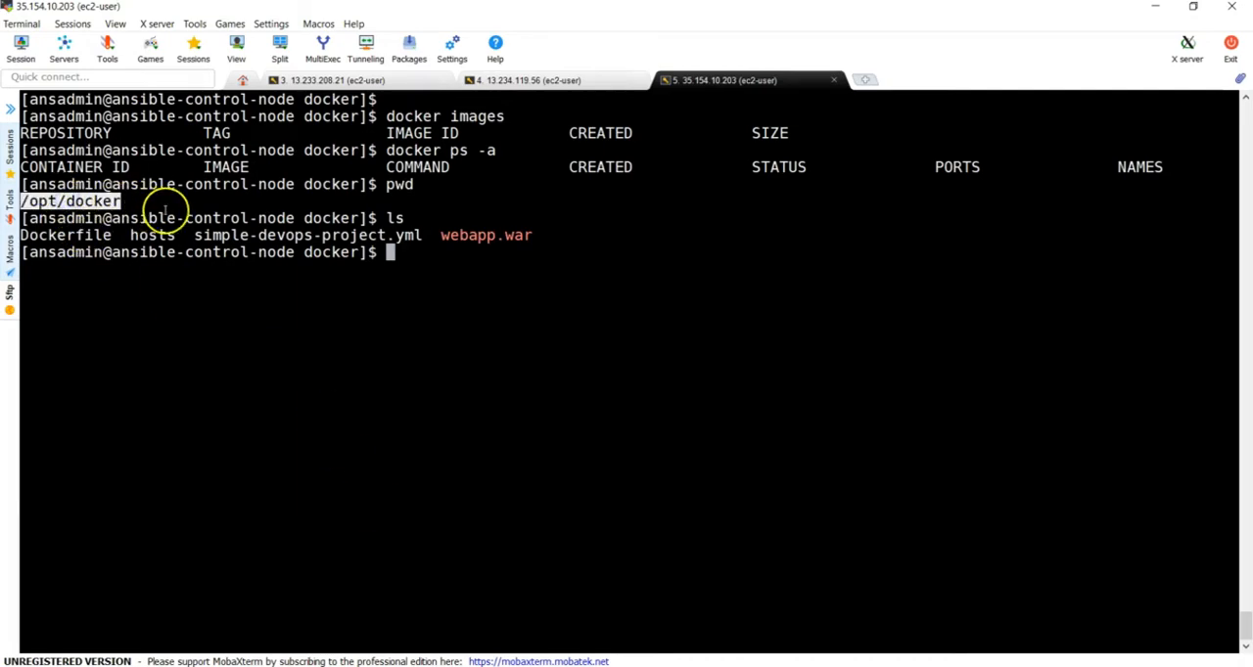
Copy the /opt/docker folder path from the terminal output.
double_click(153, 235)
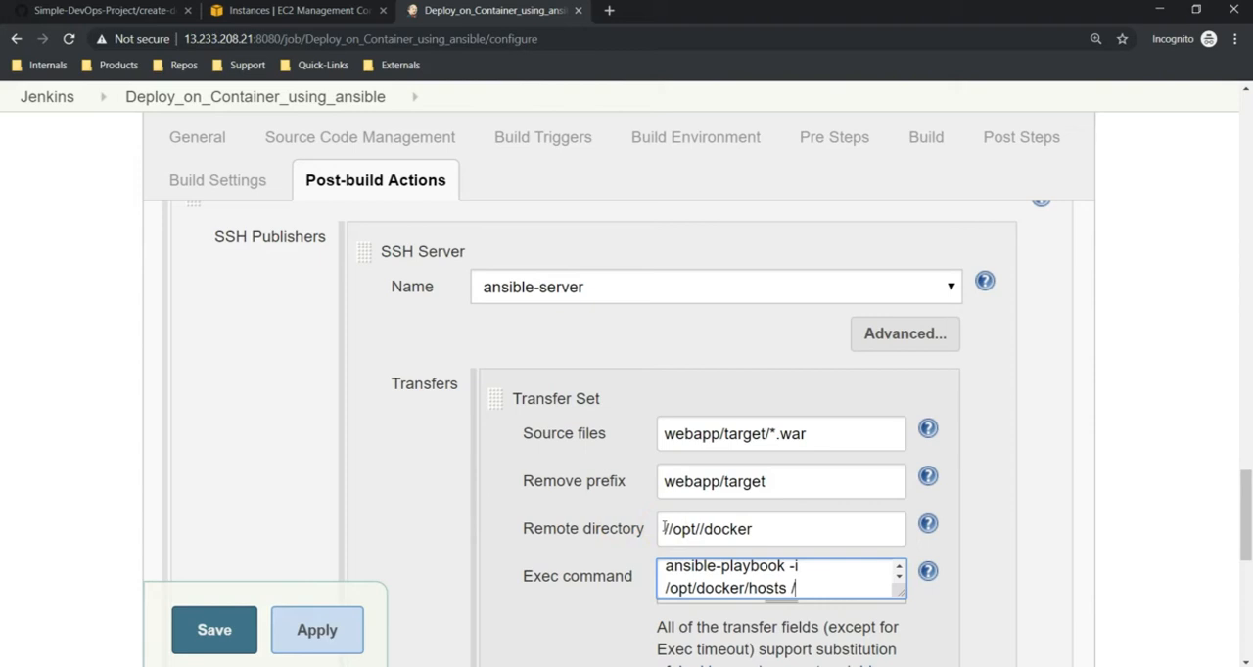
Finish the exec command with '/opt/docker/simple-devops-project.yml;' and enlarge the command box.
text(opt/)
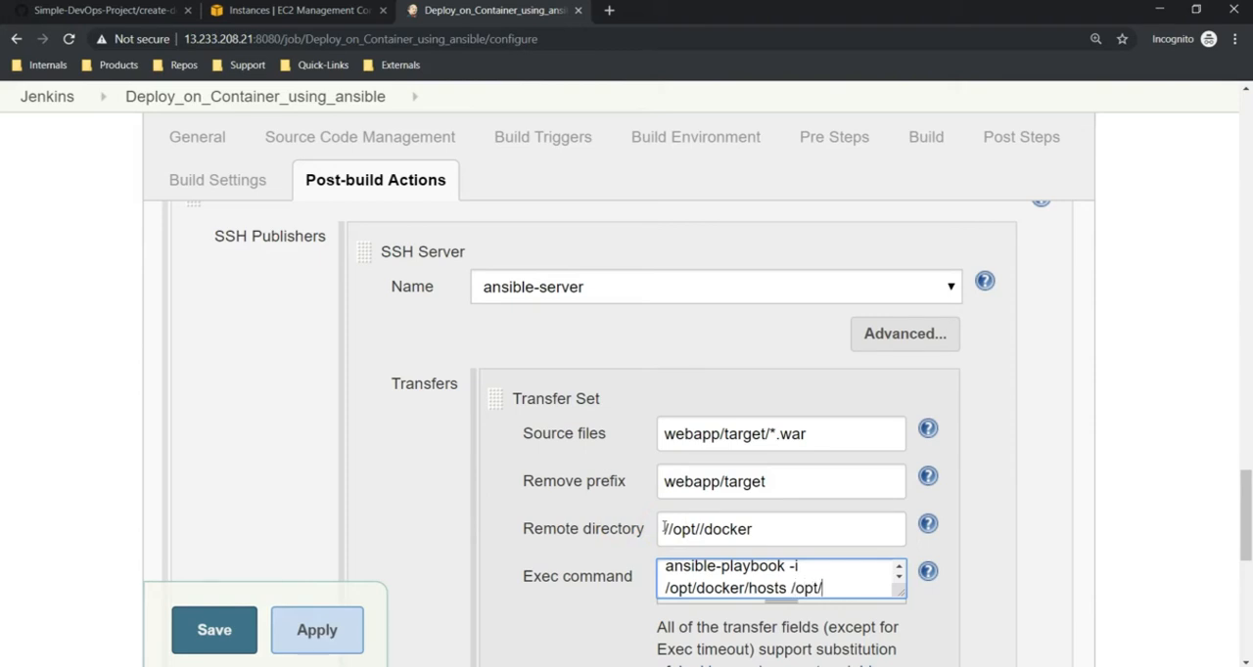
text(docker/simple-devops-project.yml)
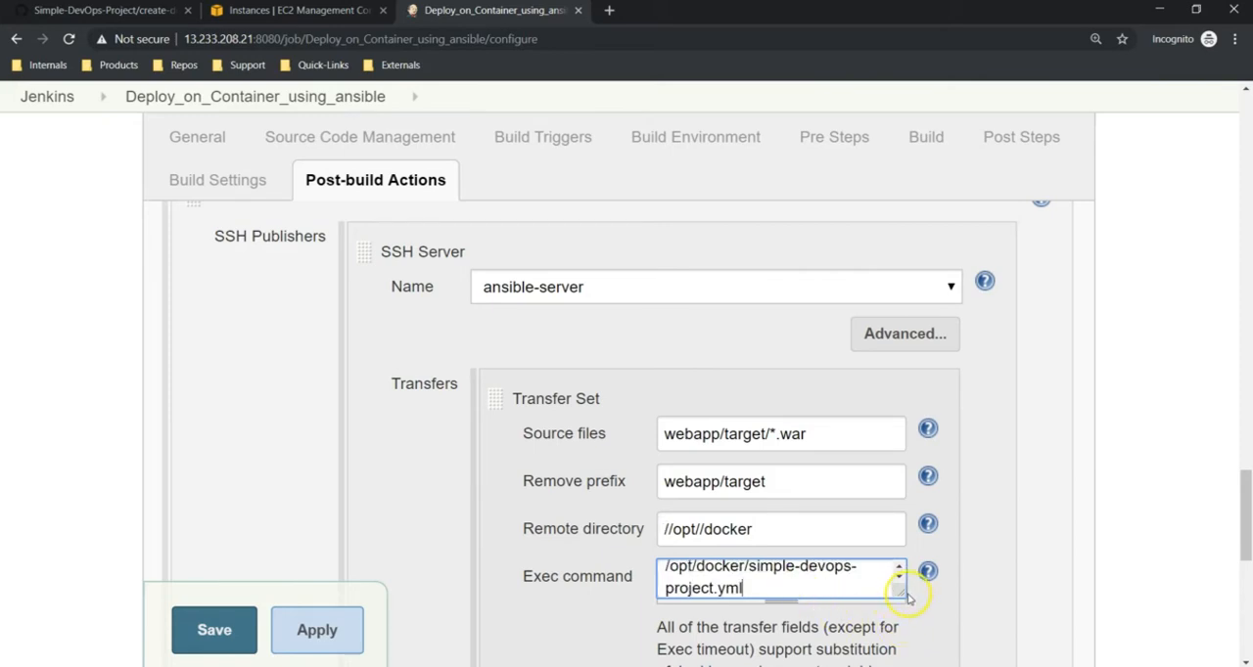
text(;)
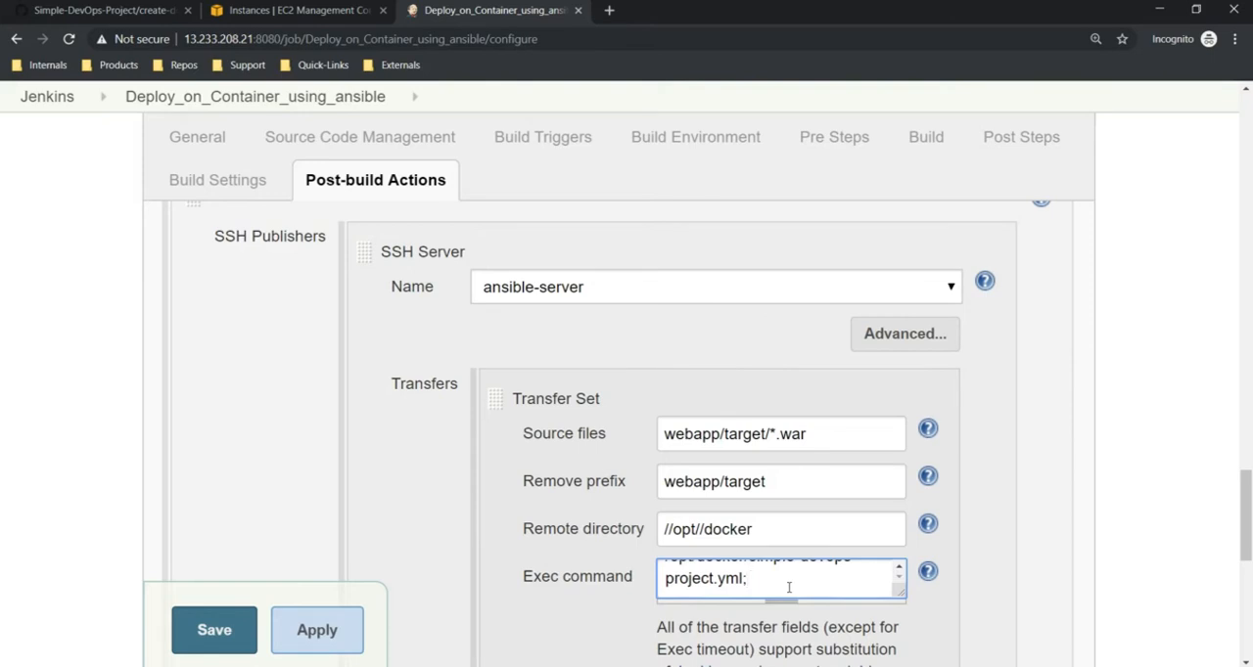
scroll(down, 3)
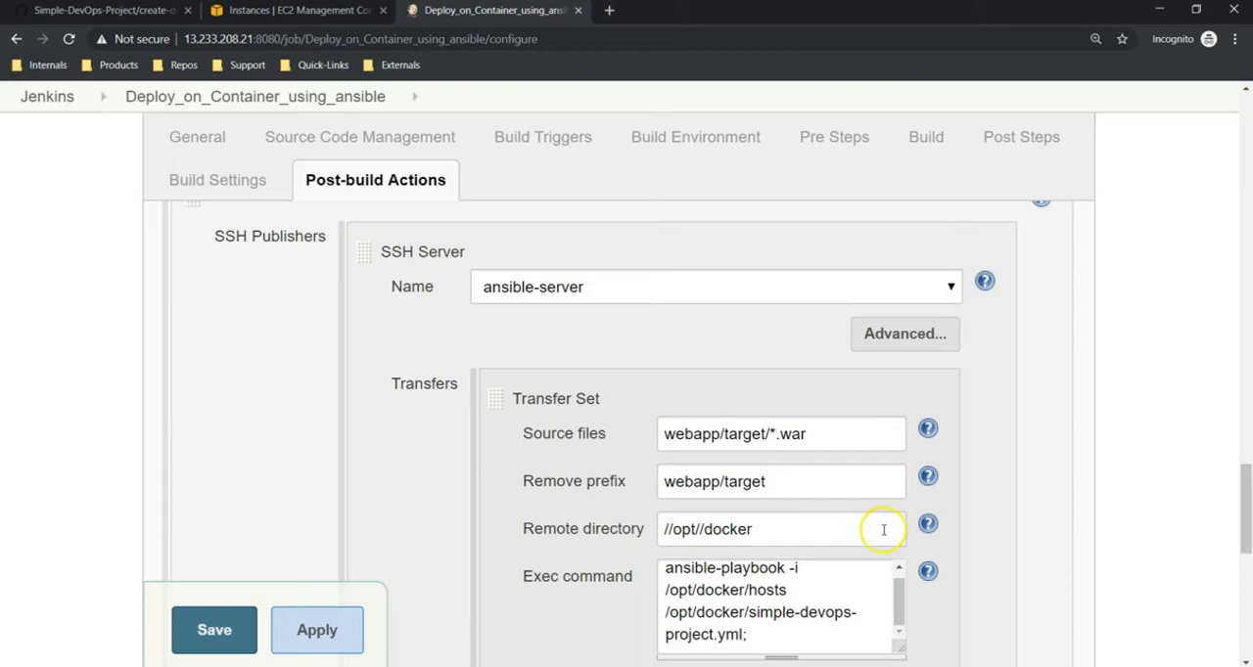
scroll(down, 3)
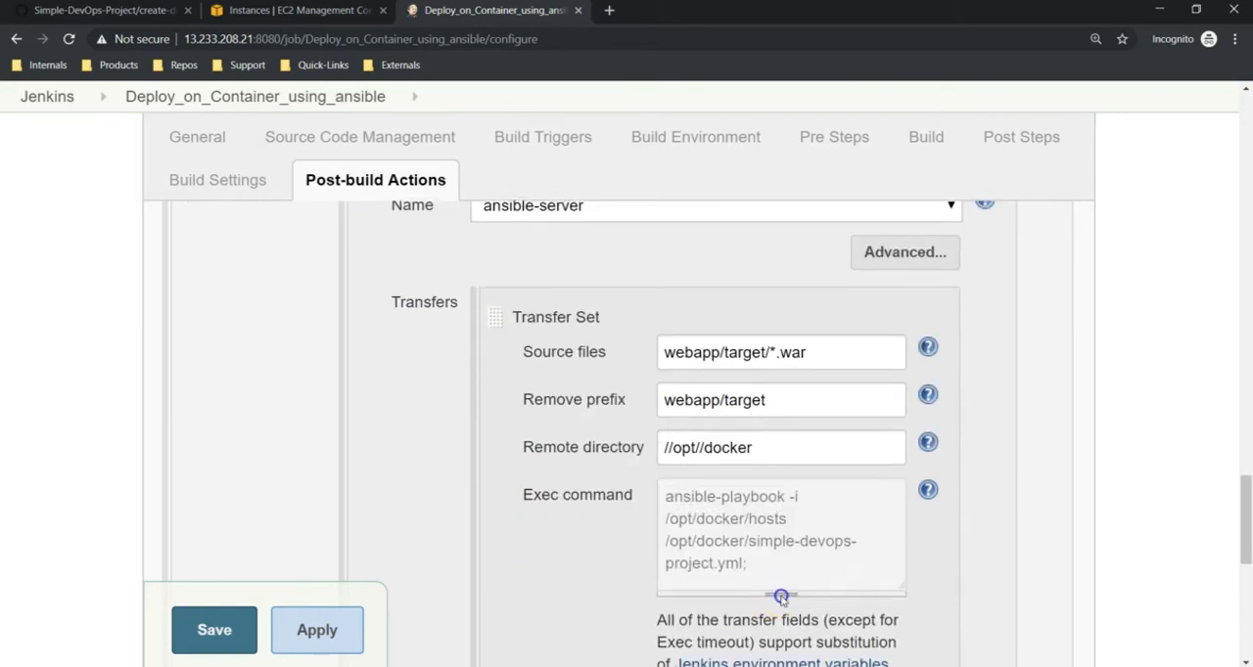
click(781, 539)
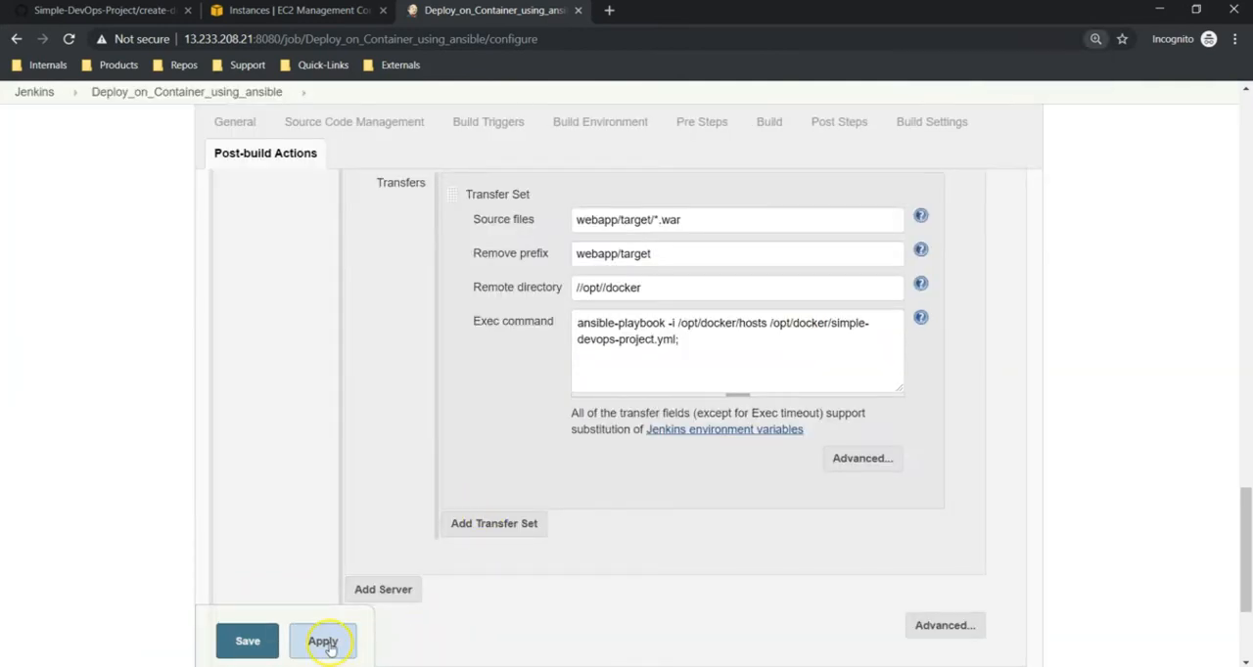
Apply and save the job configuration, then trigger build #2.
click(247, 641)
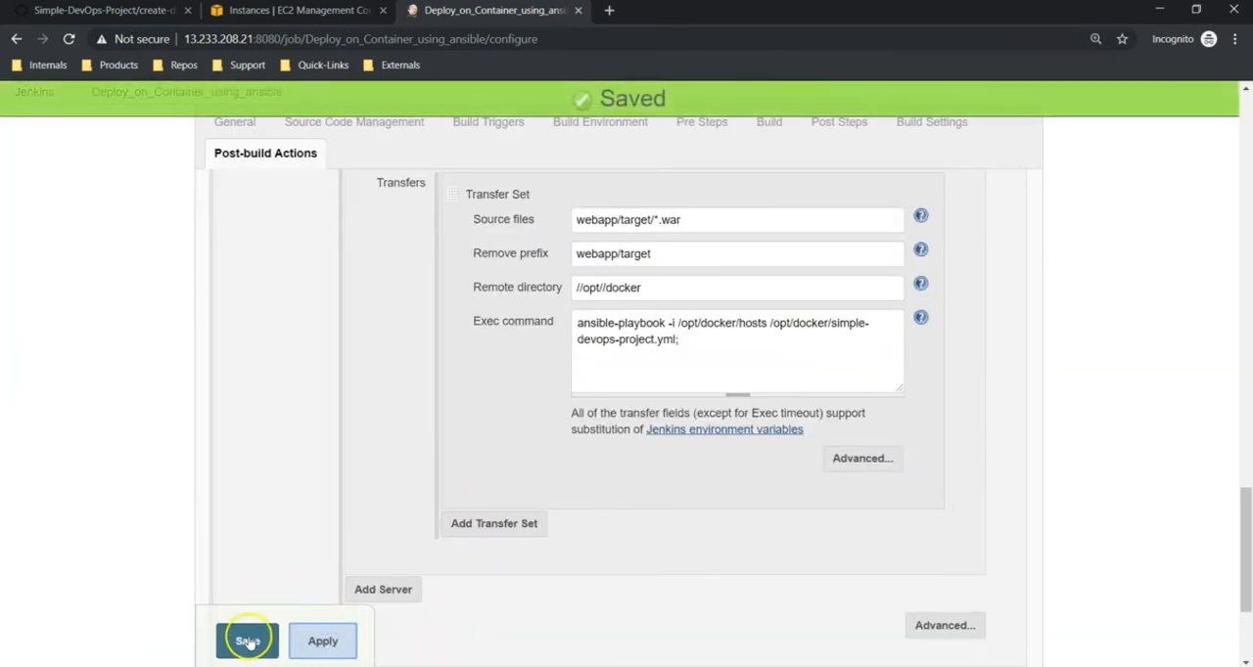
click(246, 640)
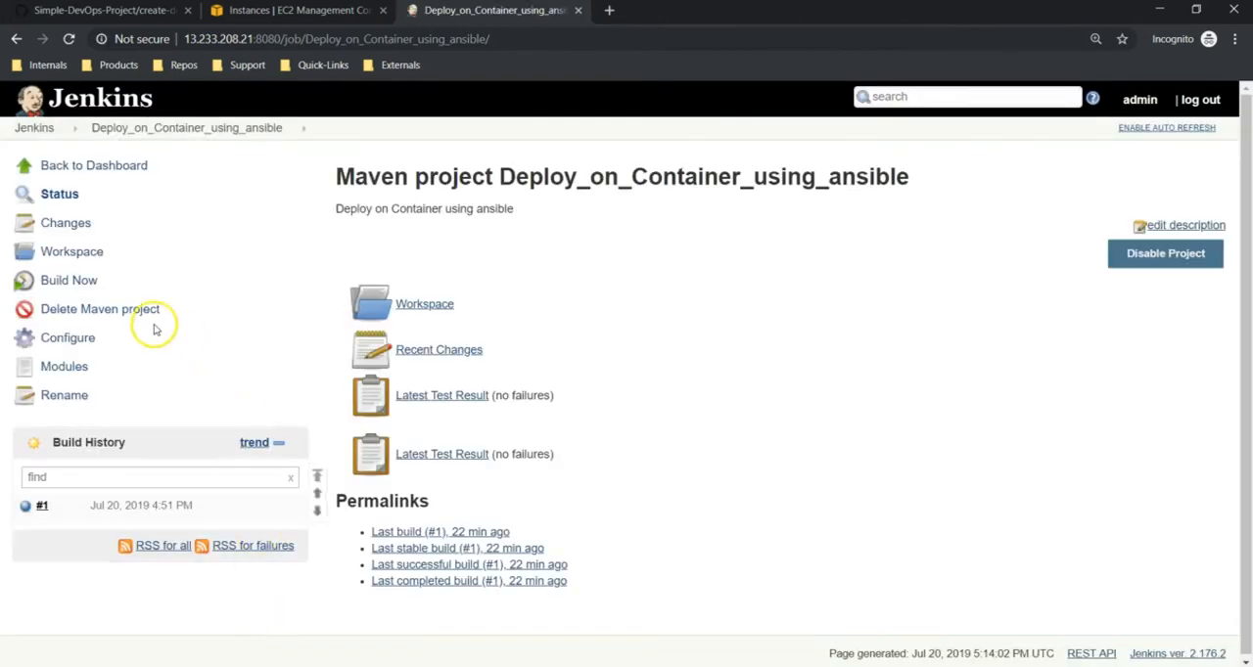
mouse_move(68, 281)
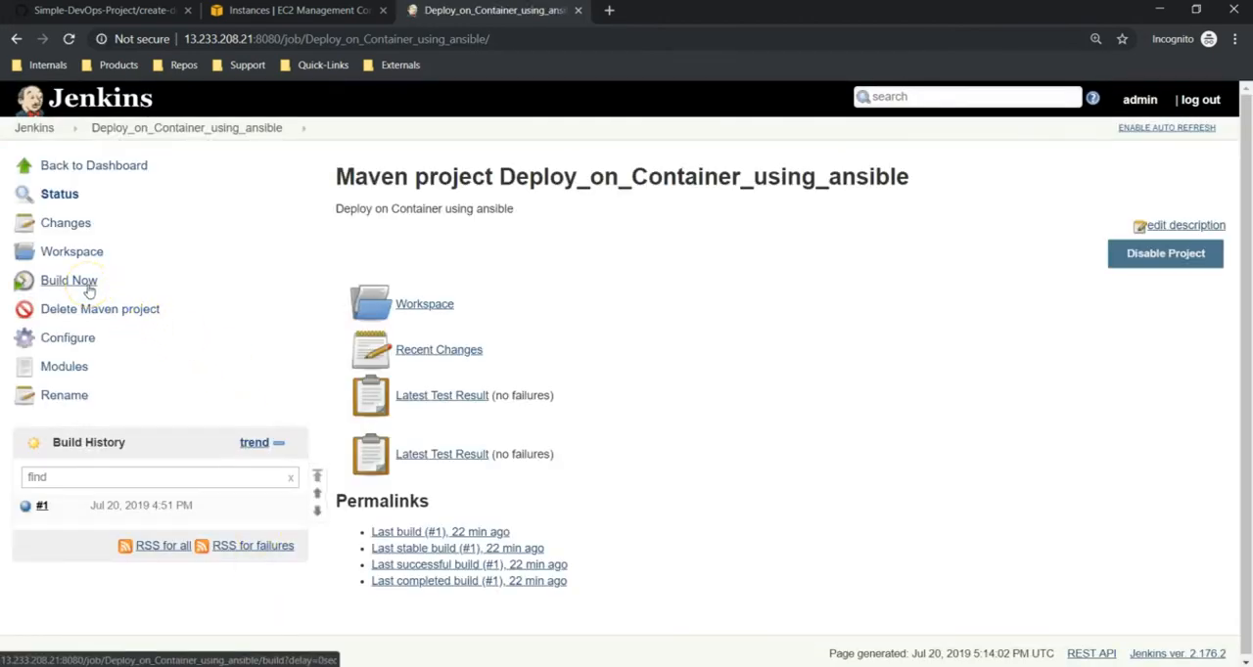
click(69, 281)
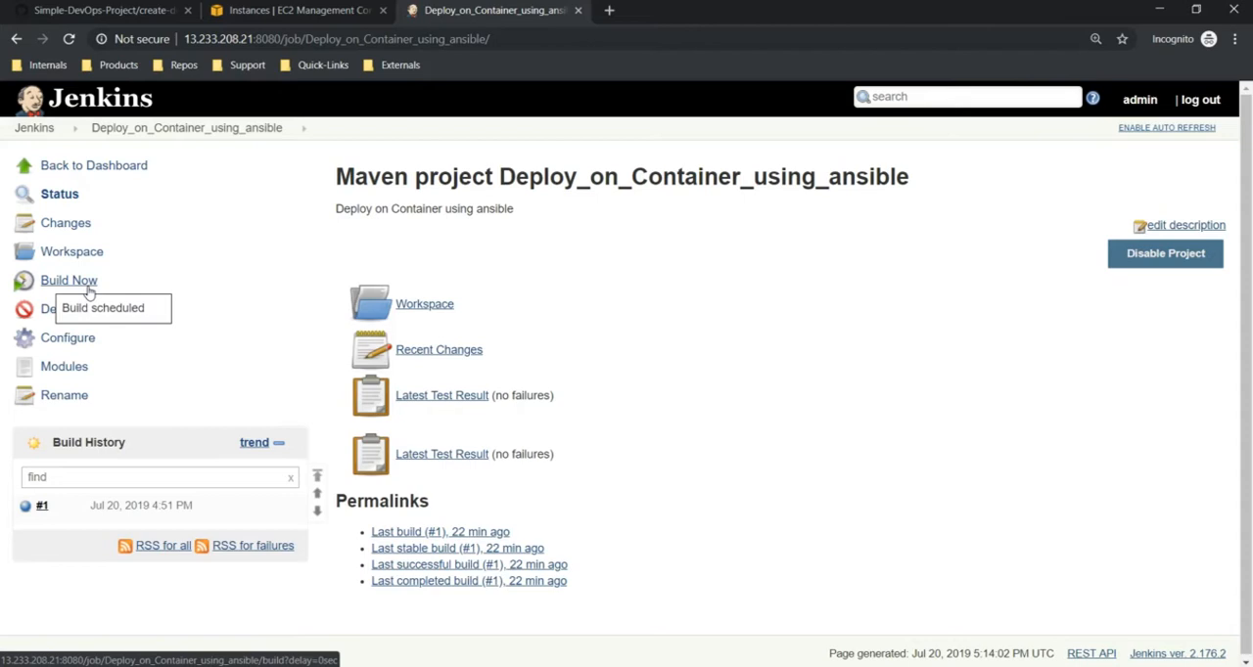
click(69, 281)
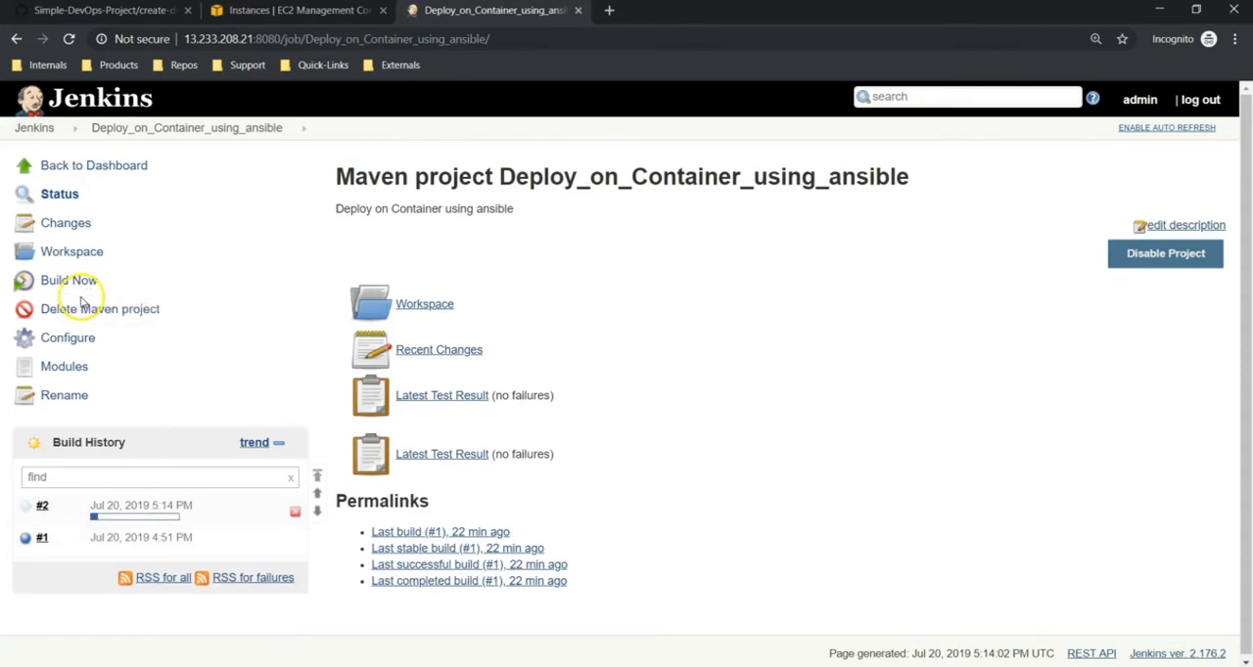
mouse_move(81, 303)
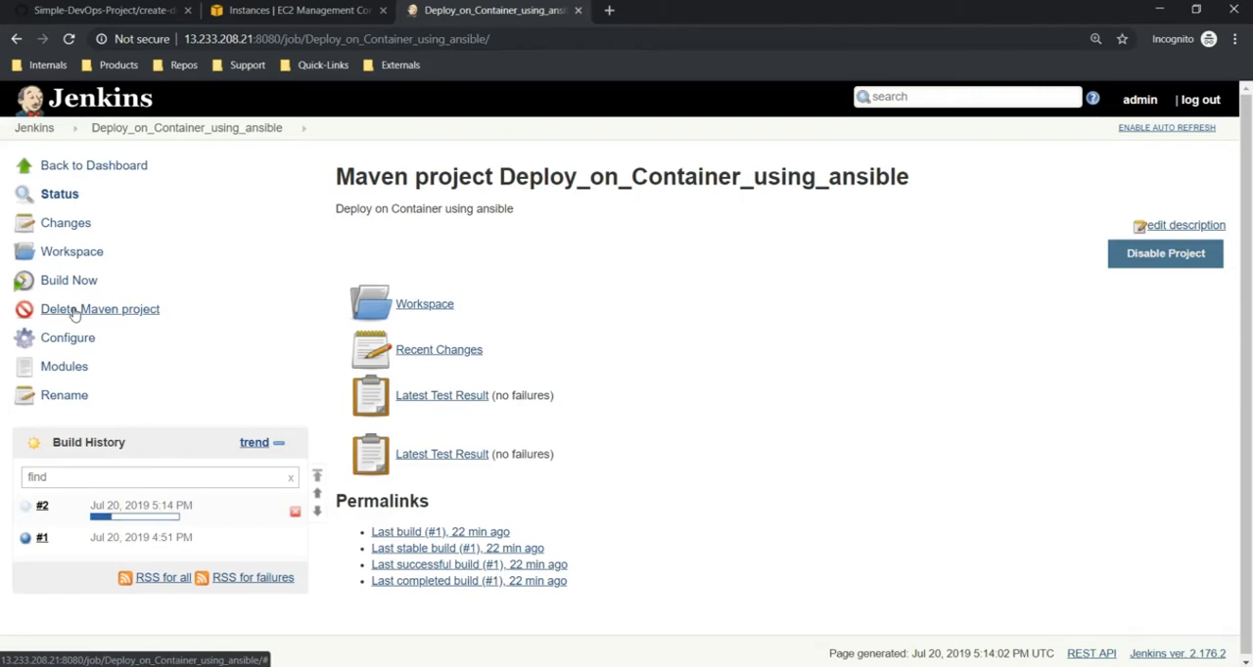
mouse_move(99, 309)
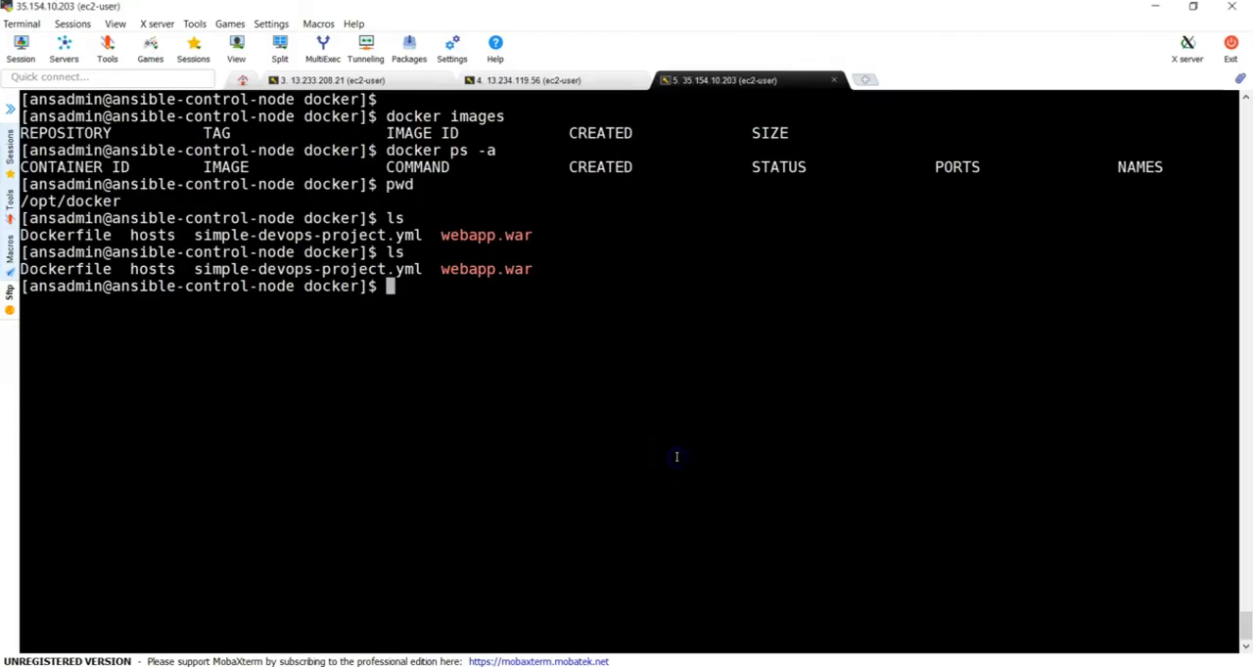
Run ls -l, date, docker images and docker ps -a on the Ansible node.
text(ls -l)
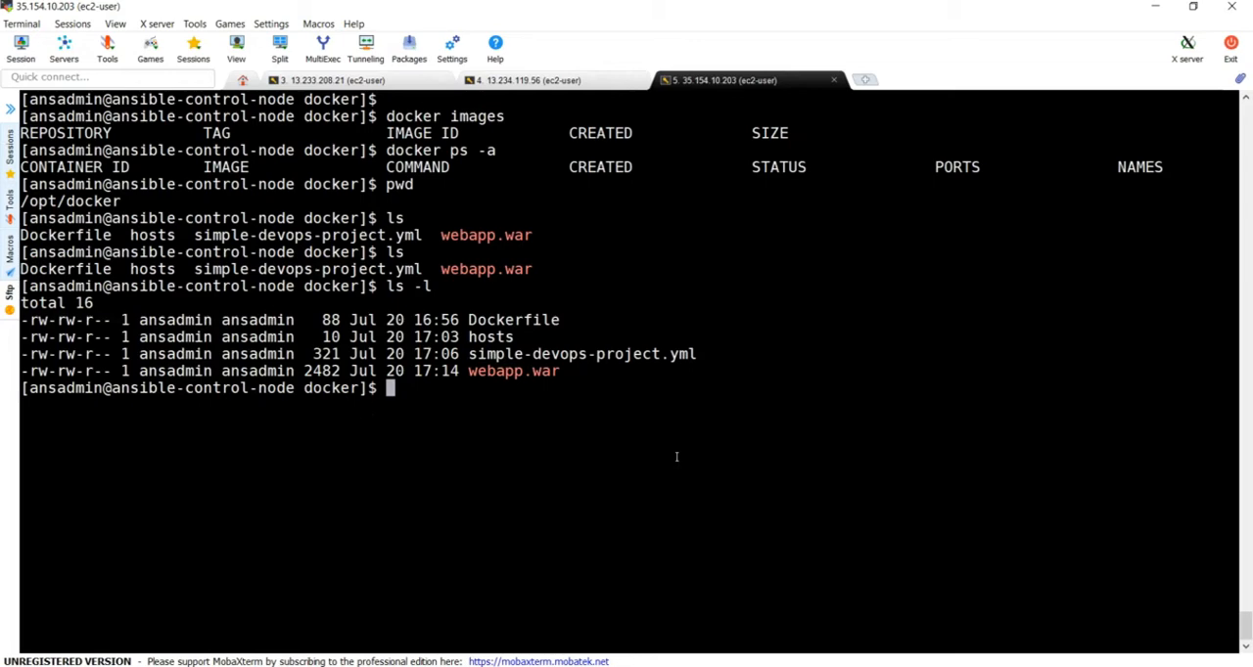
text(date)
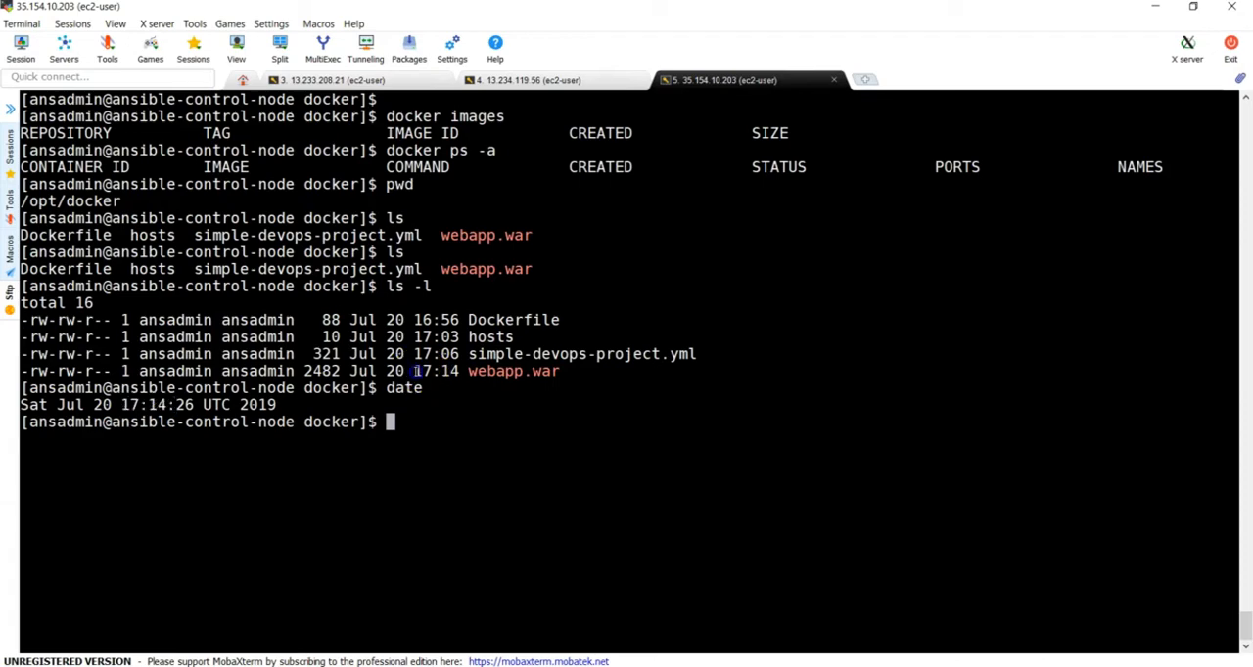
text(d)
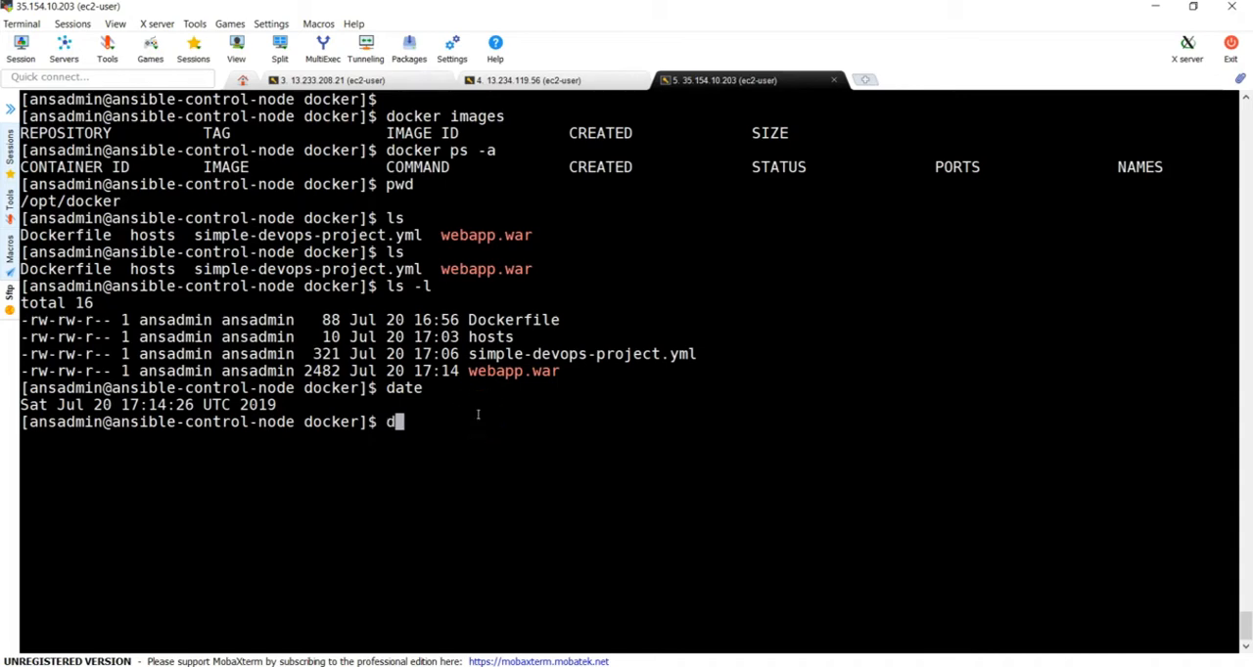
text(ocker images)
text(docker)
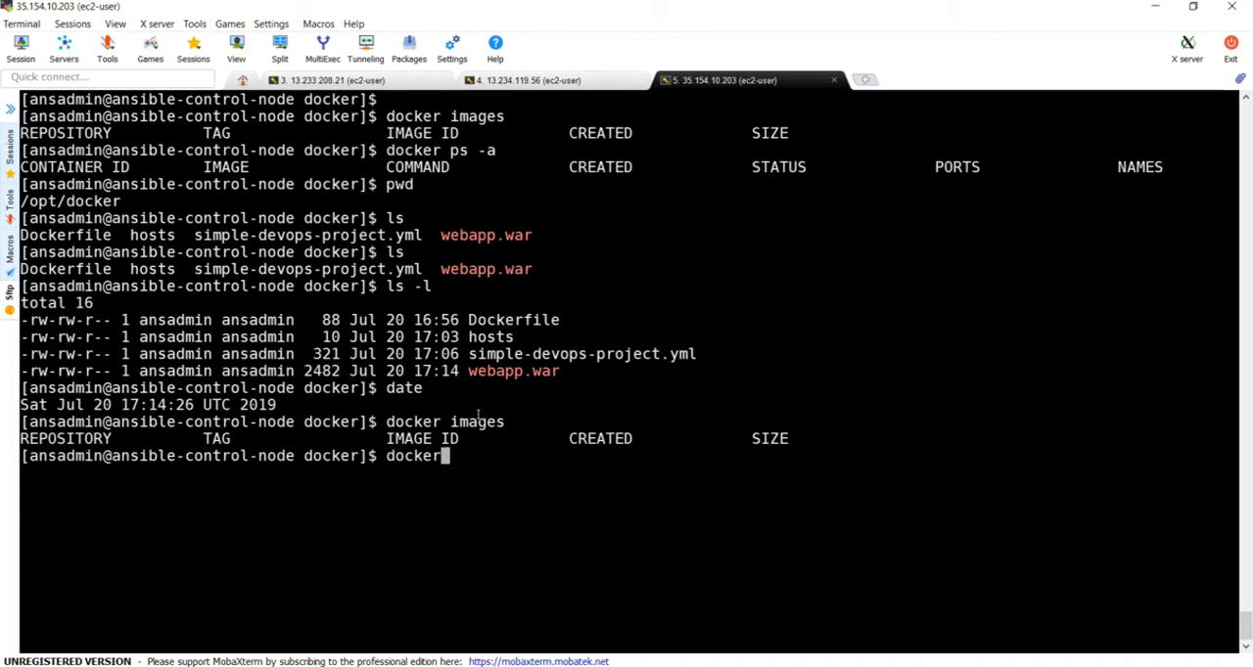
text(p)
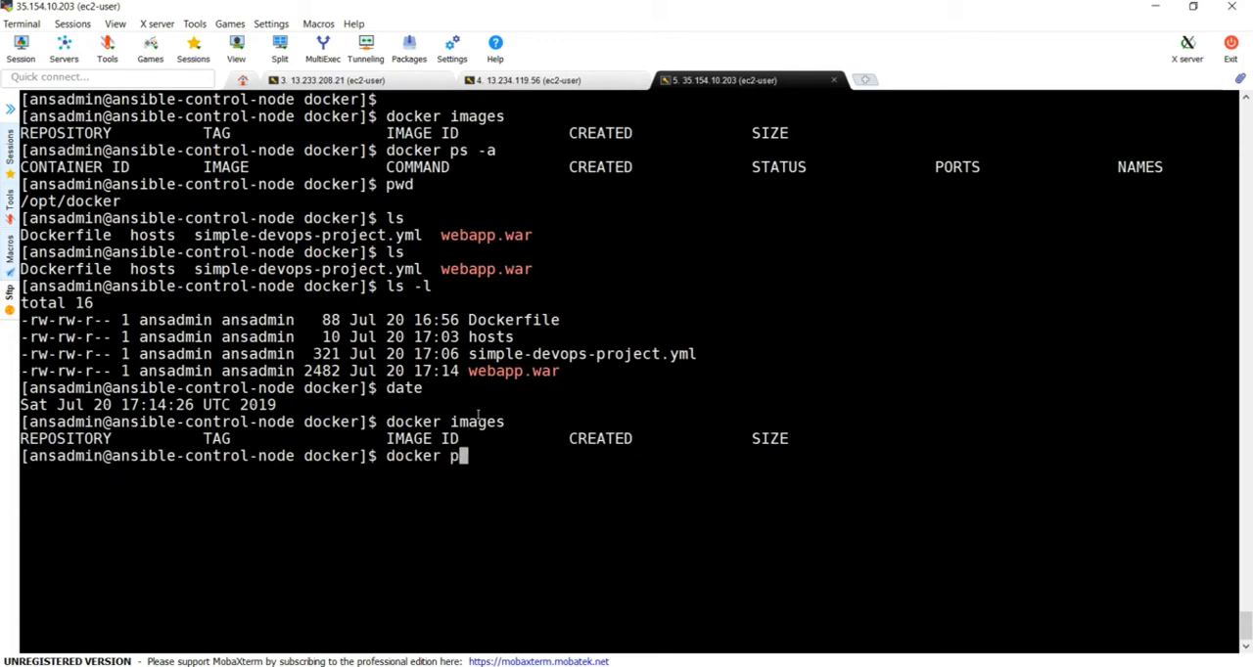
key(Return)
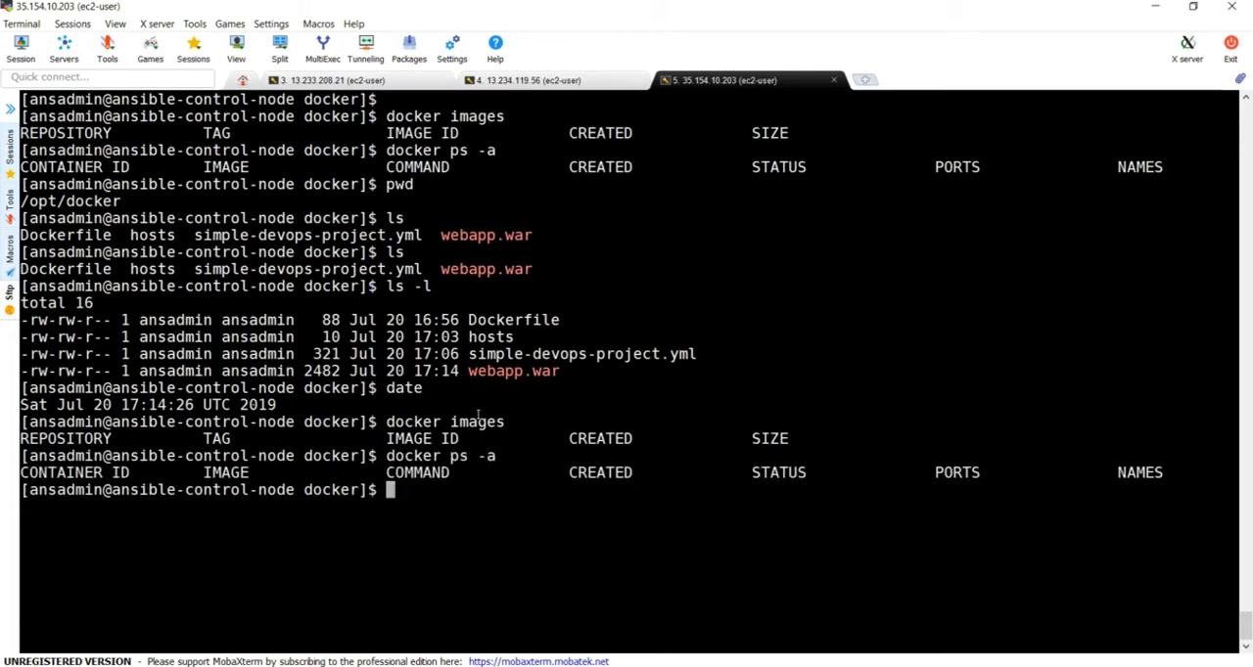
mouse_move(332, 500)
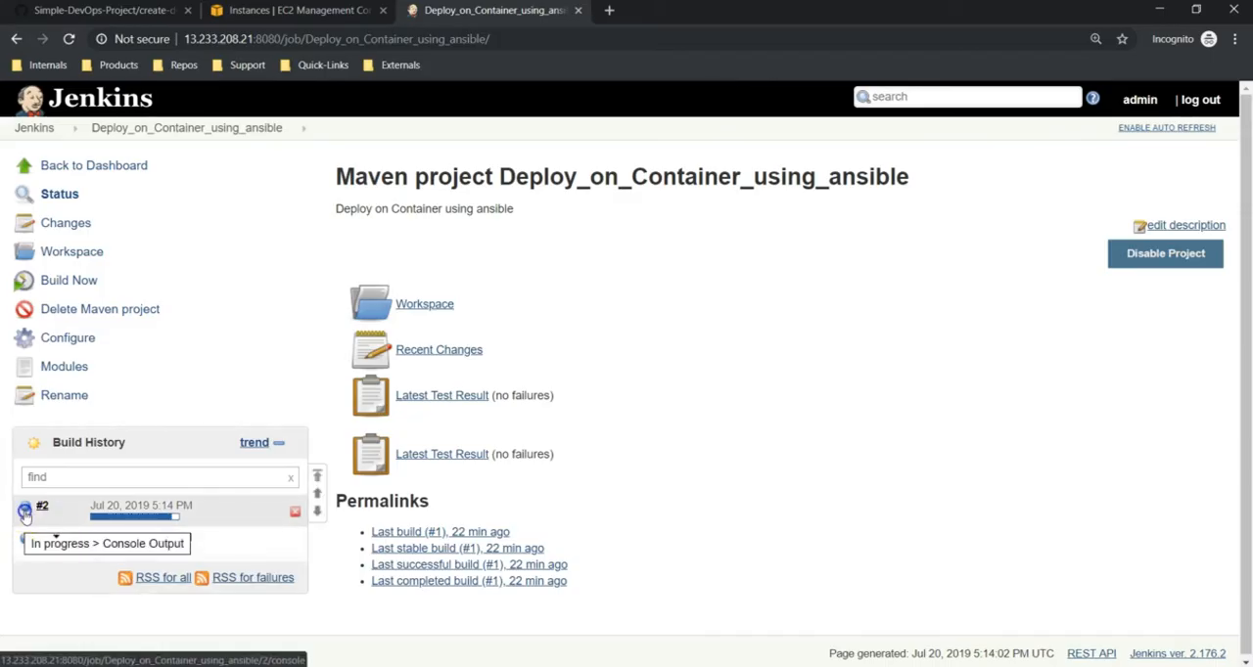
Open build #2's console output and scroll down to its SUCCESS result.
click(142, 543)
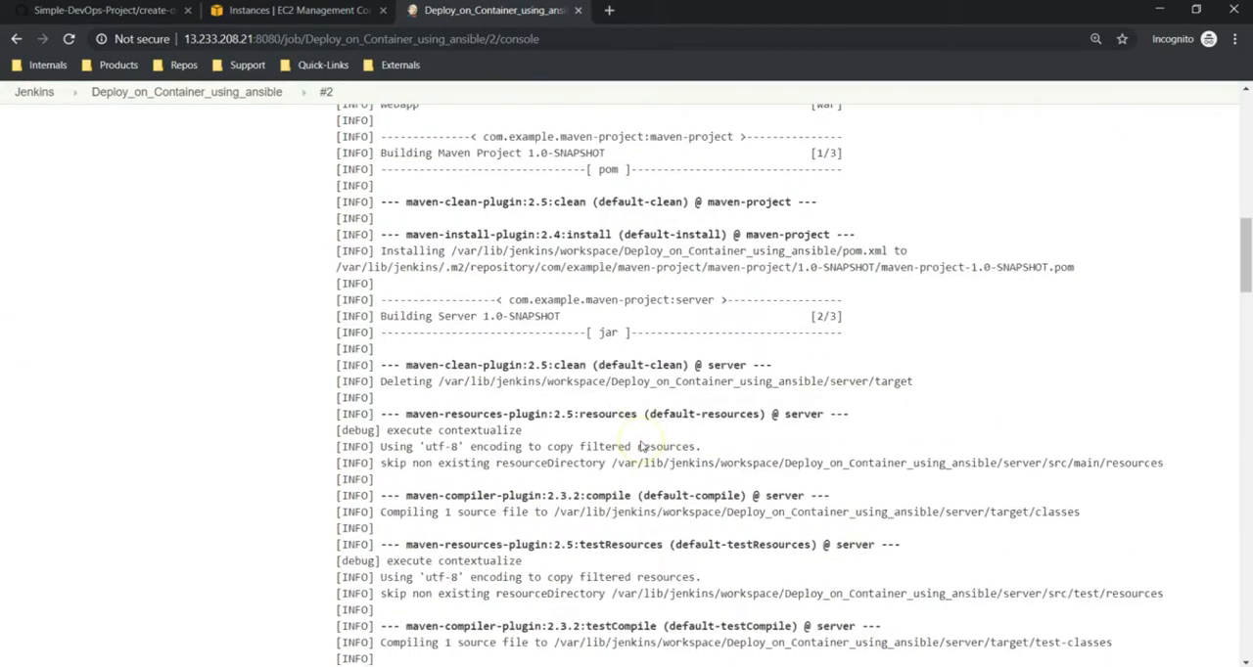
scroll(down, 3)
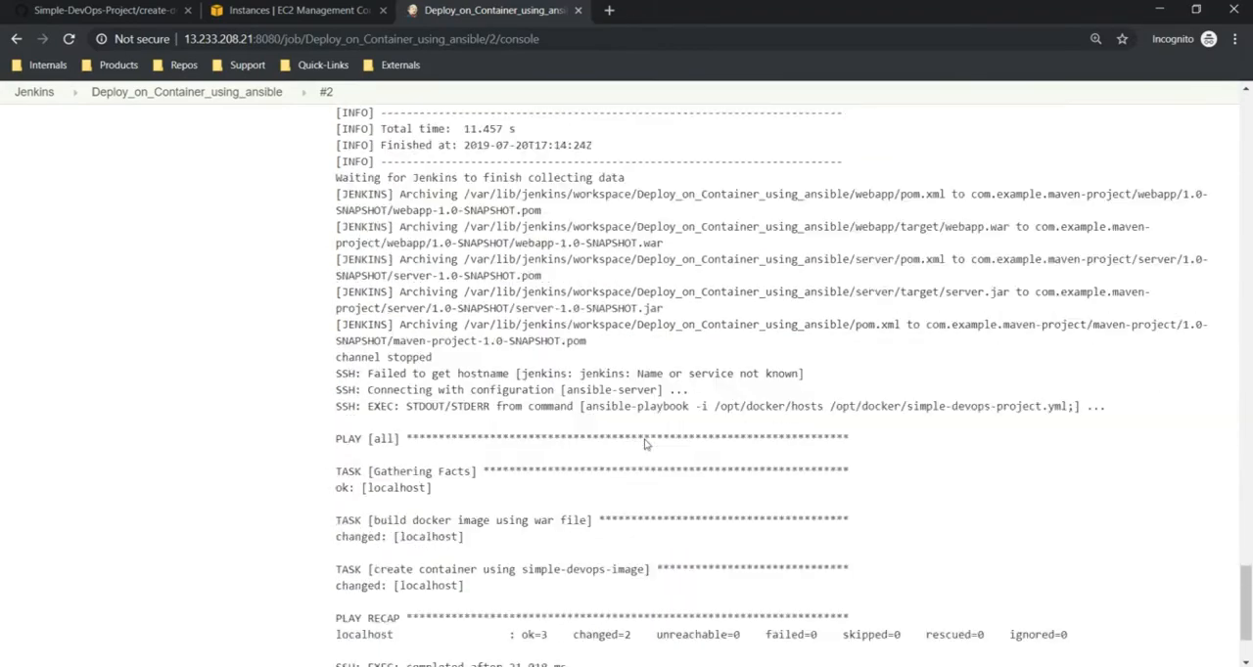
scroll(down, 3)
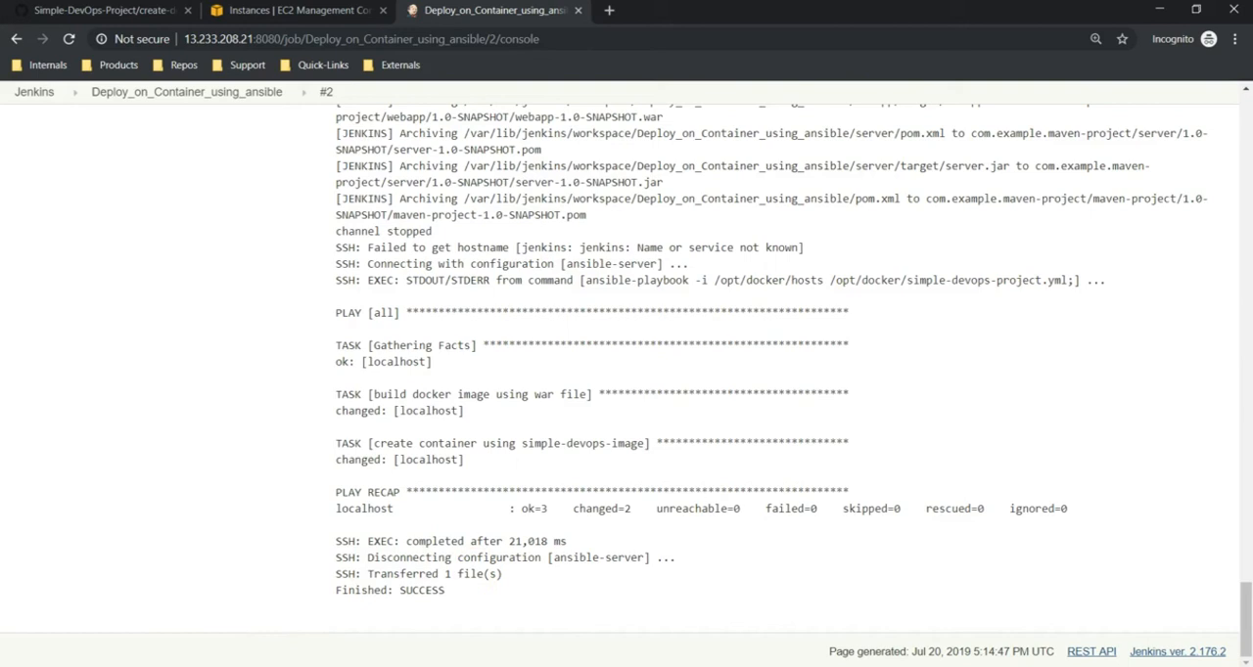
mouse_move(728, 542)
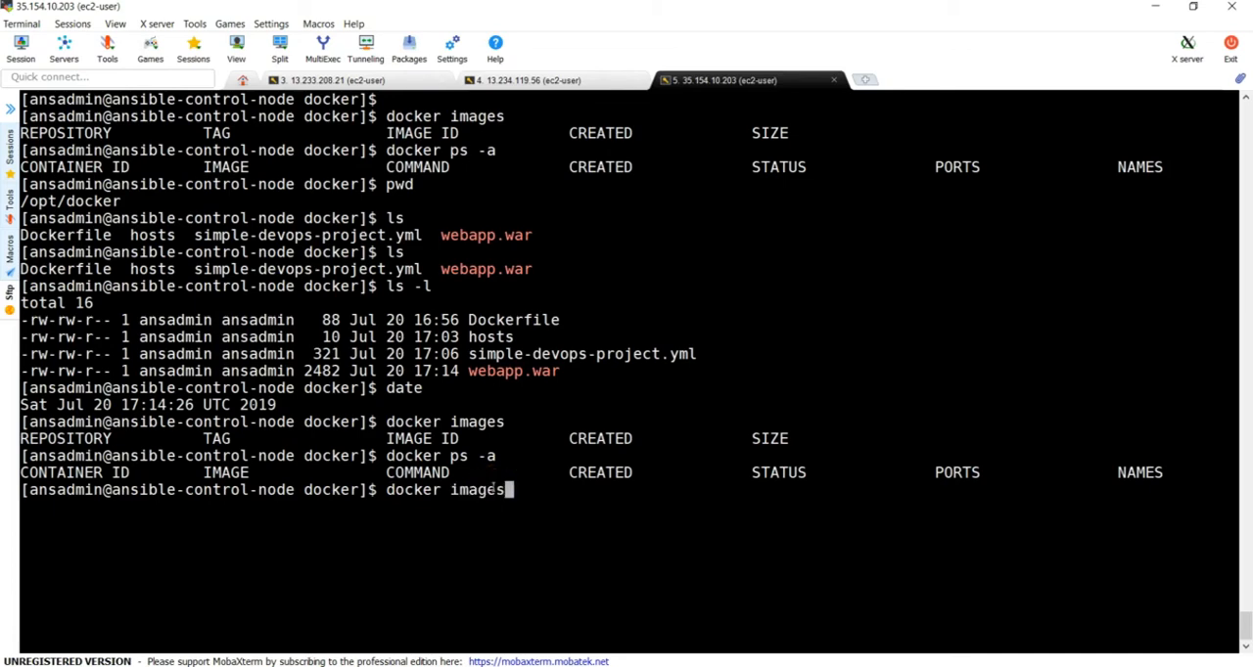
List Docker images to confirm simple-devops-image exists, then list all containers with docker ps -a.
key(Return)
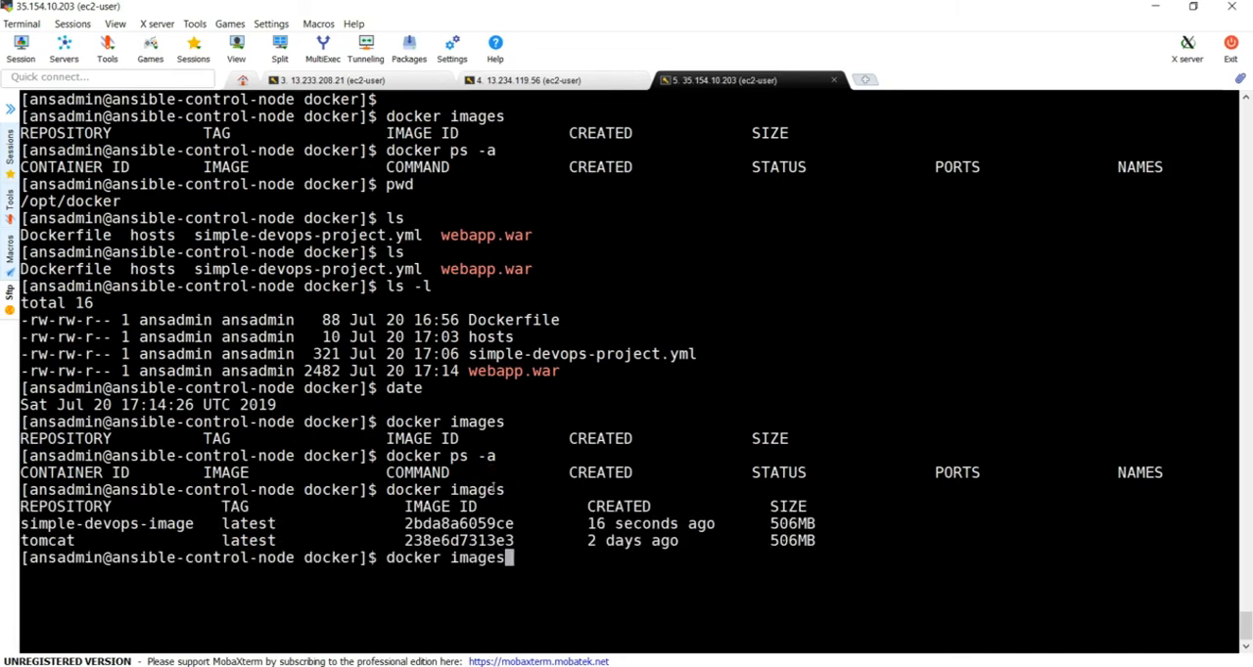
text(docker ps -a)
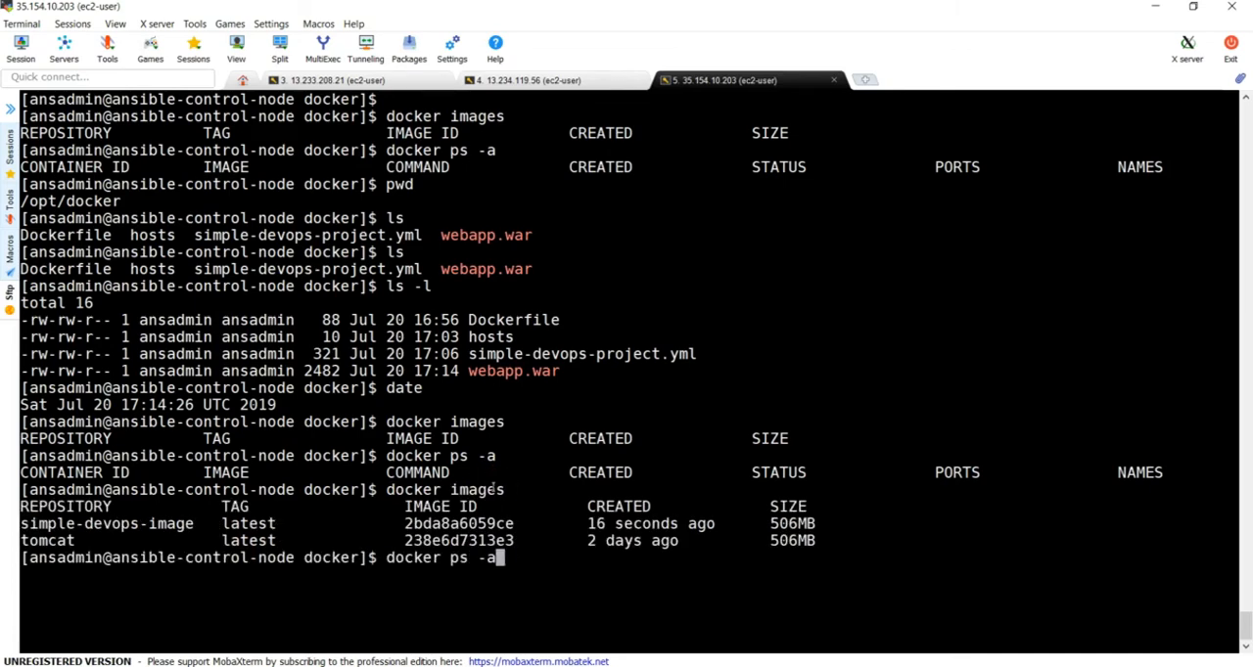
key(Return)
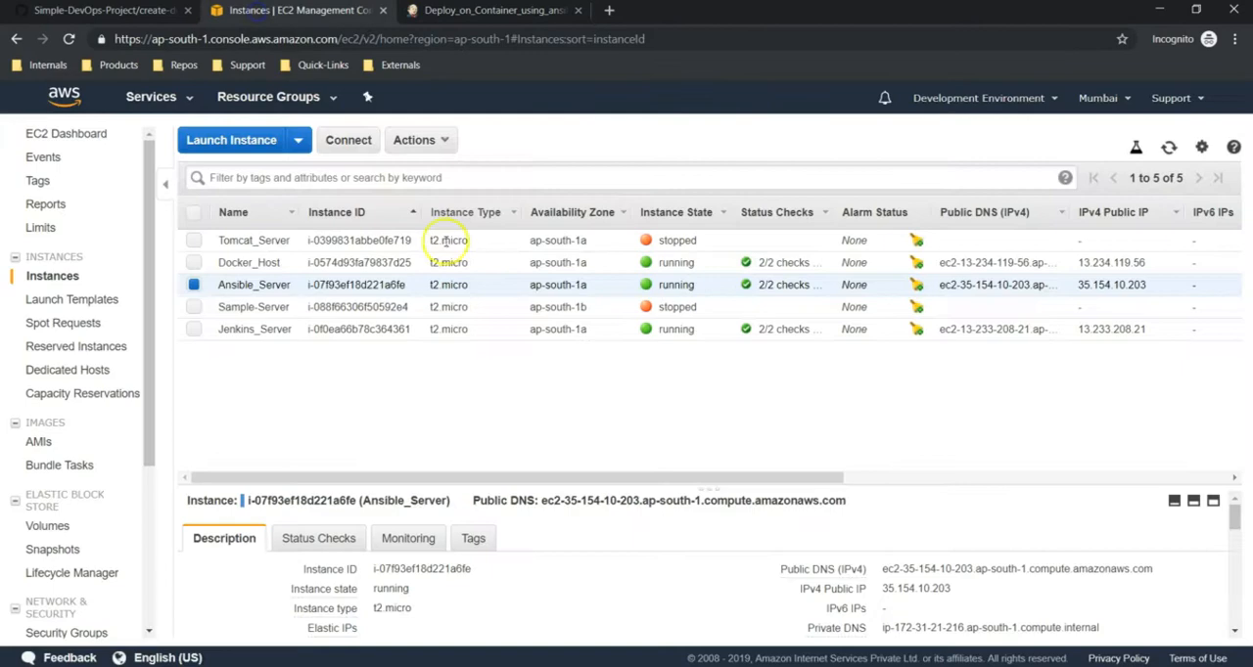
mouse_move(963, 588)
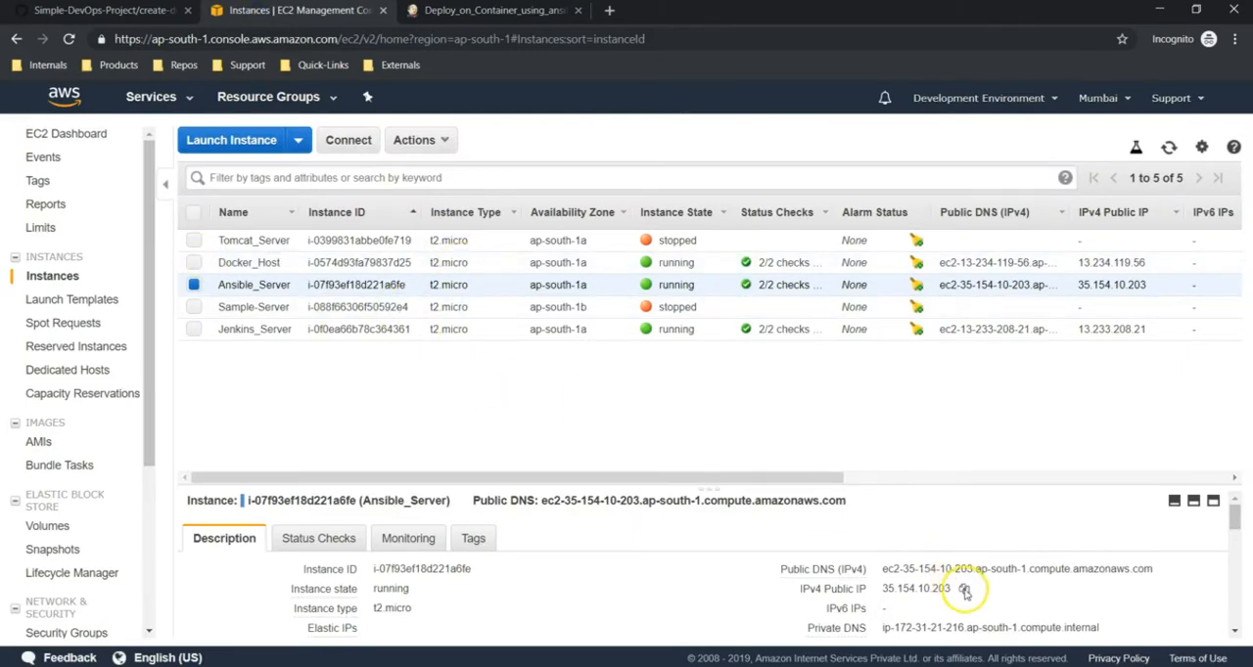
Load Tomcat at 35.154.10.203:8080, then /webapp to show the Simple DevOps Project welcome page.
click(964, 589)
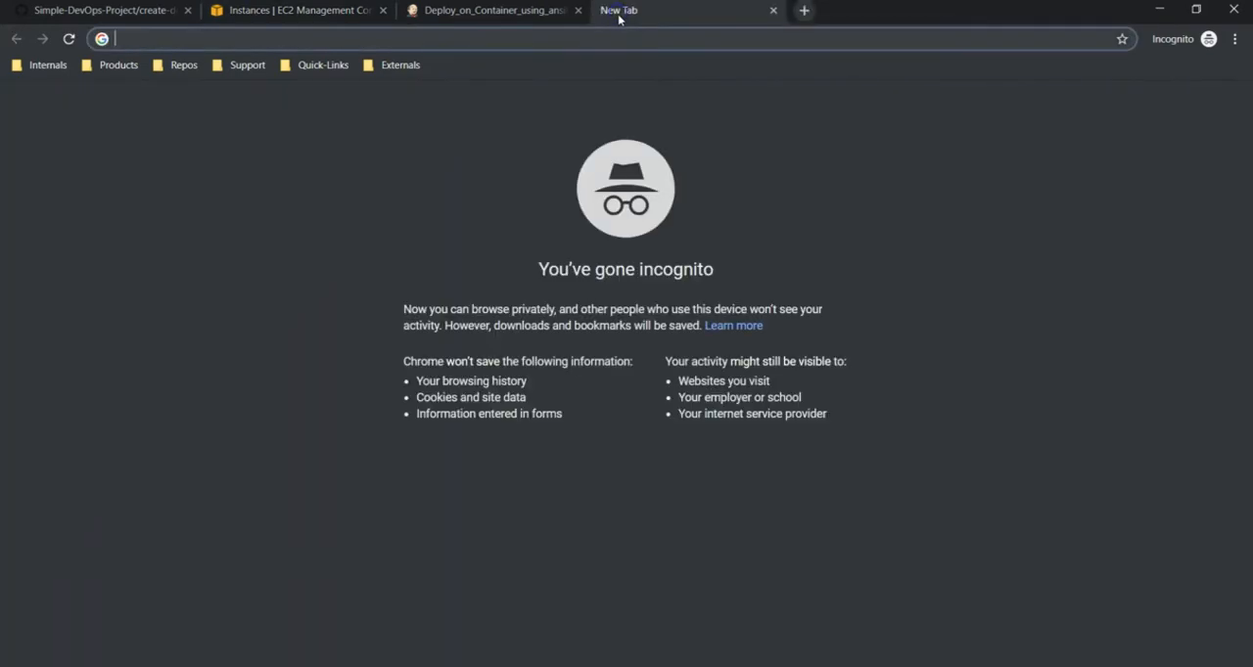
text(35.154.10.203:80)
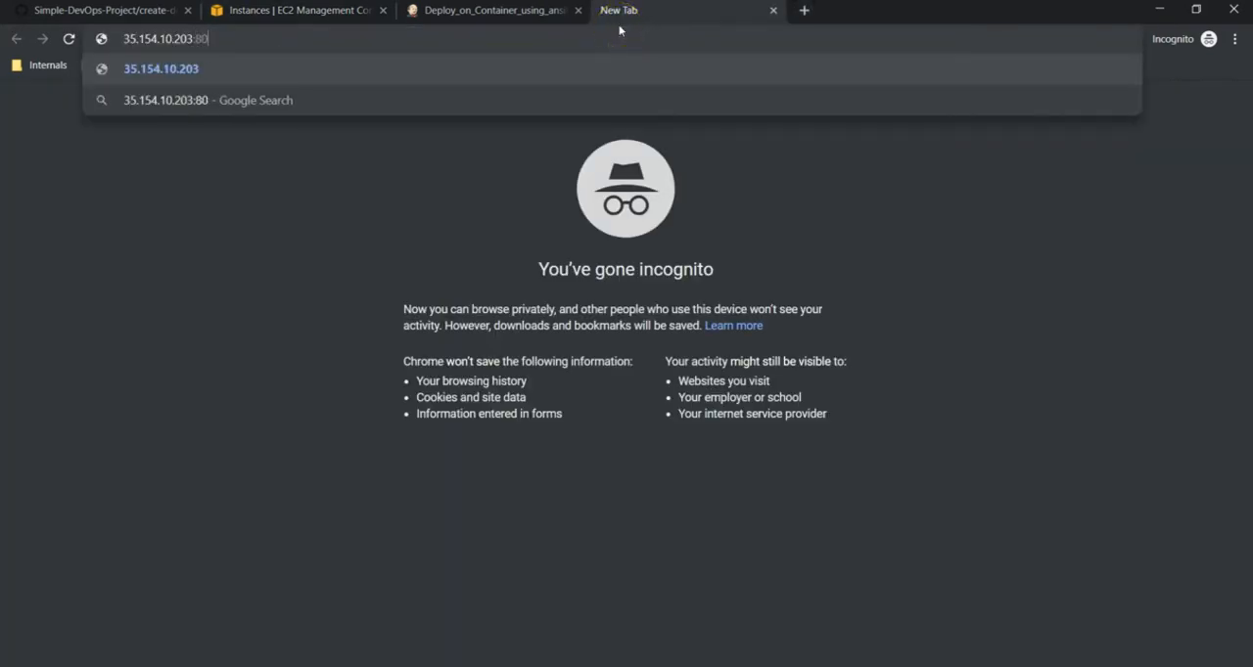
key(Return)
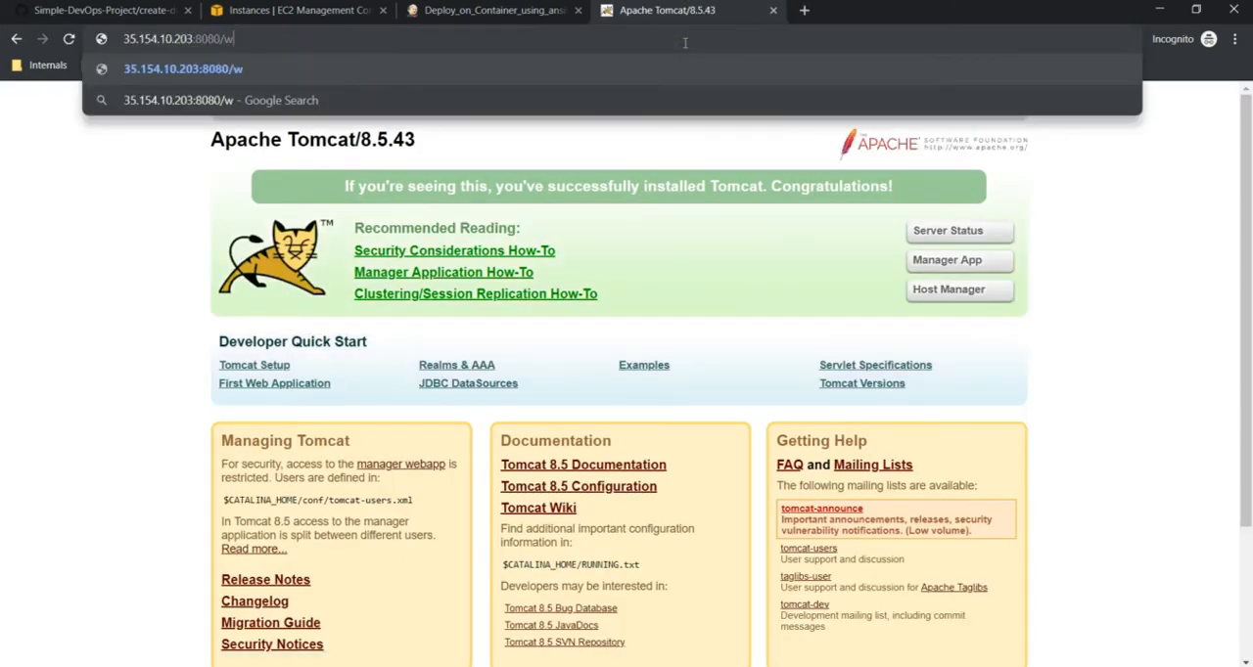
key(Return)
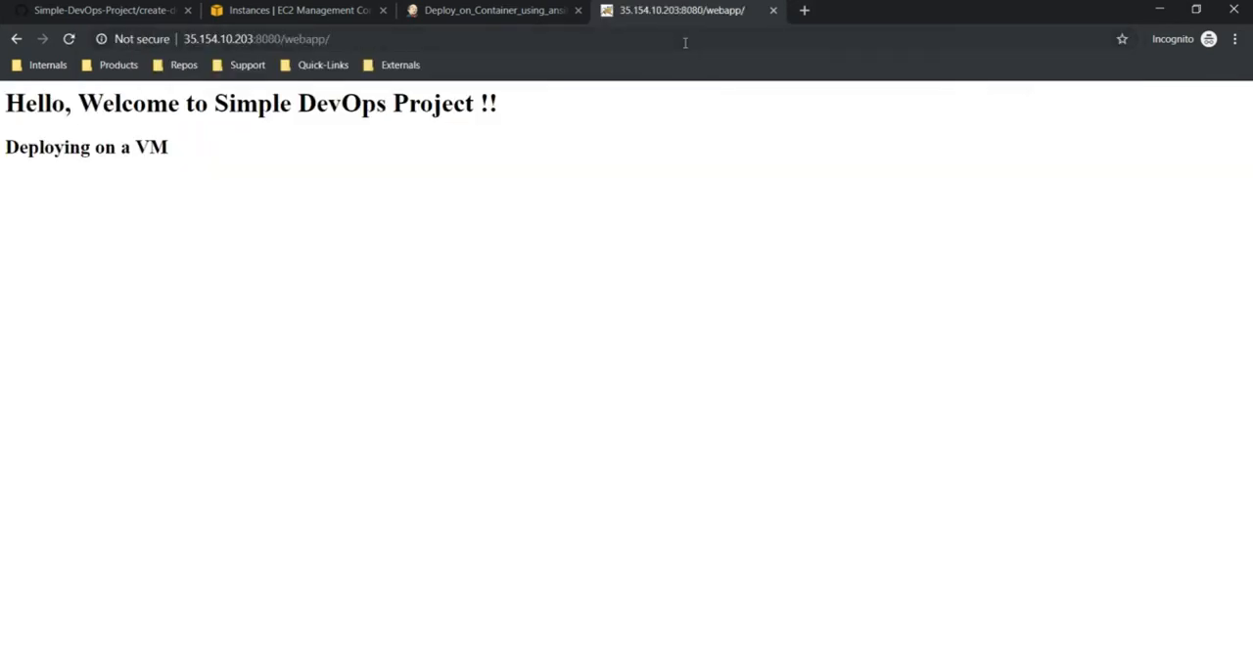
mouse_move(408, 105)
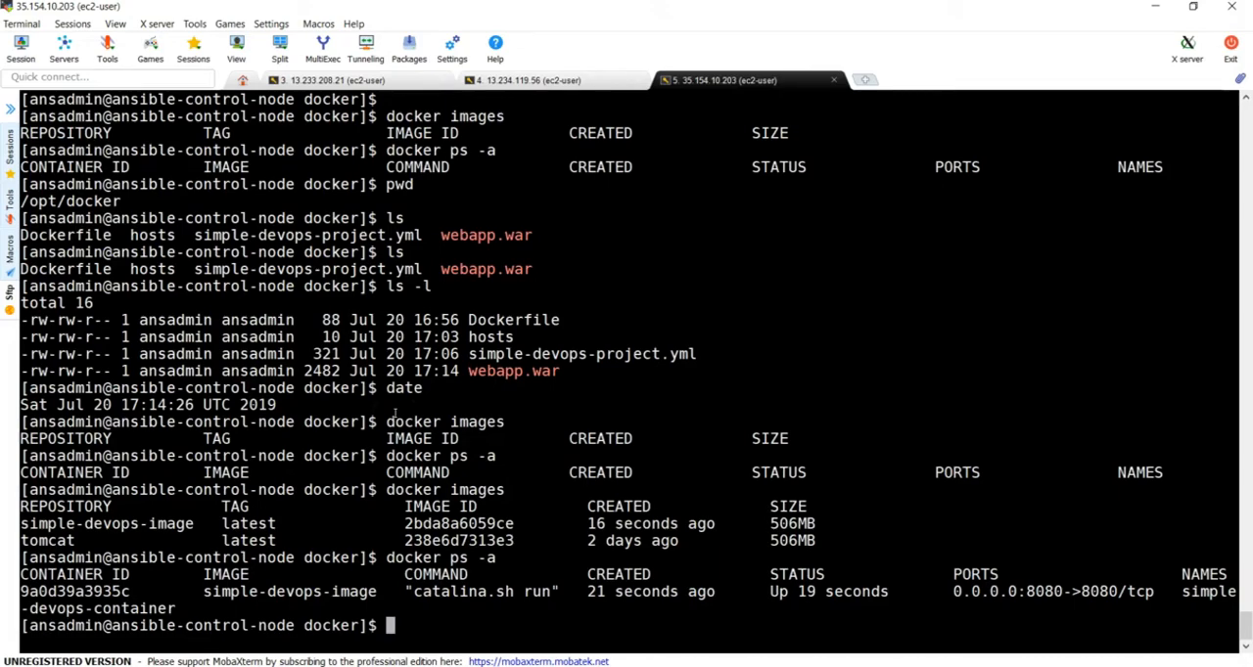
mouse_move(541, 275)
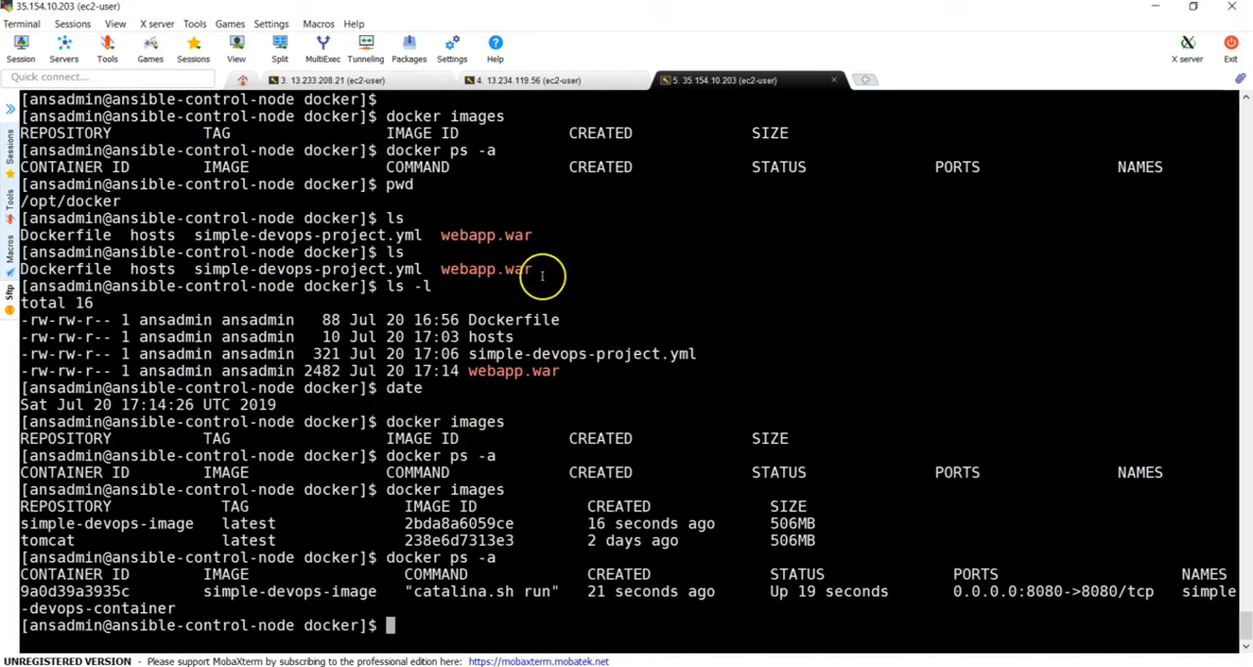
Check docker ps -a output: simple-devops-container running from simple-devops-image with port 8080 mapped.
double_click(486, 269)
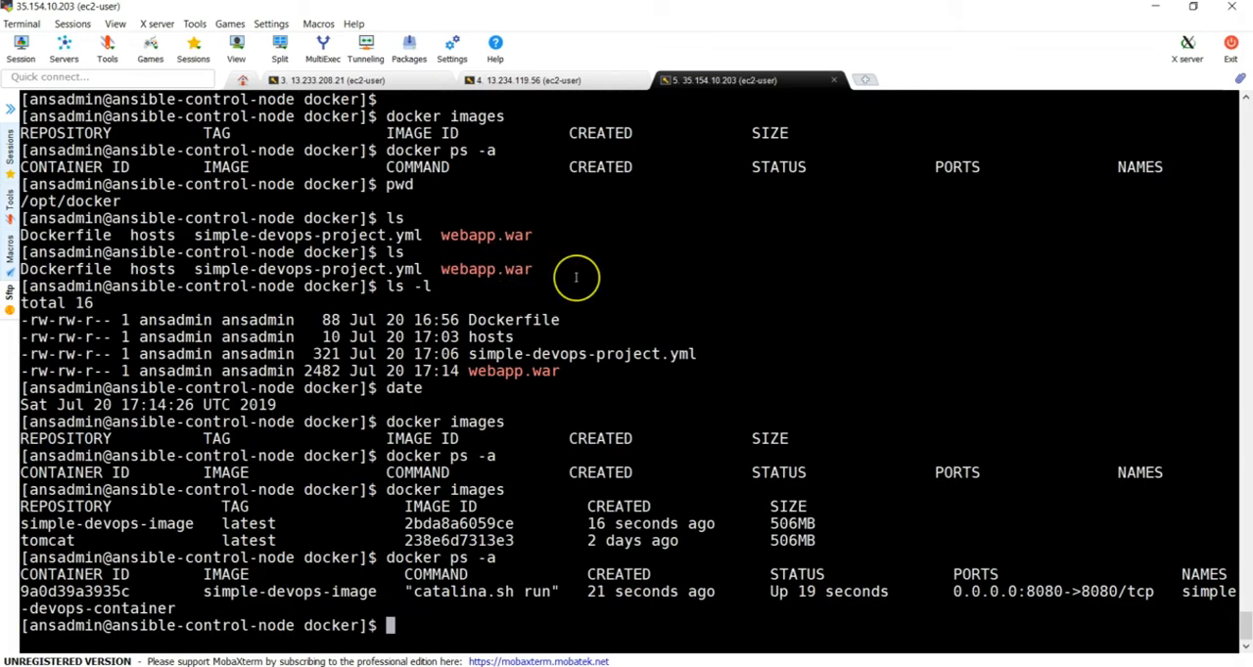
mouse_move(575, 277)
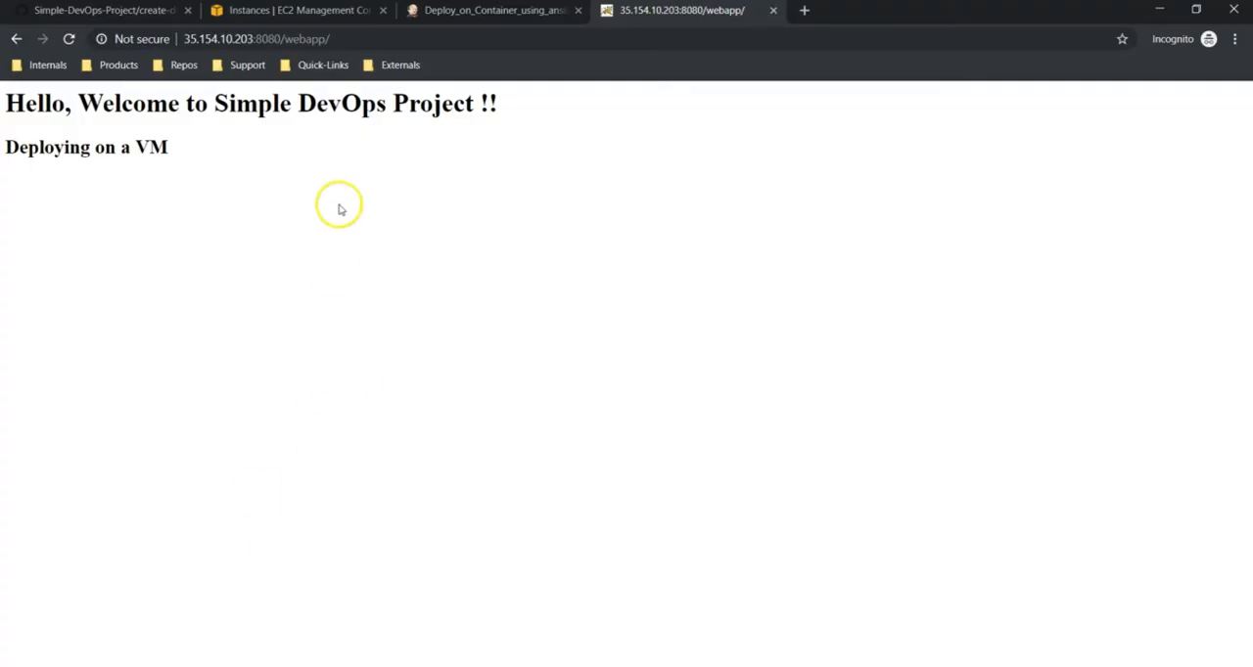
mouse_move(459, 10)
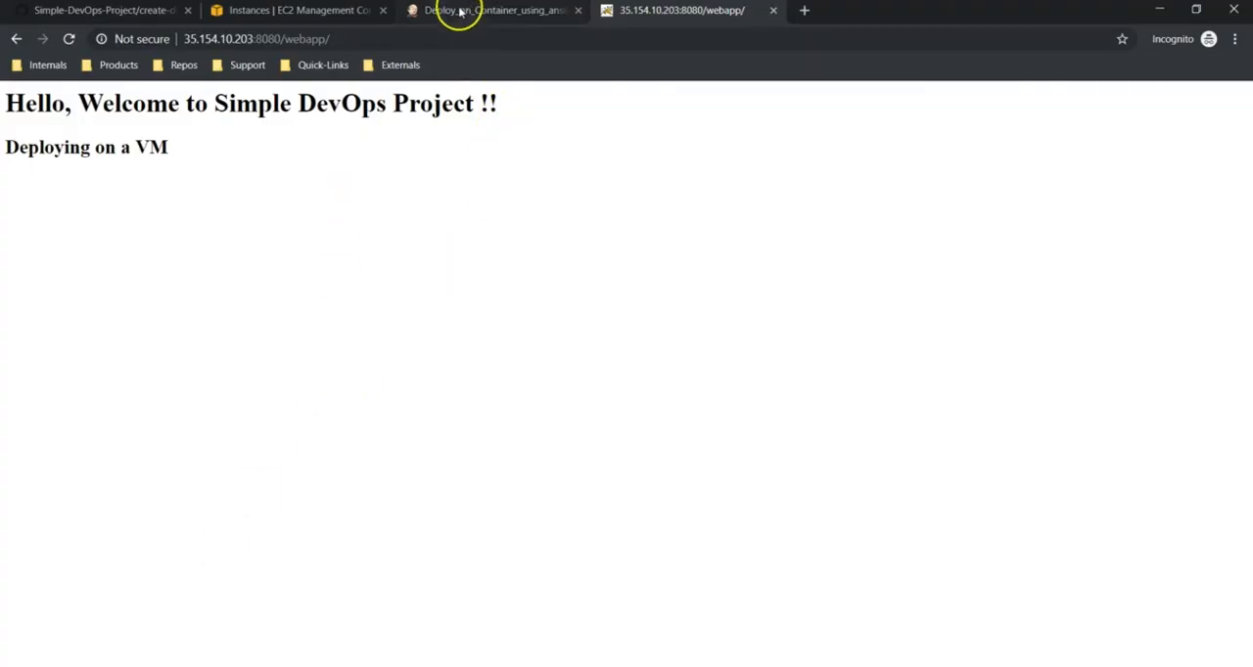
In the Deploy_on_Container_using_ansible configuration, tick Poll SCM and begin entering a '* 1' schedule.
click(494, 11)
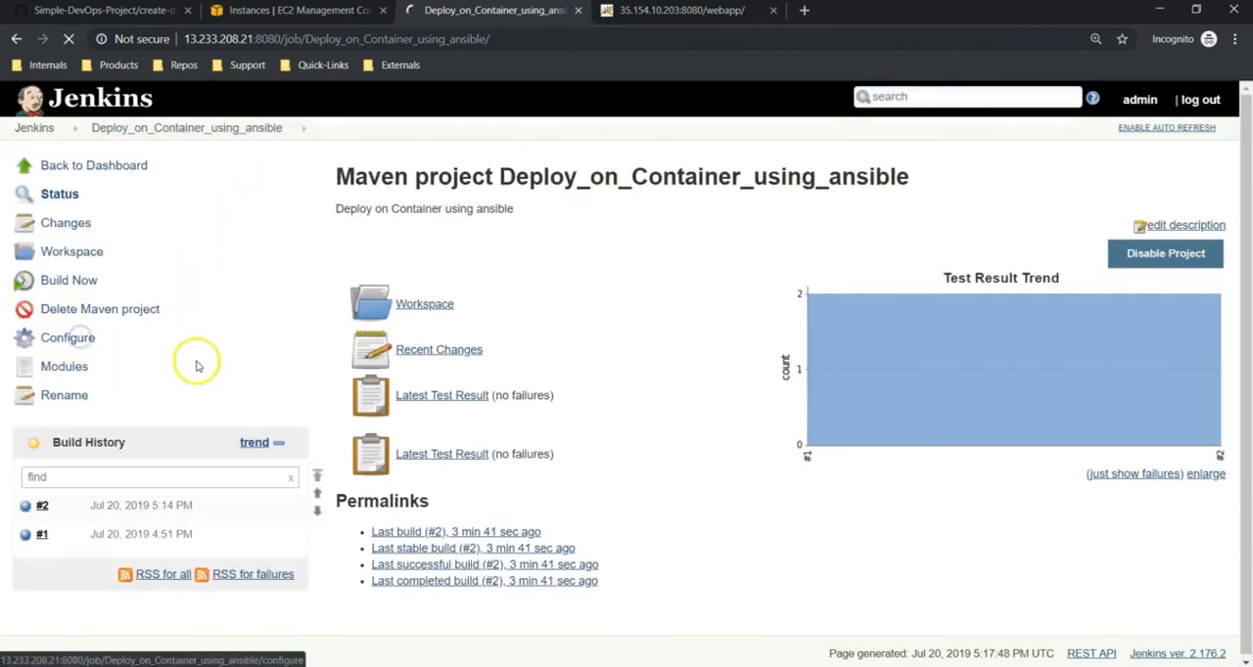
click(68, 338)
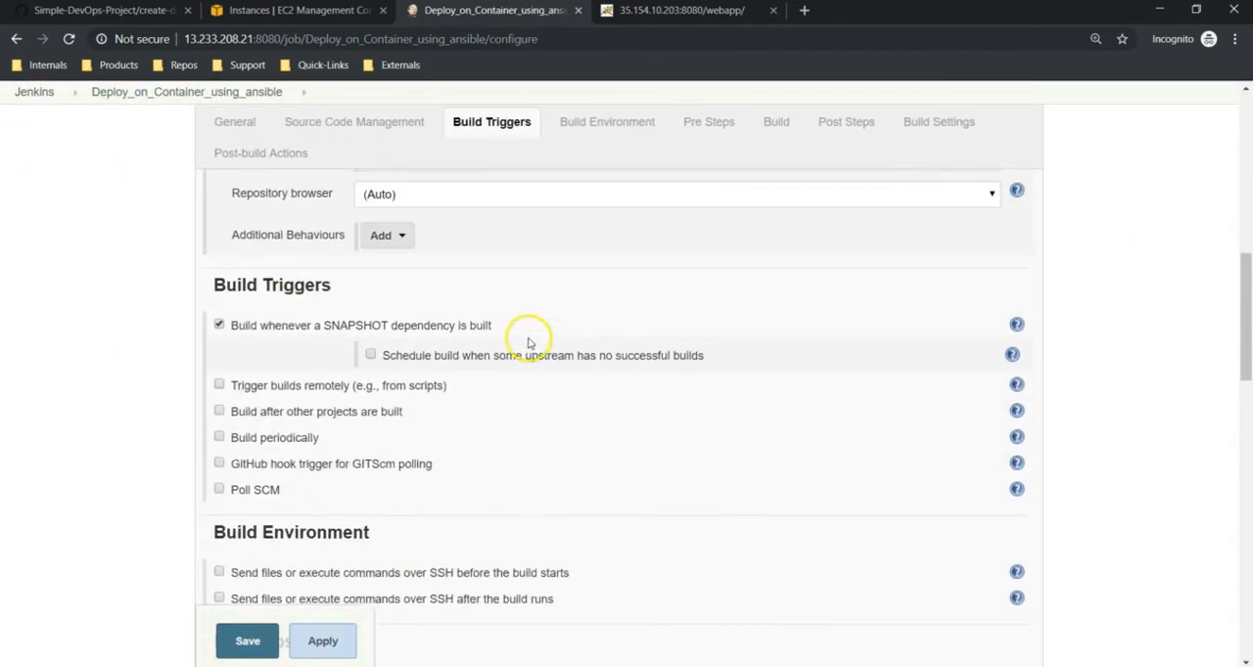
click(219, 490)
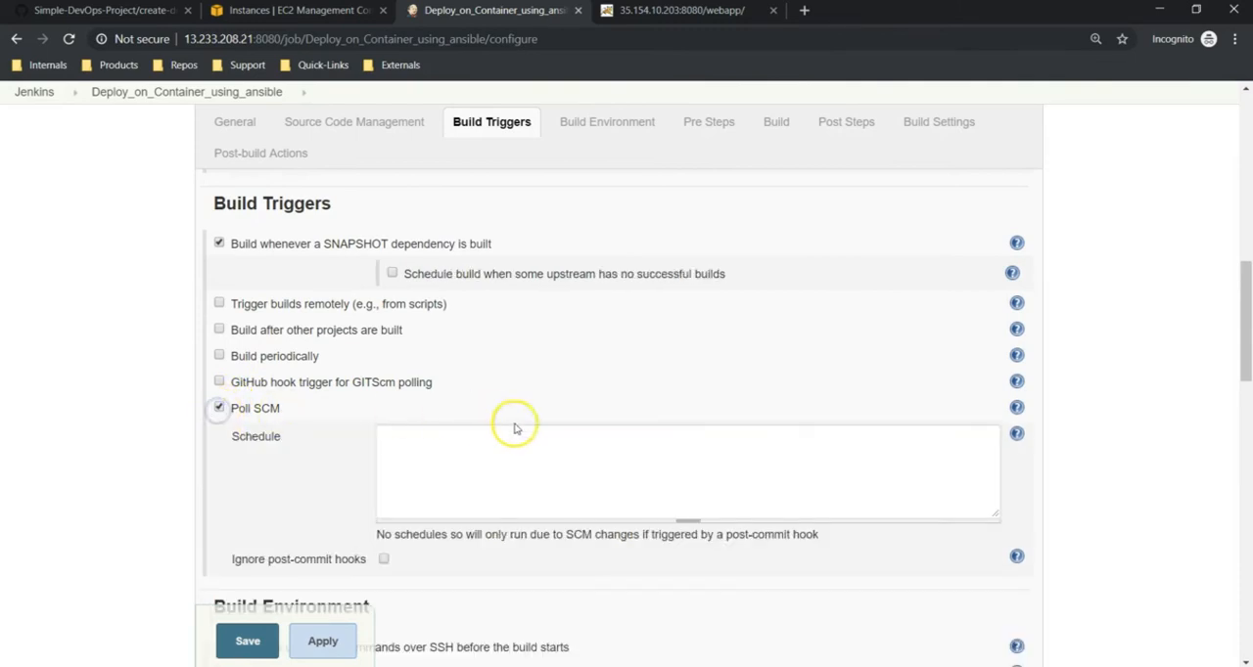
text(* 1)
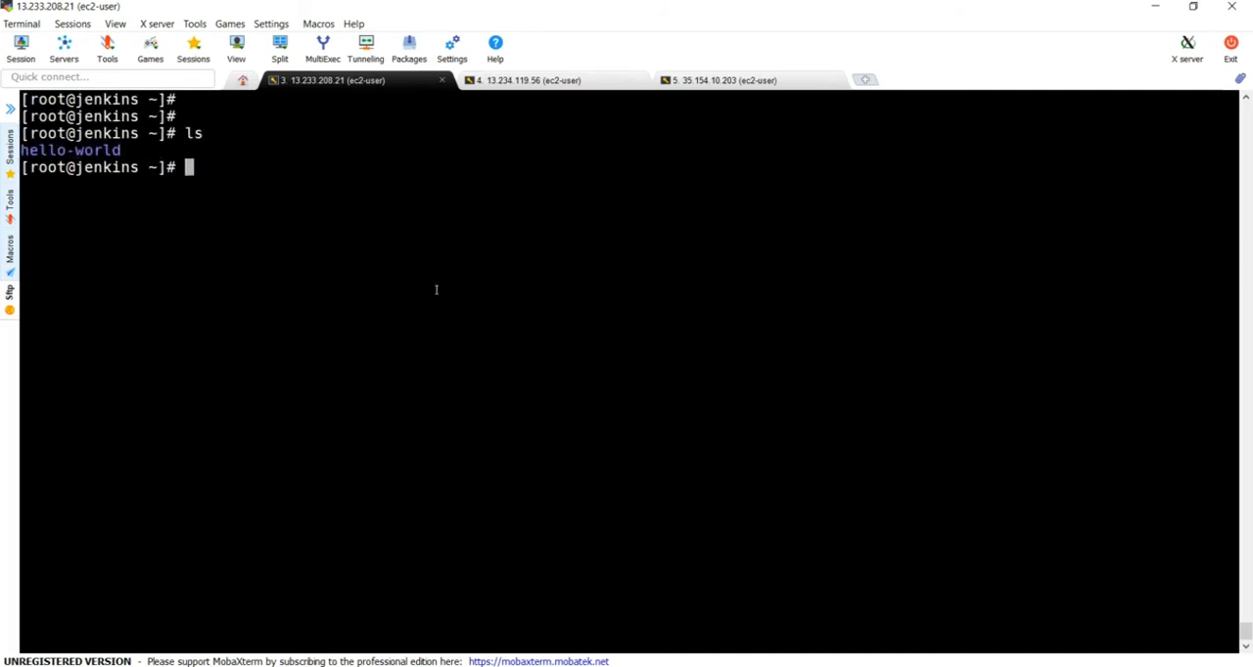
Open hello-world's webapp/src/main/webapp/index.jsp in vi and change 'VM' to 'container'.
text(cd)
text(ls)
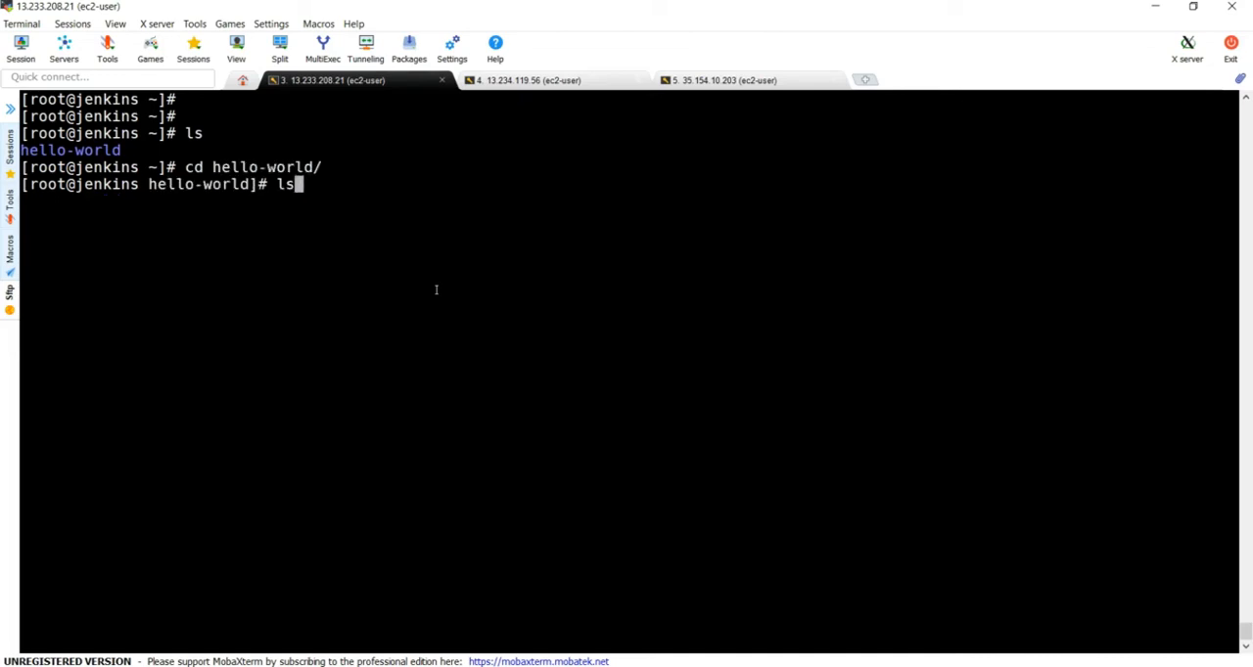
key(Return)
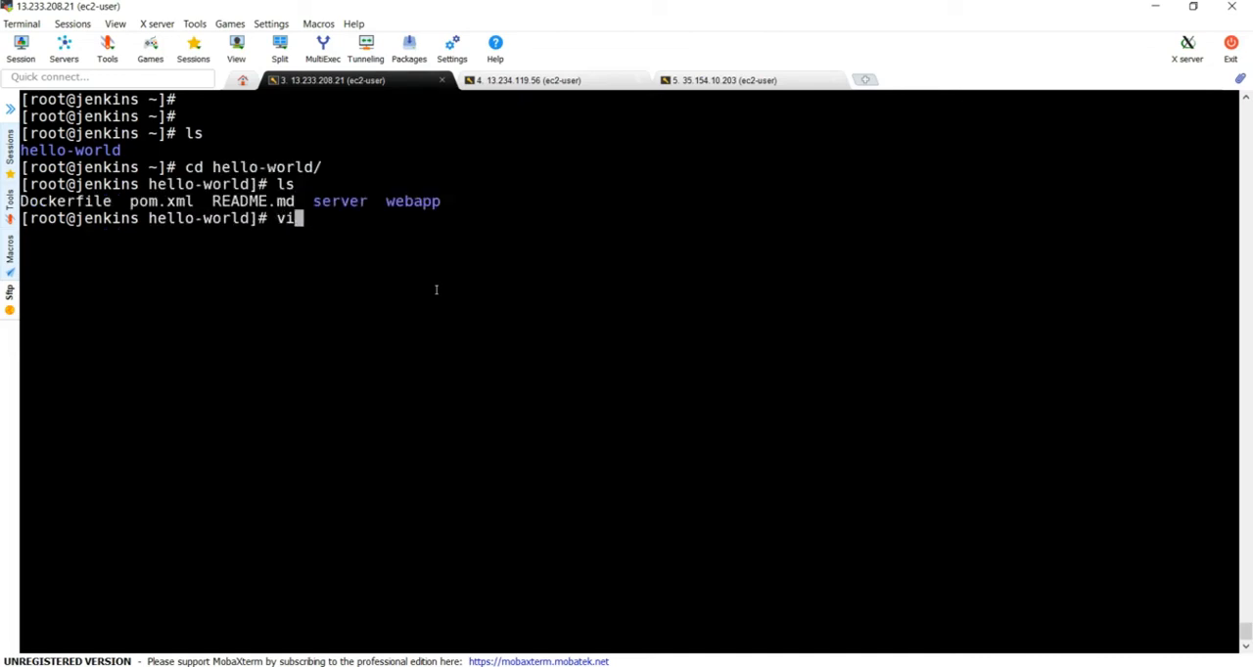
text(web)
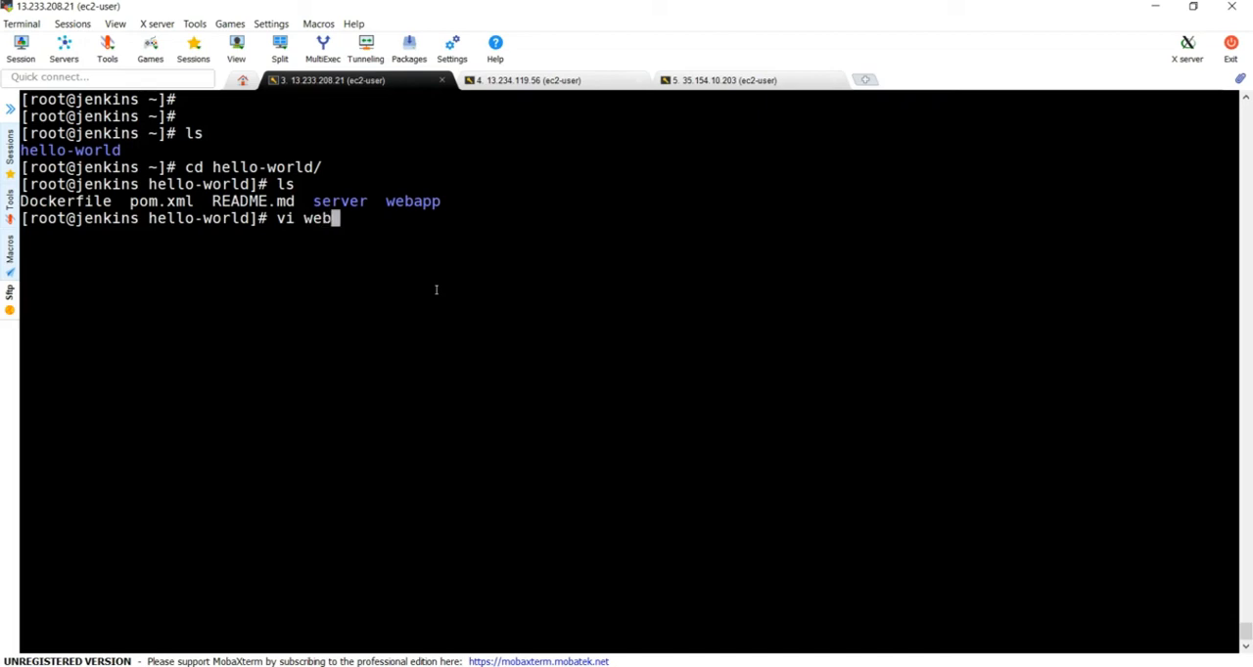
text(app/)
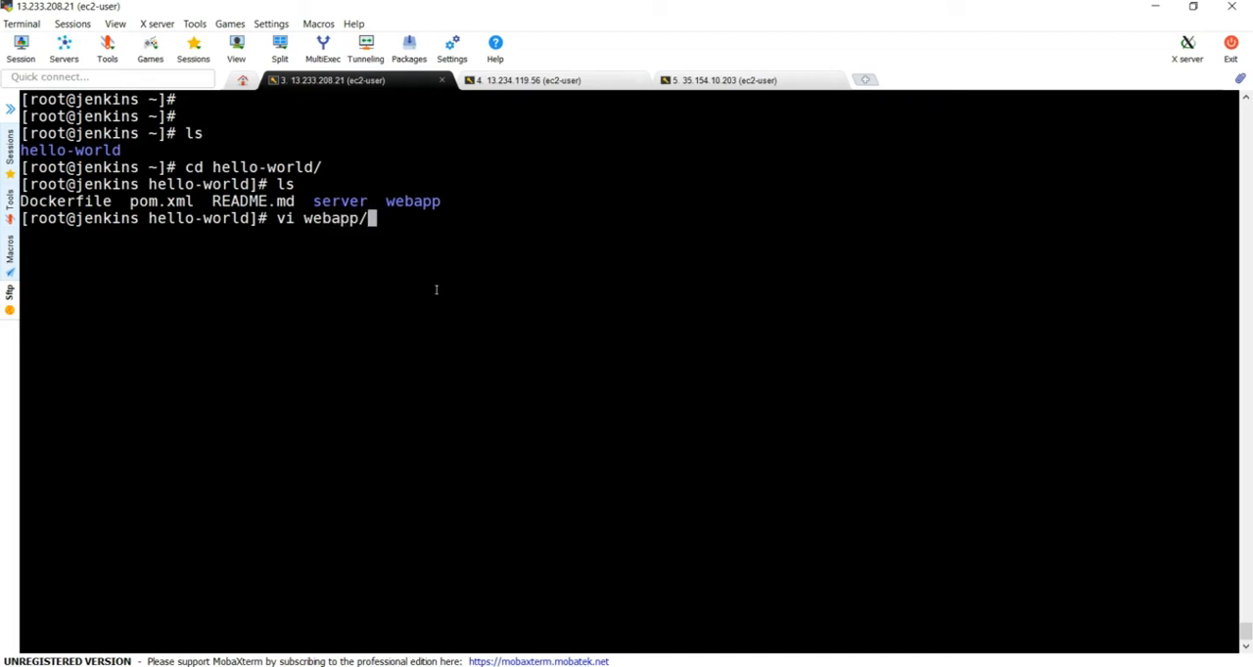
key(Tab)
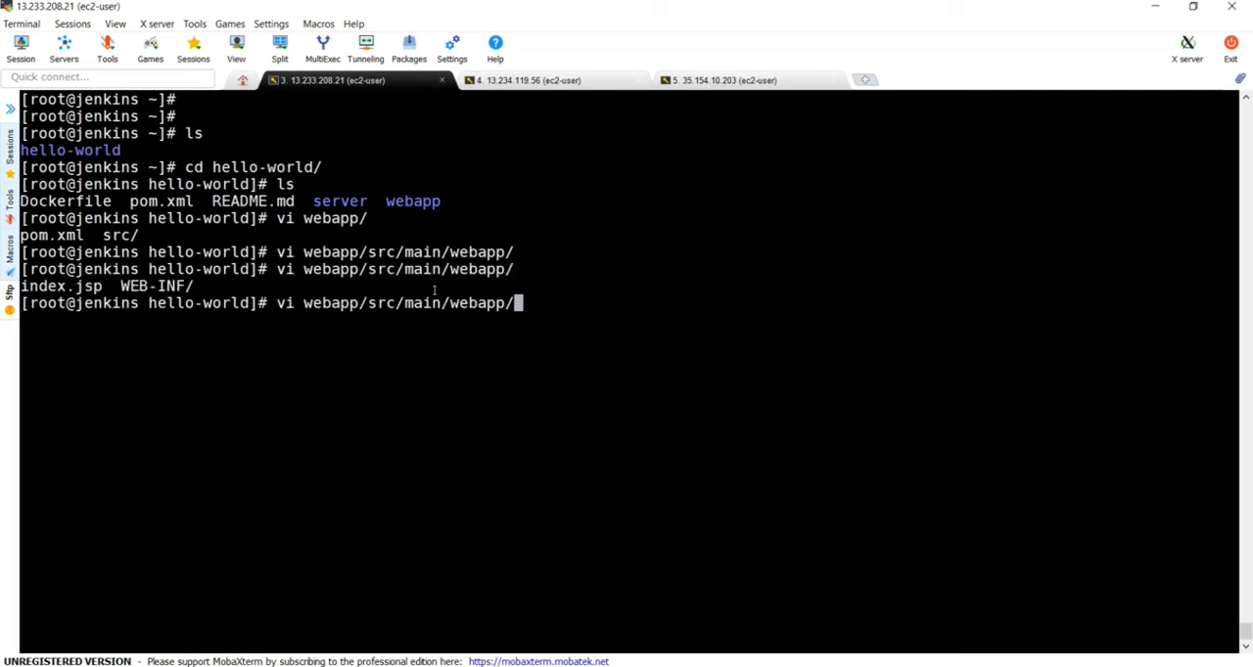
text(index.jsp)
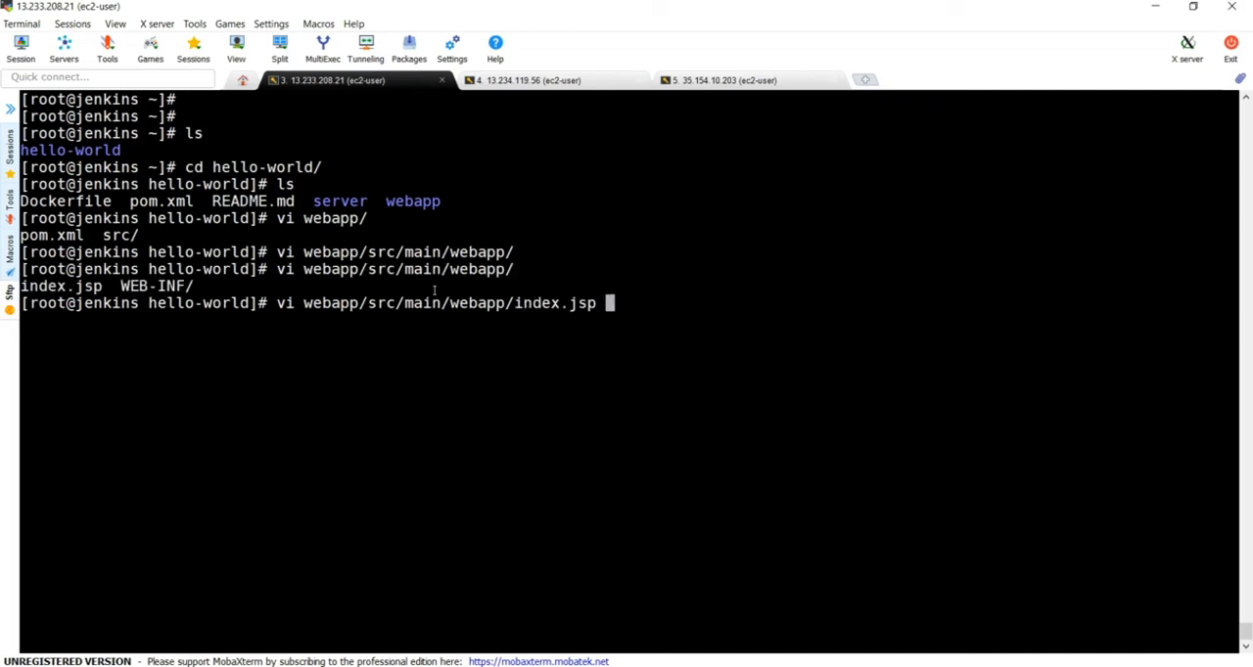
key(Return)
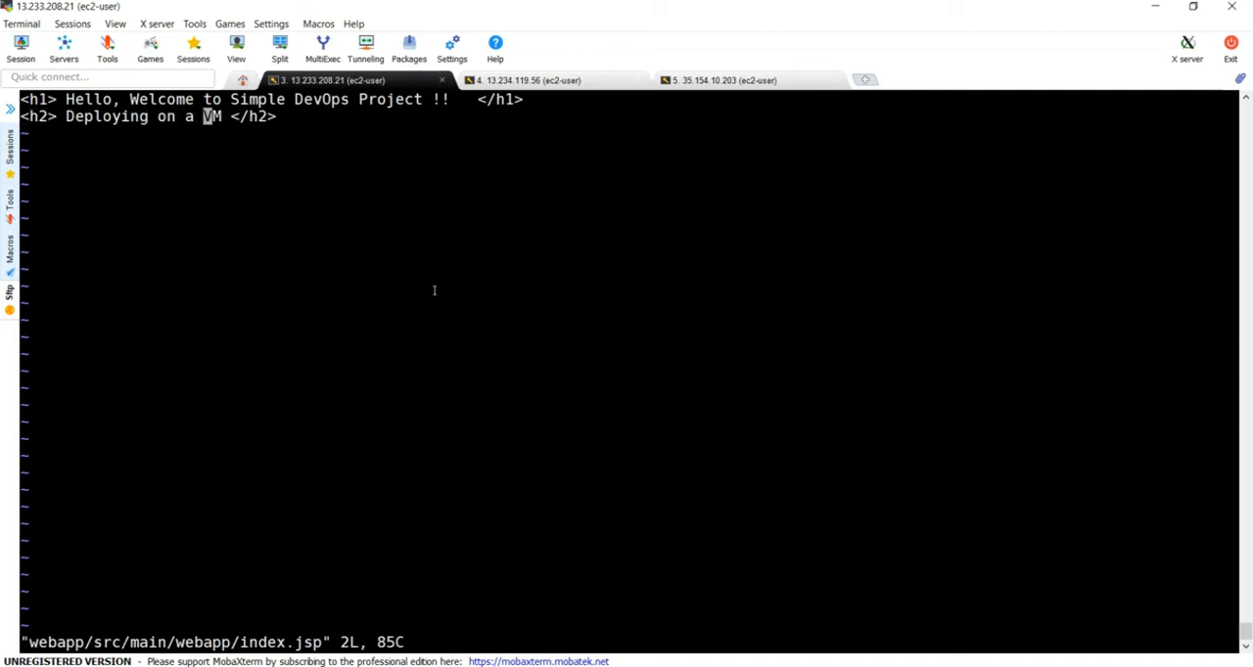
text(container)
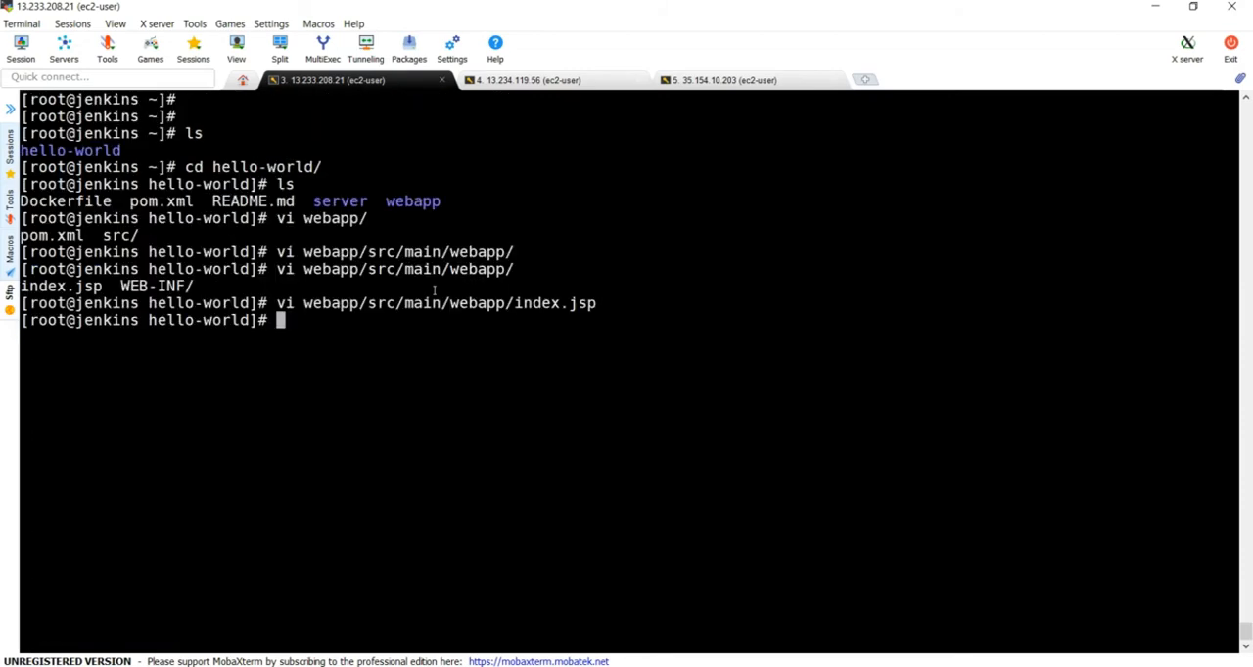
Commit index.jsp with message 'modified index file to test with docker' and push to origin master.
text(git status)
text(git add)
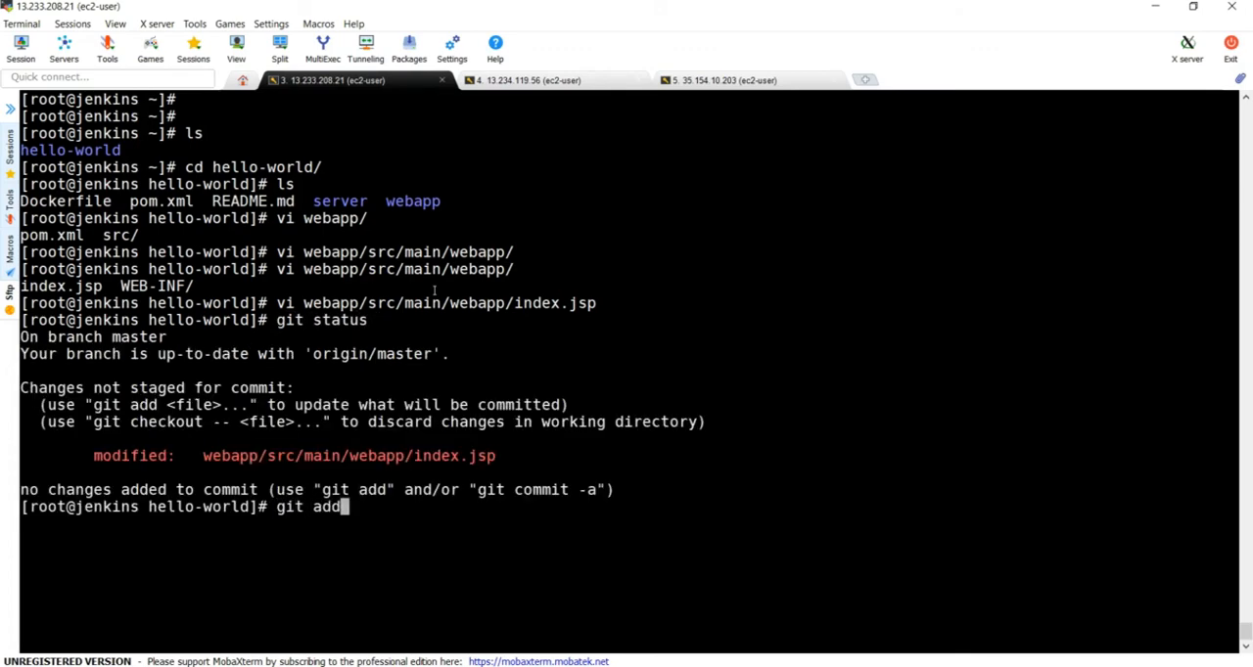
key(Return)
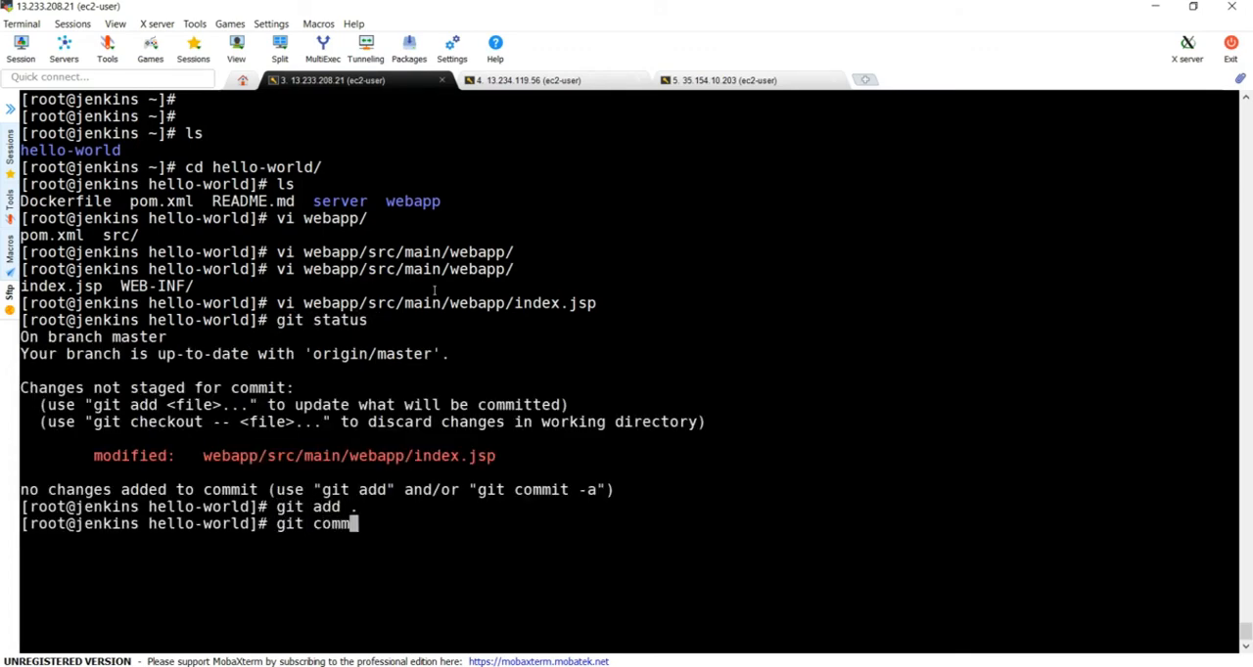
text(it -m "m)
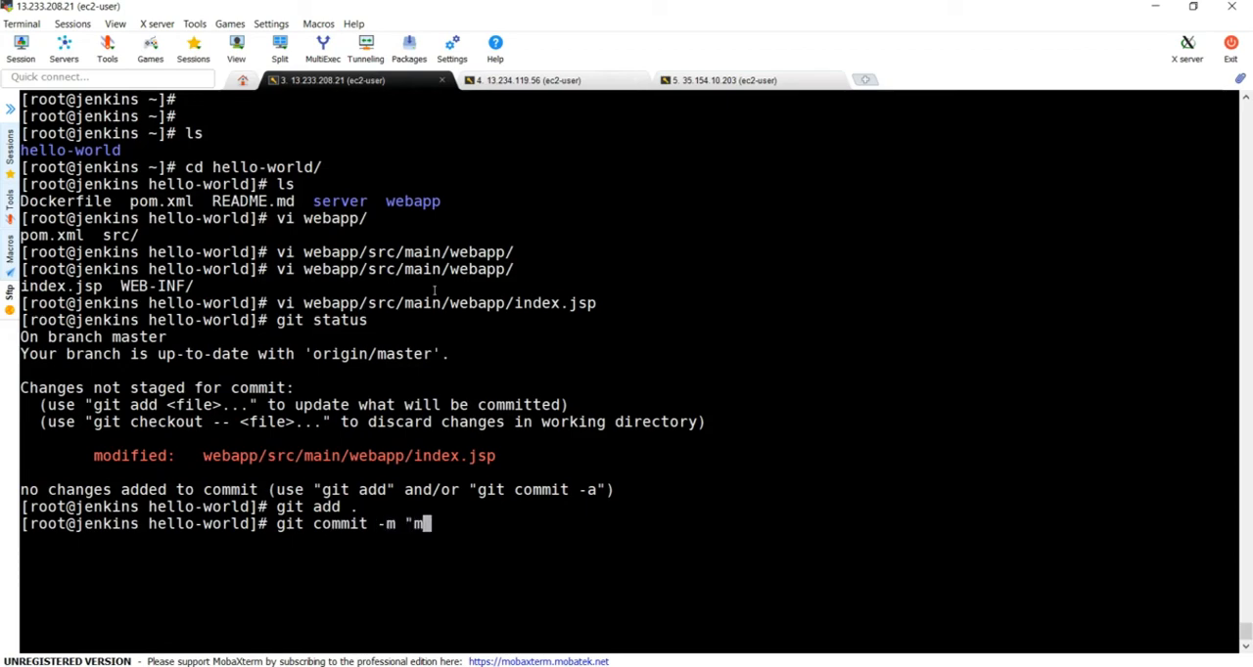
text(odified)
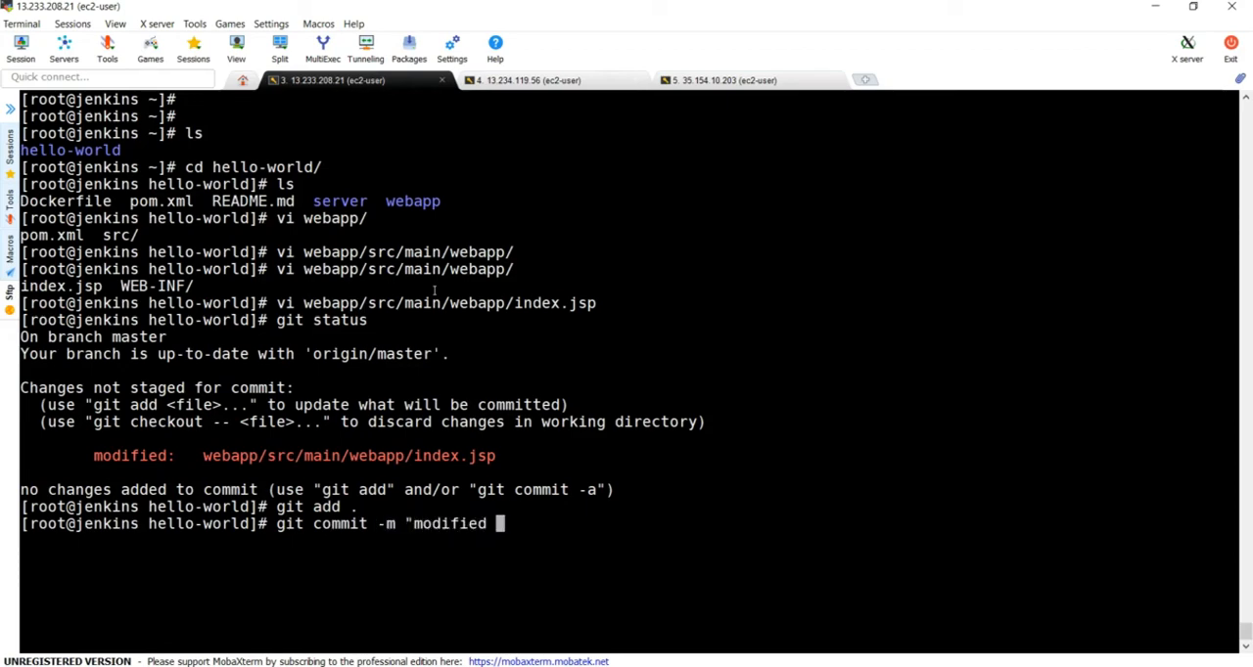
text(index fi)
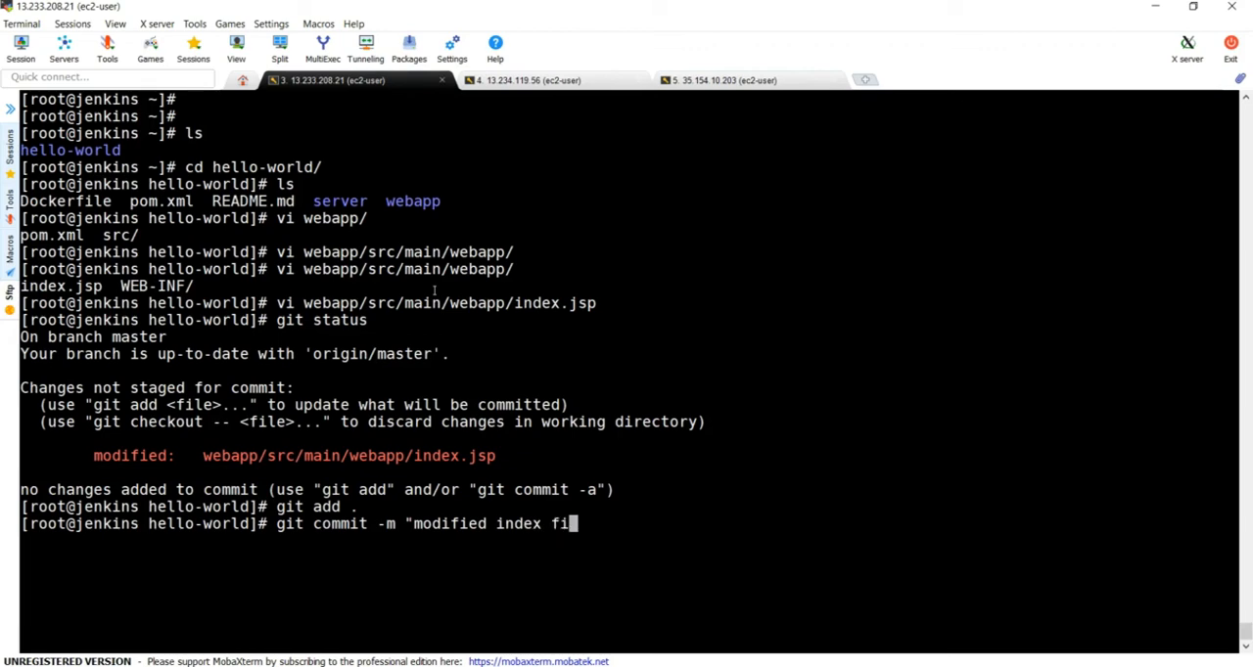
text(le to)
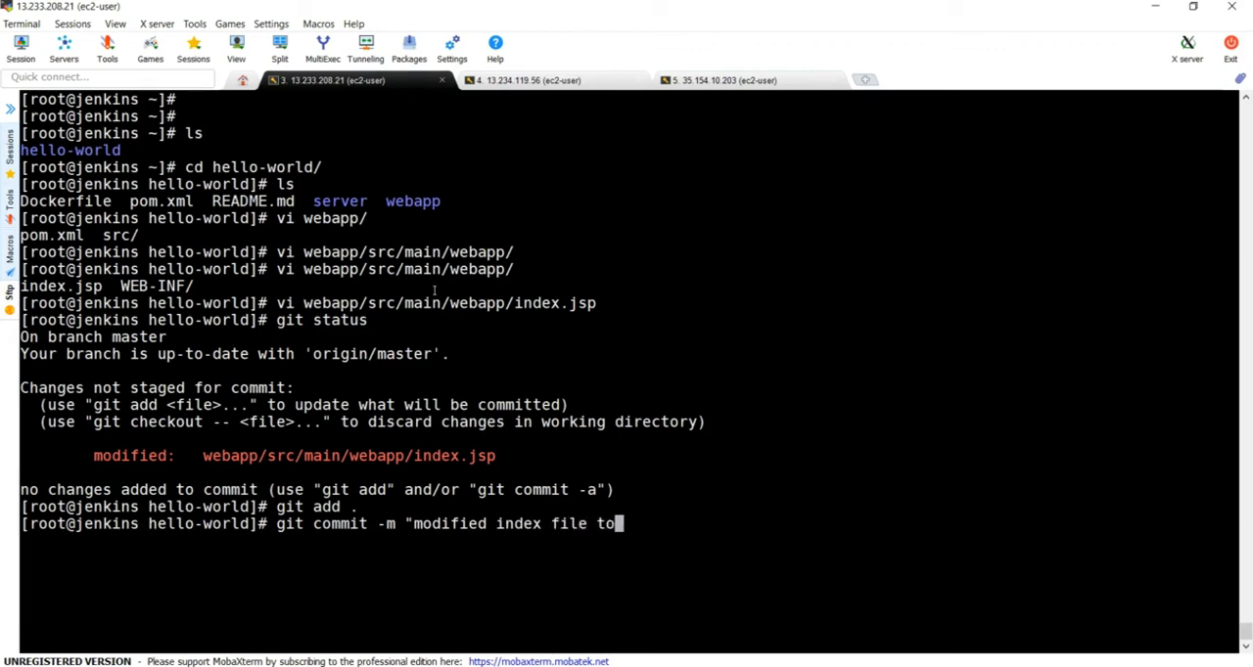
text(test with a)
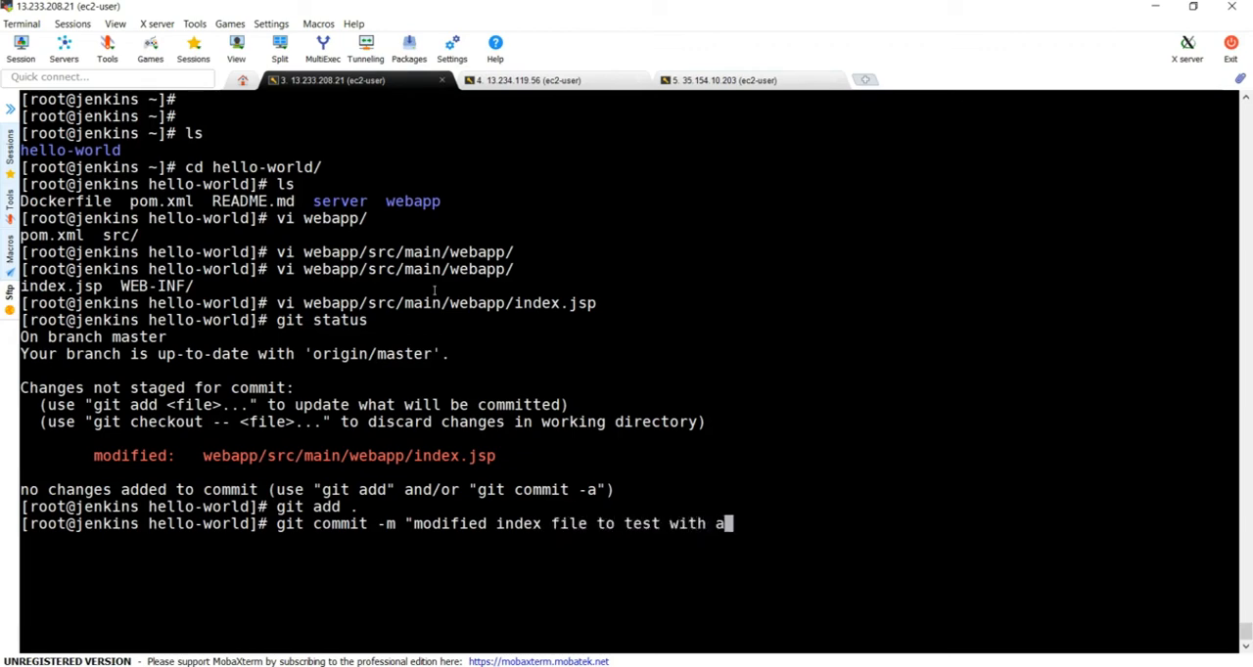
text(docker")
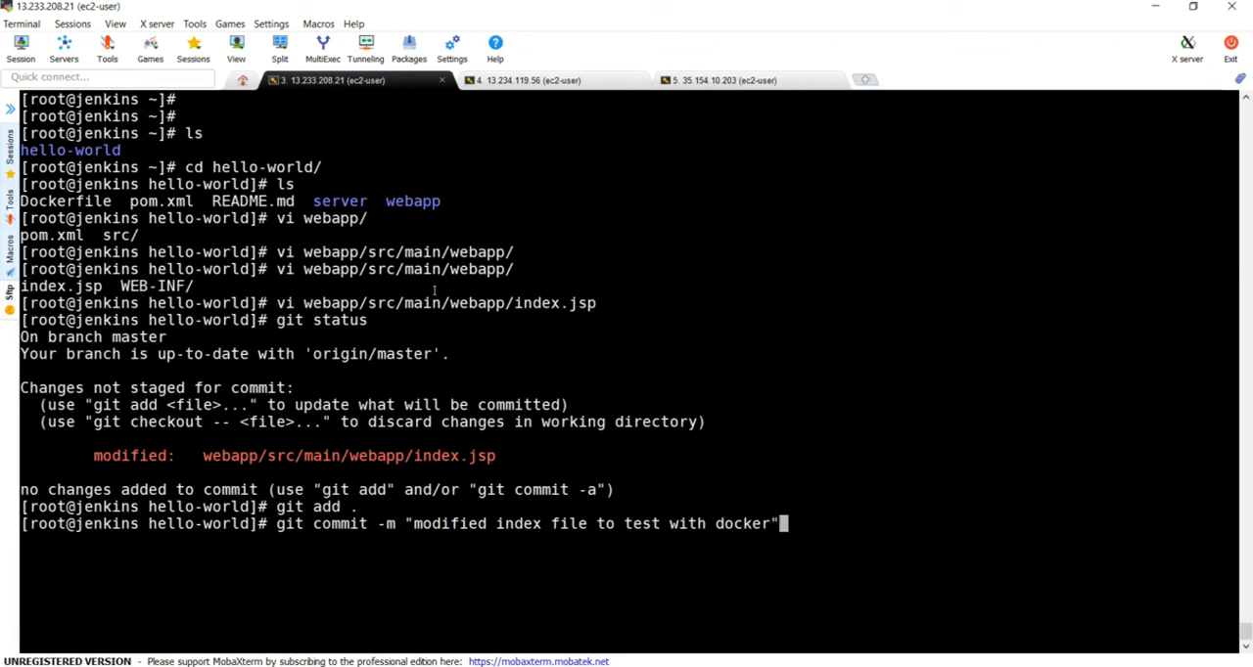
key(Return)
text(git push origin master)
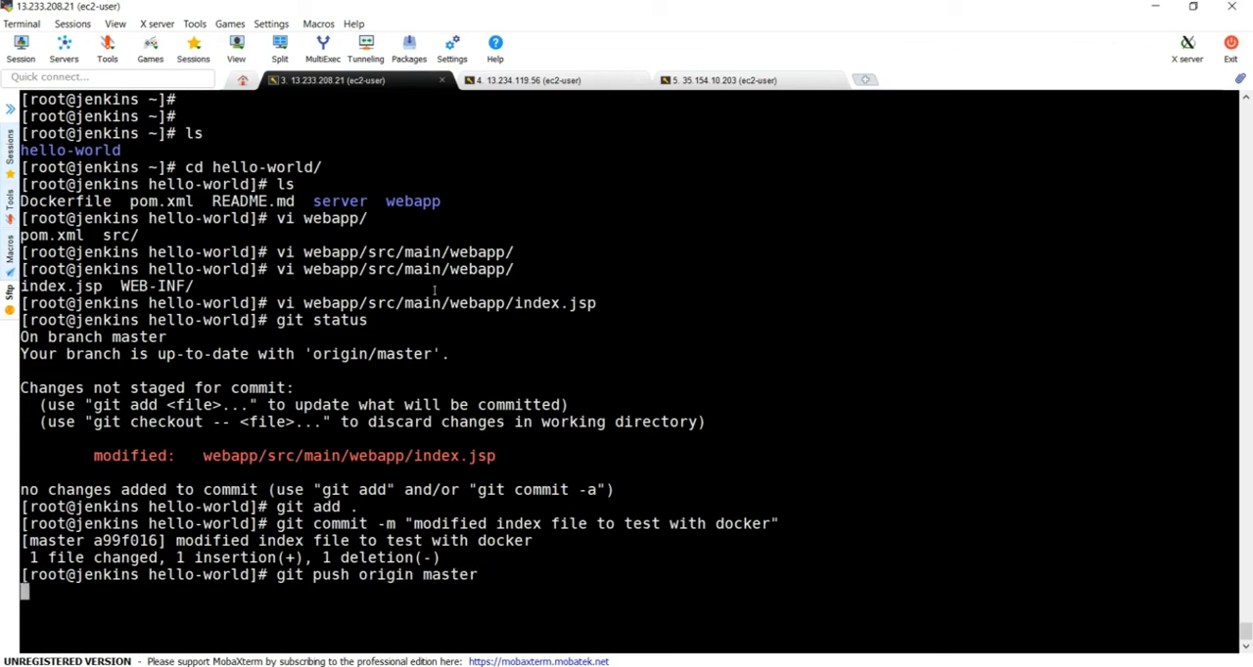
key(Return)
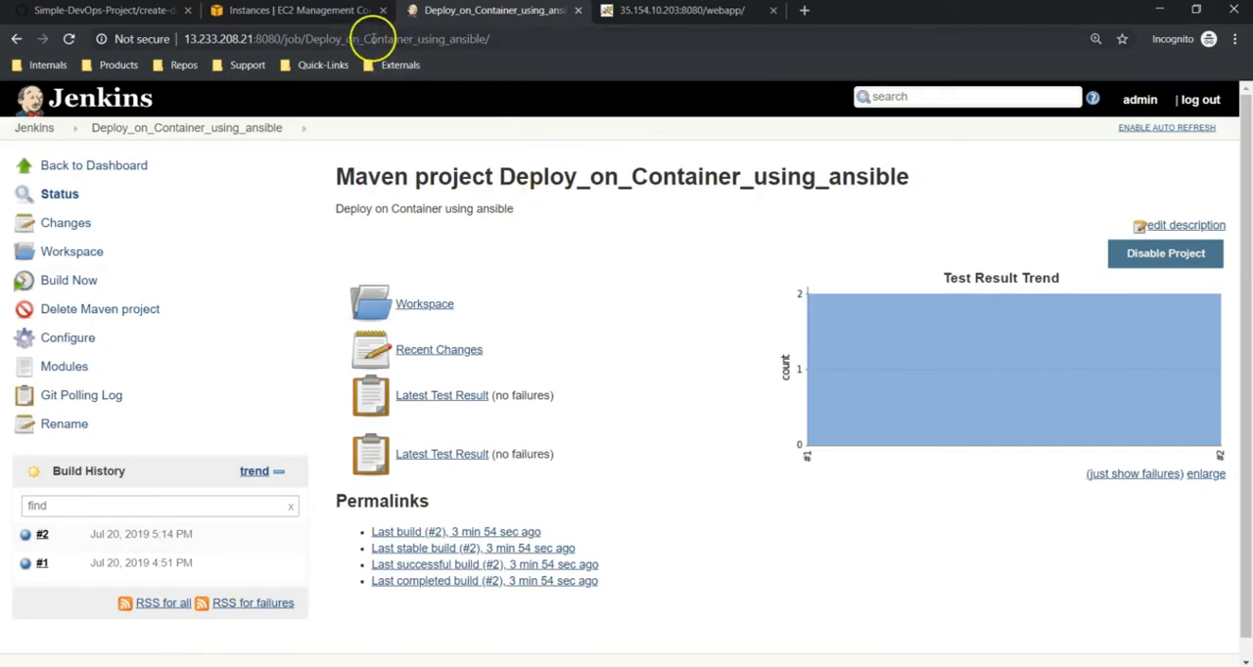
mouse_move(235, 323)
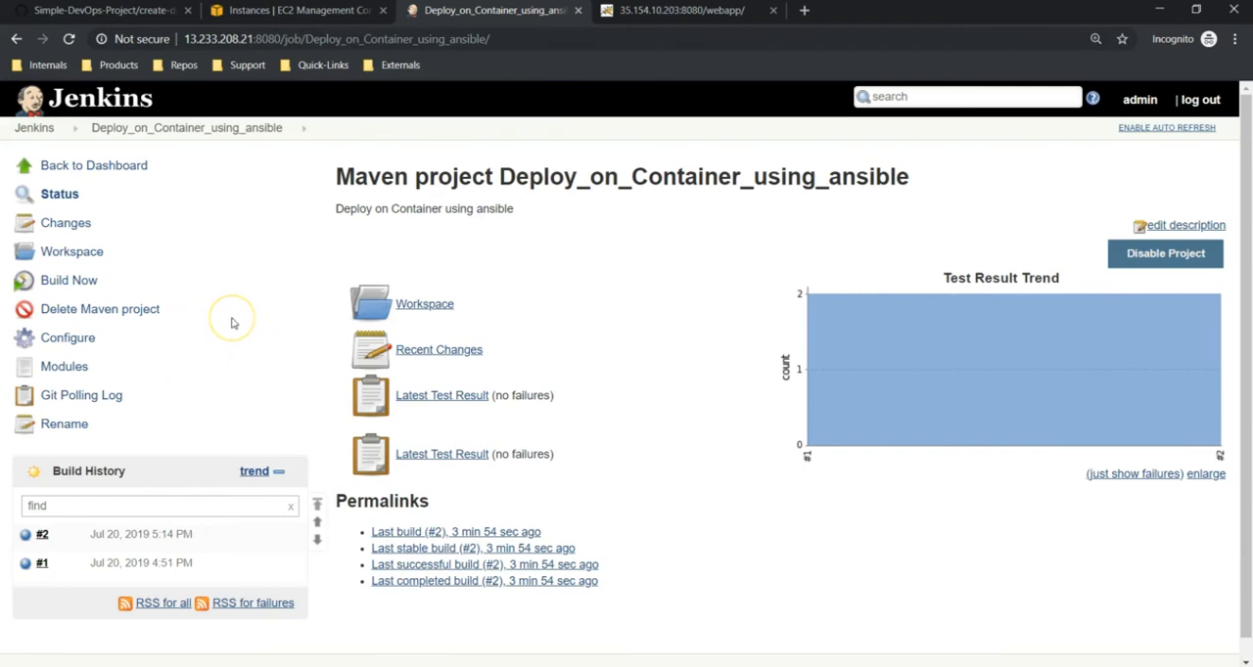
mouse_move(233, 323)
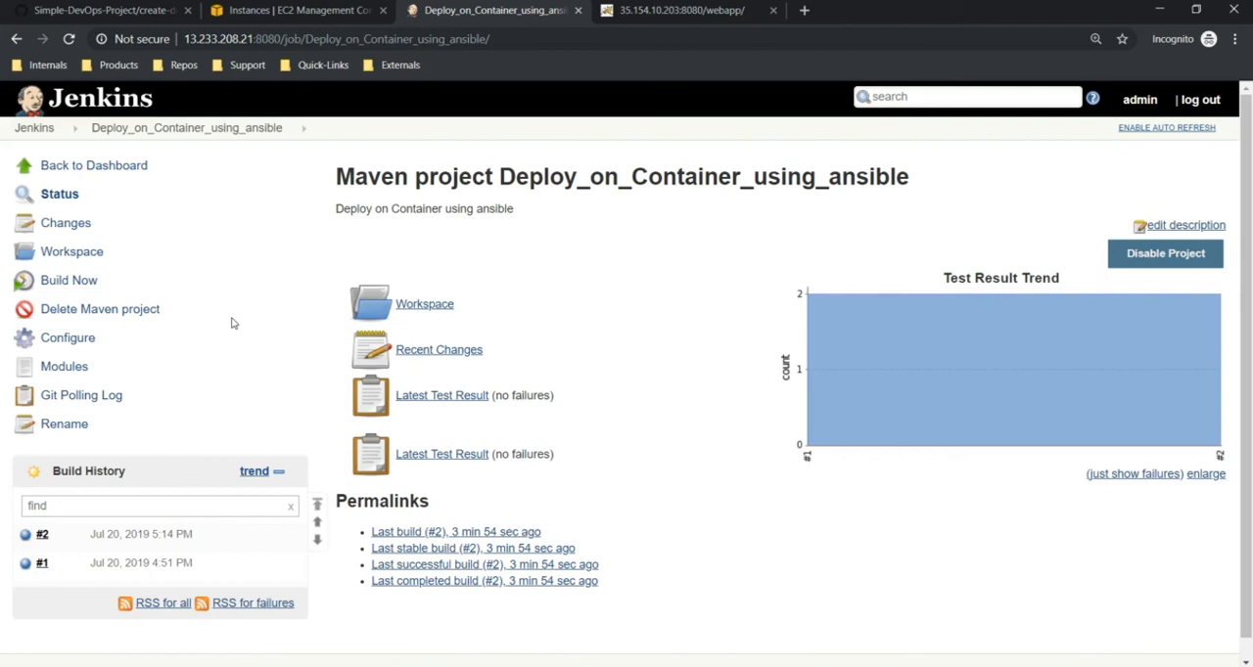
Watch the project page until Poll SCM starts build #3 of Deploy_on_Container_using_ansible.
click(68, 281)
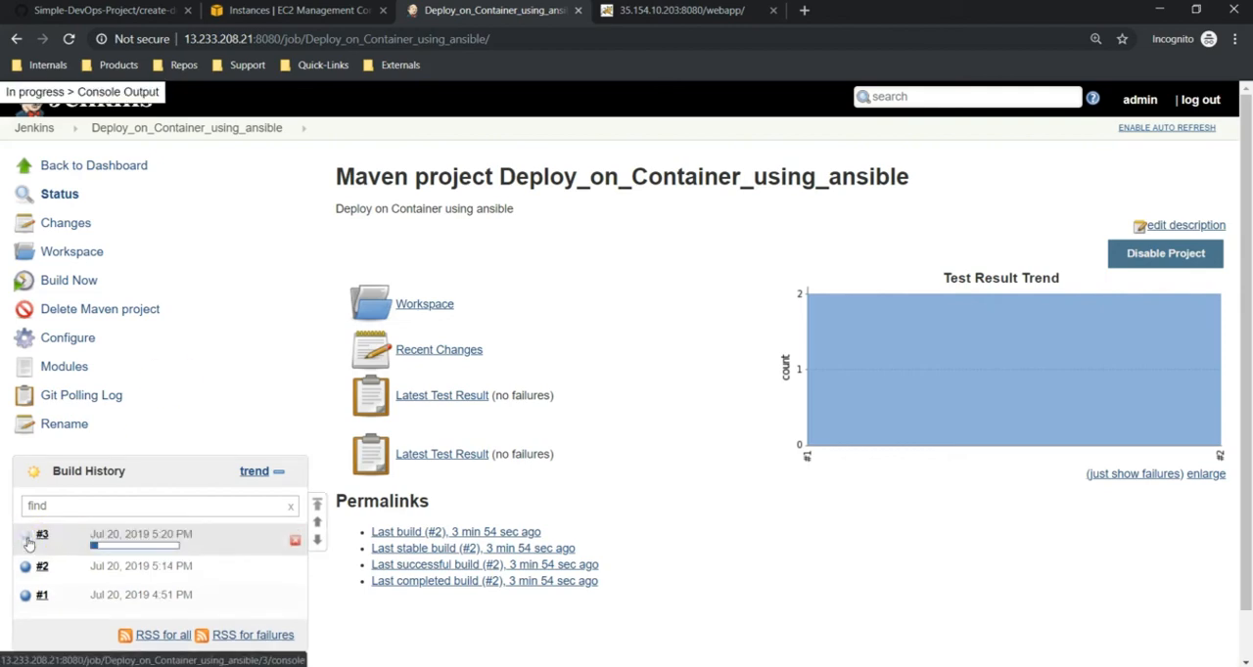
Open build #3's Console Output and scroll to the UNSTABLE container-name-conflict failure.
click(42, 534)
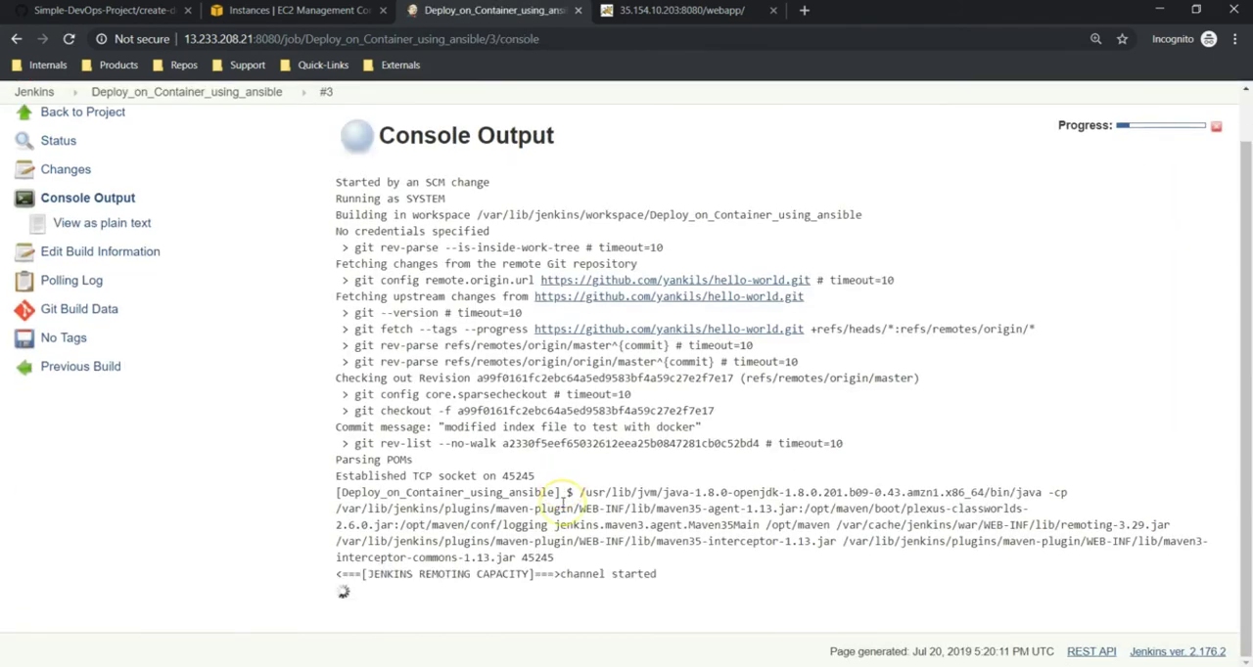
mouse_move(467, 476)
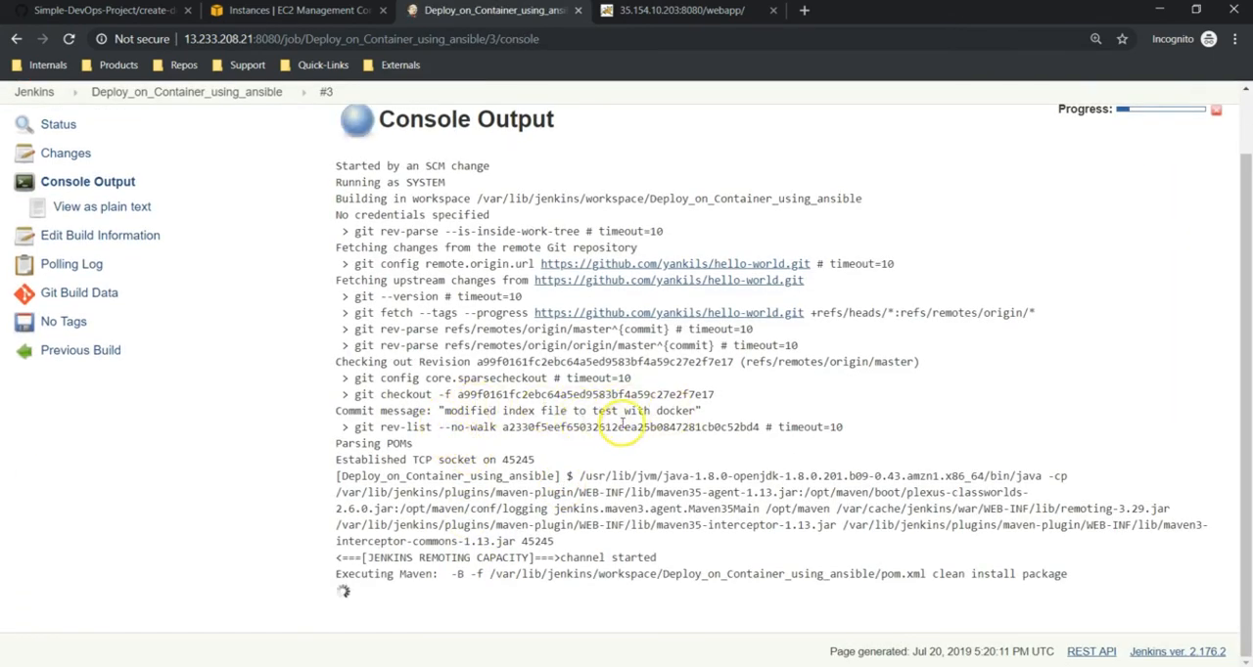
scroll(down, 3)
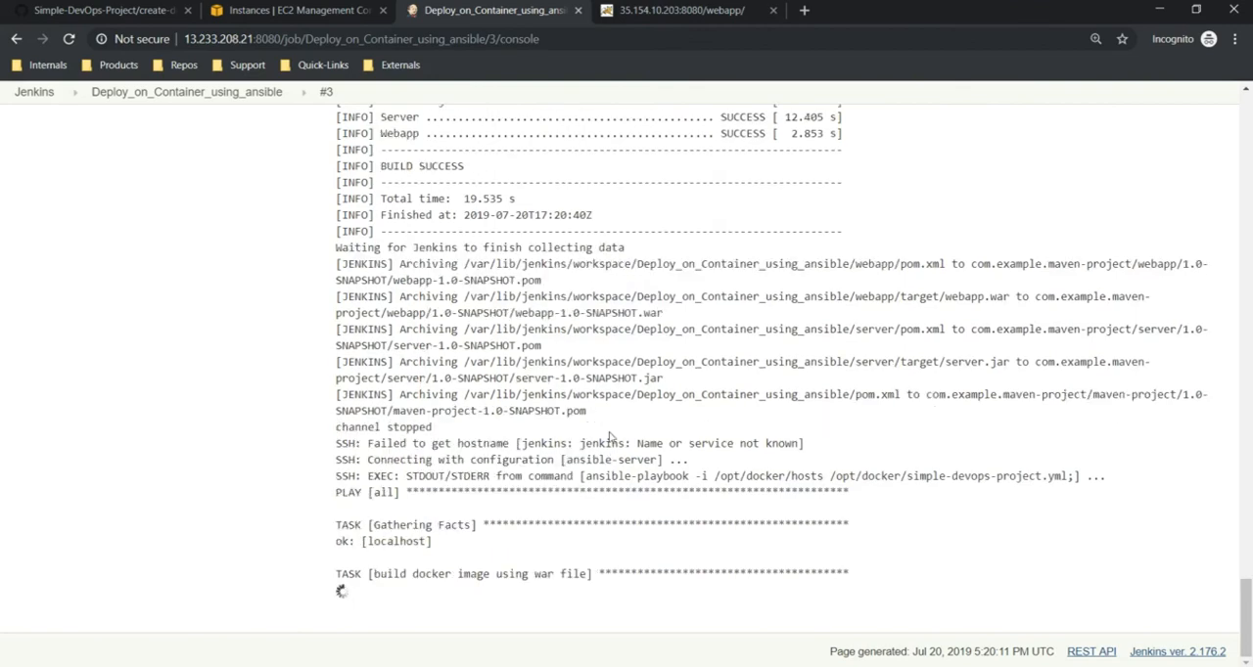
scroll(down, 3)
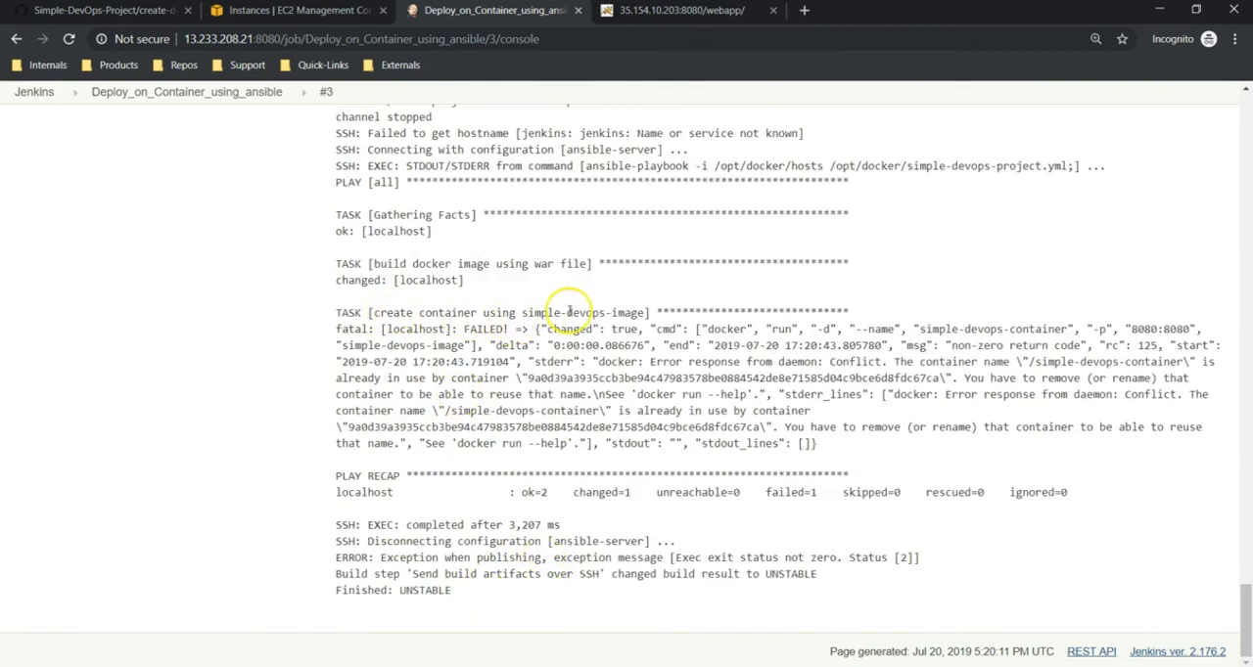
mouse_move(624, 328)
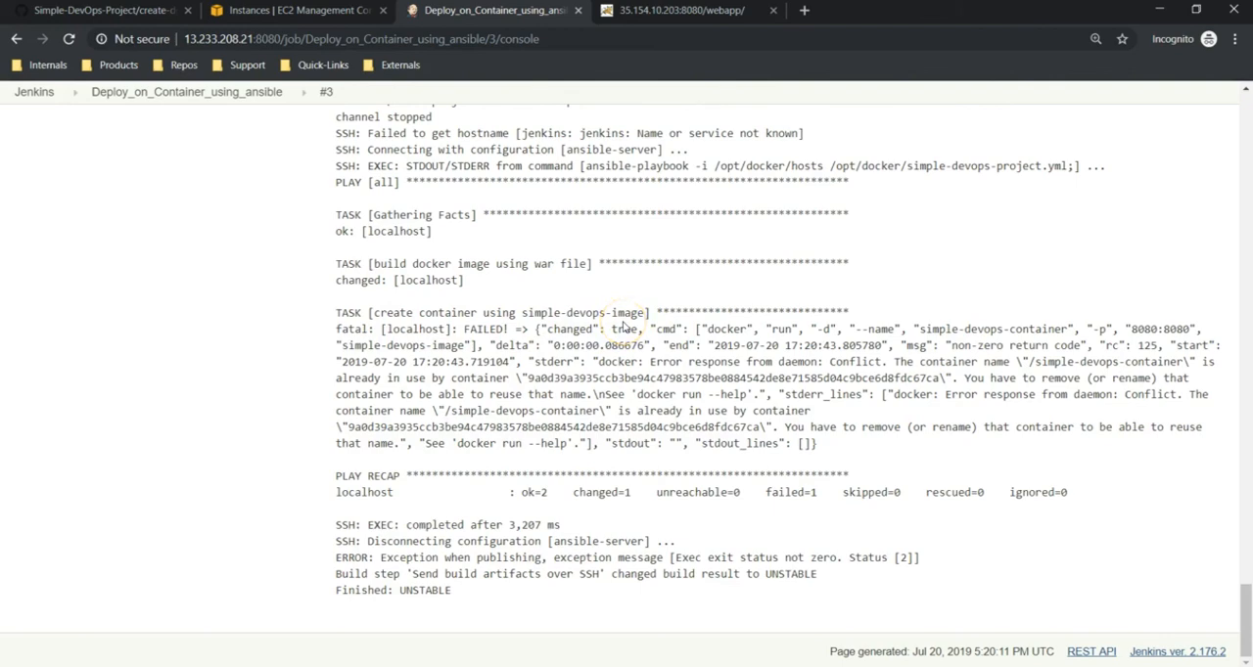